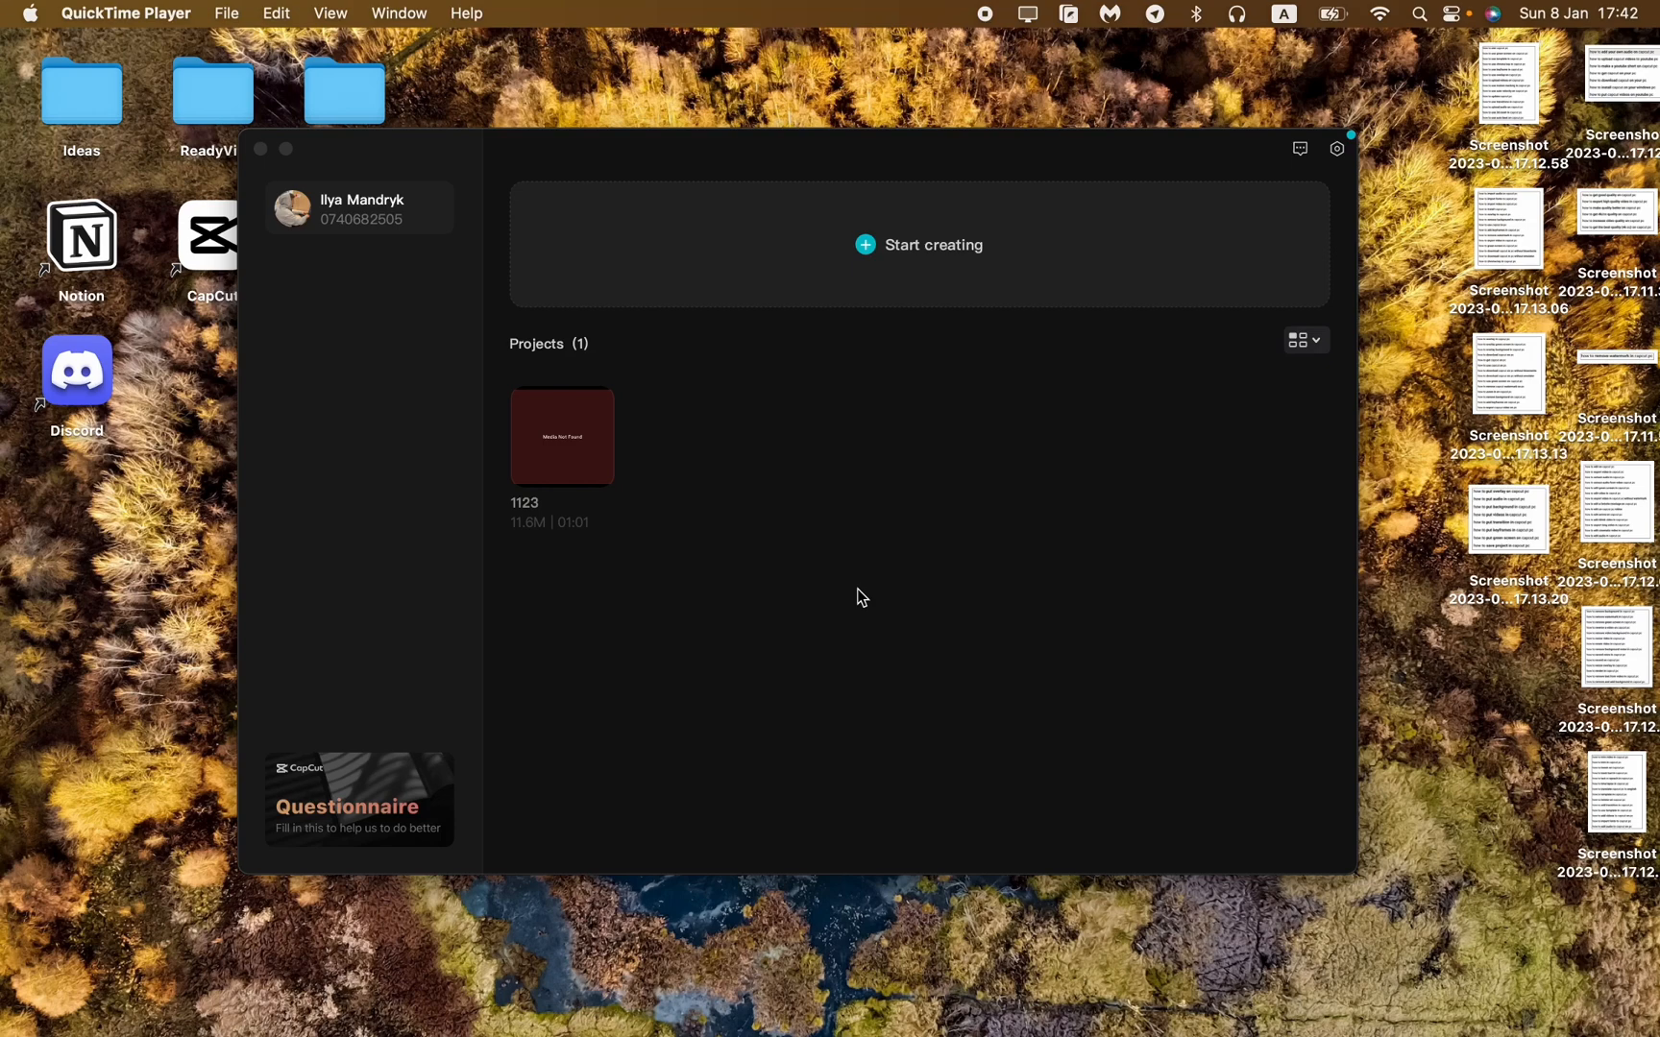
# - Start a new empty editing project from the CapCut home screen
pyautogui.click(864, 244)
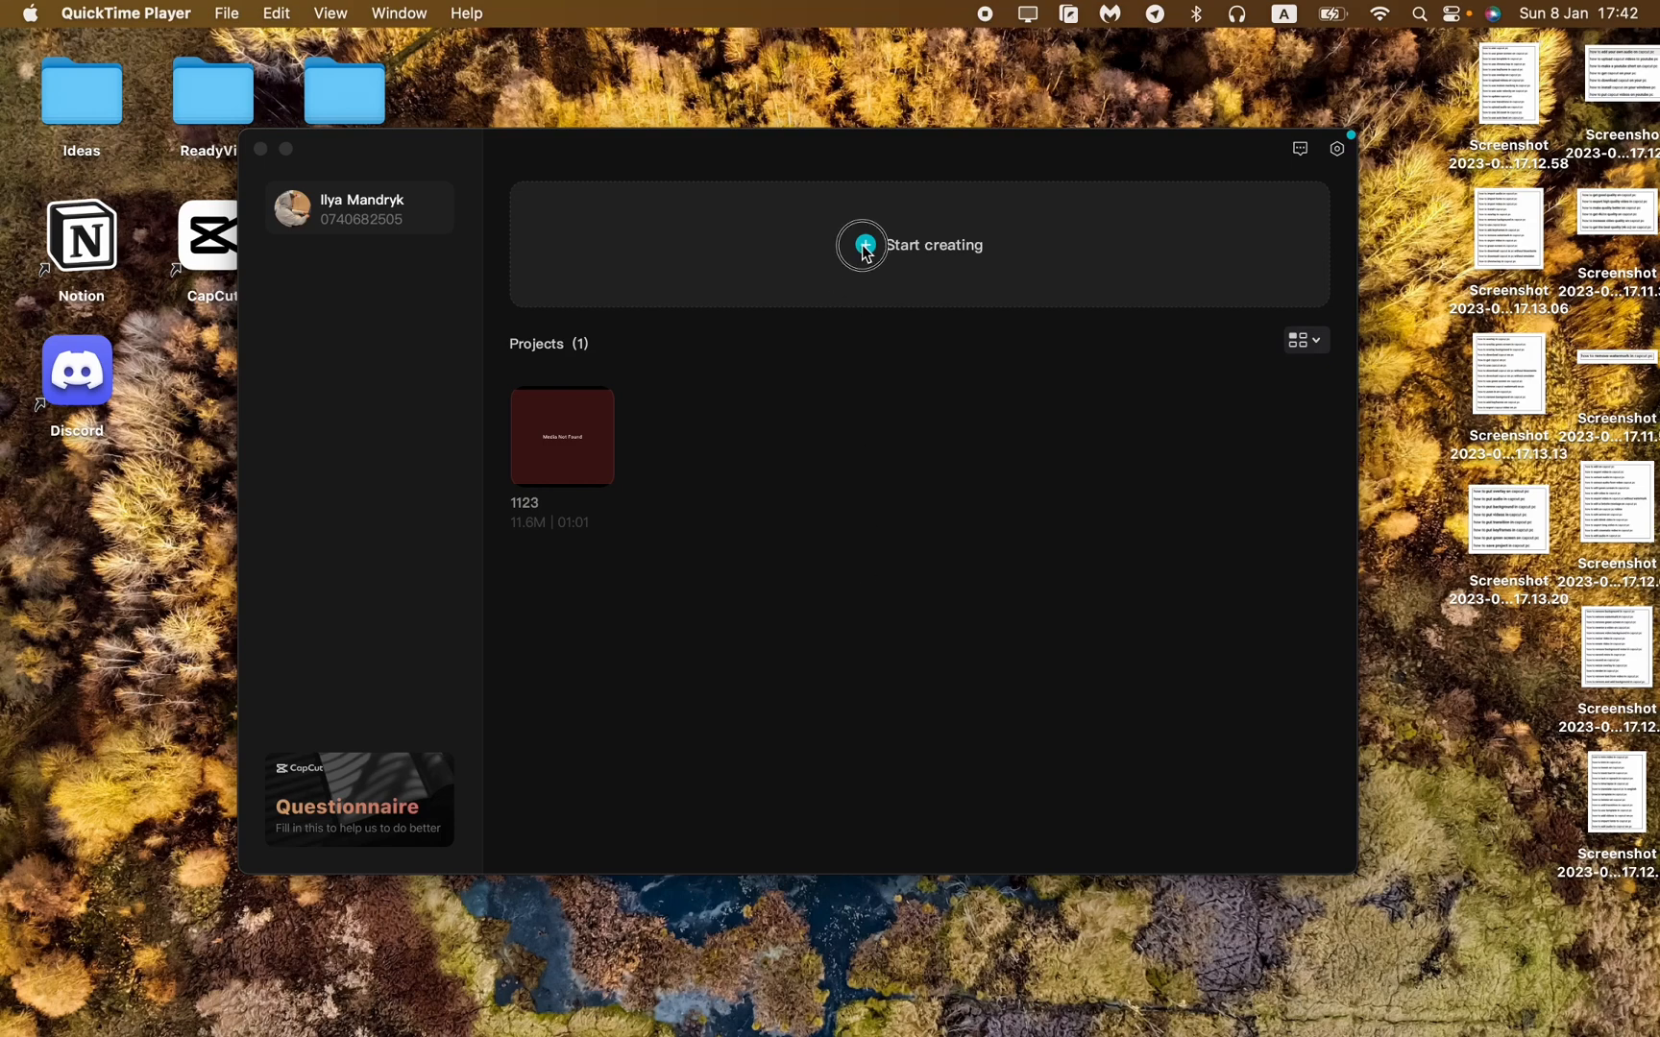
pyautogui.click(863, 244)
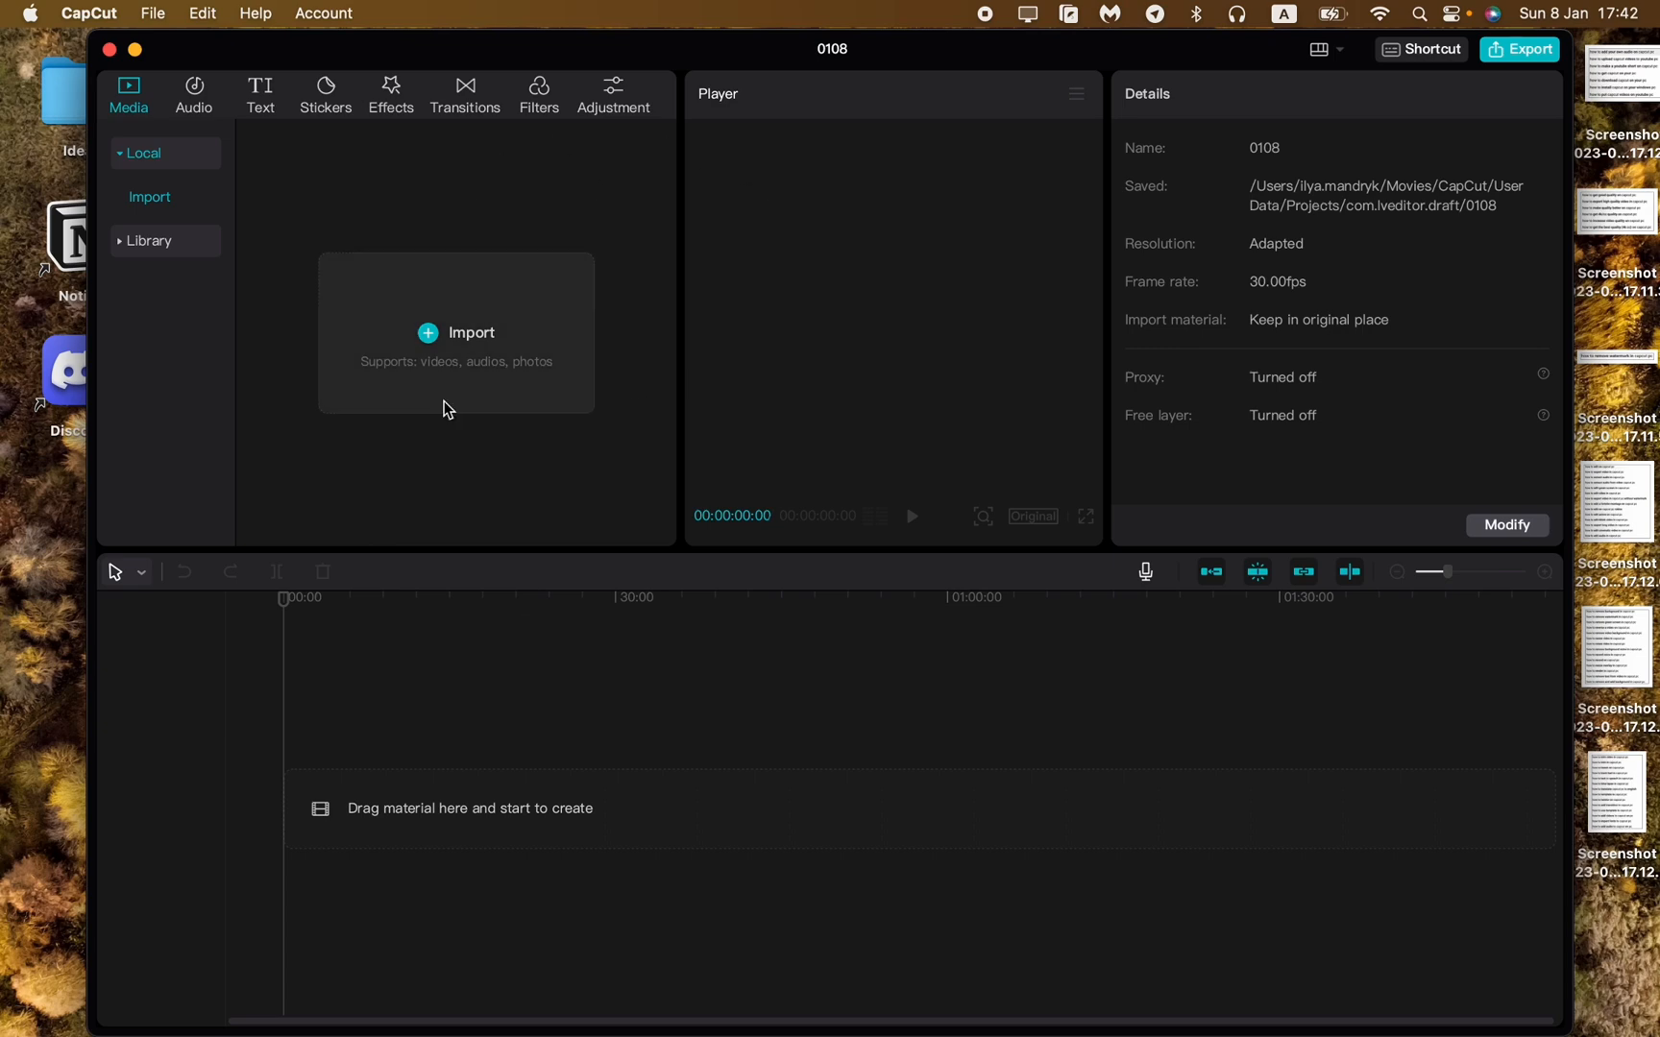
pyautogui.moveTo(451, 330)
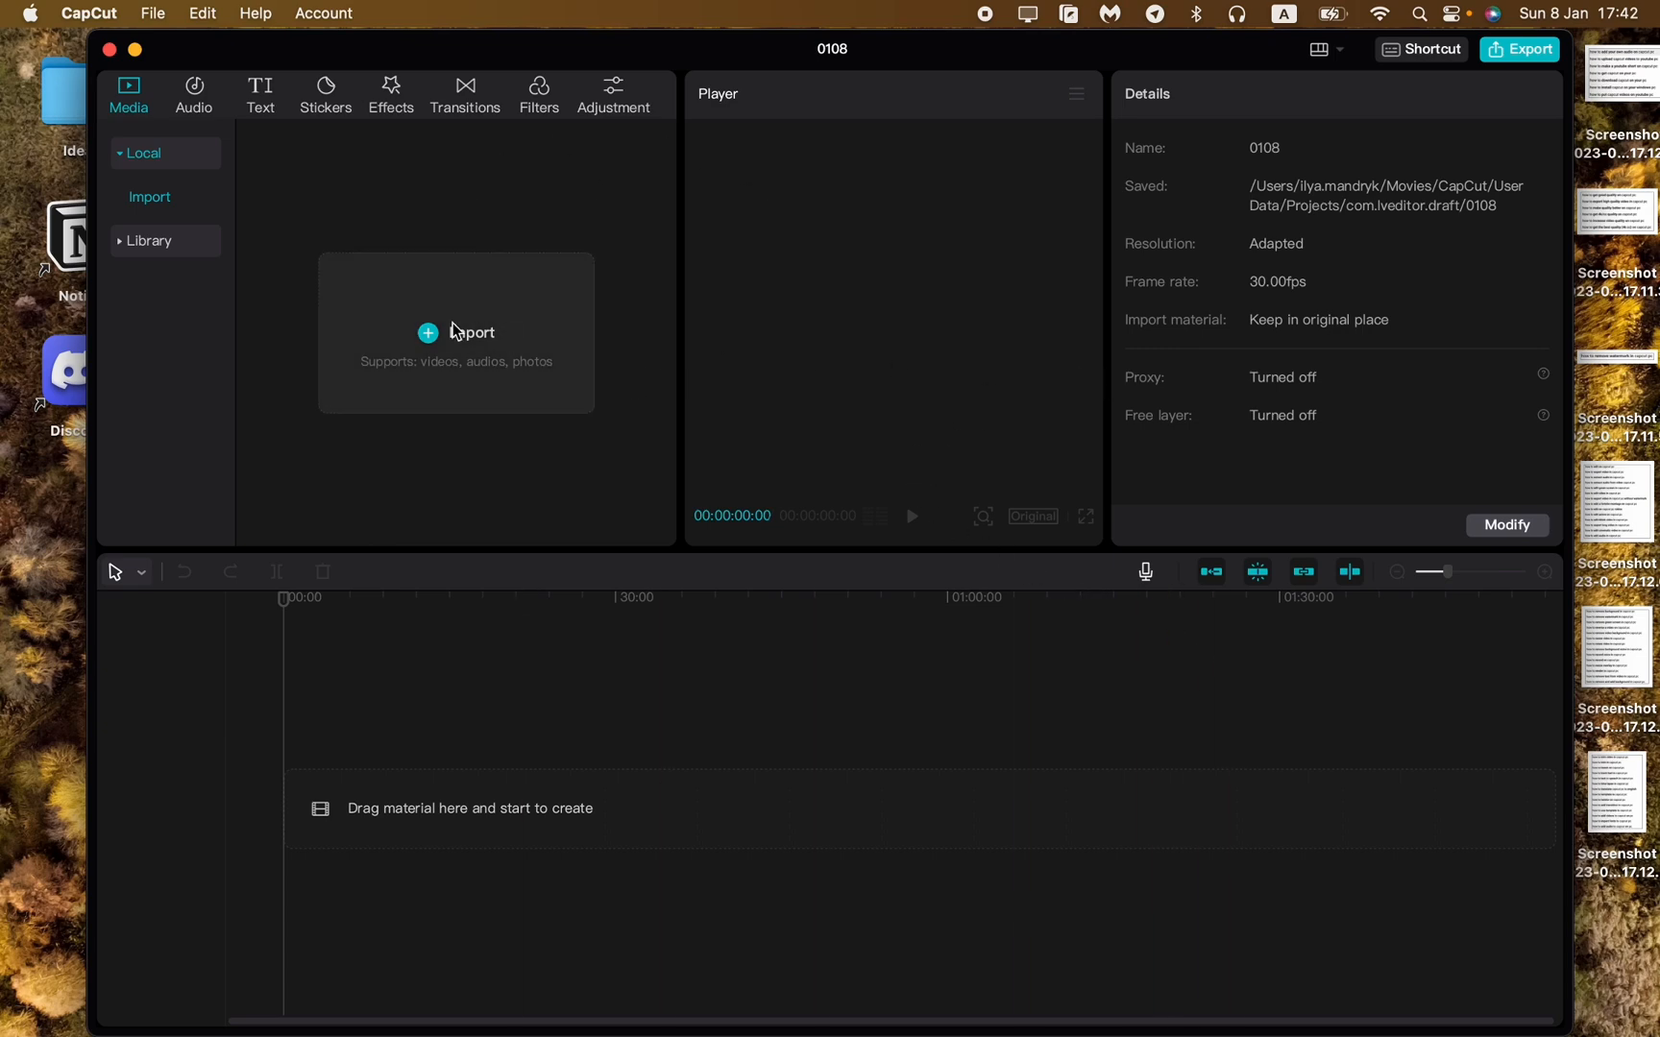
# - Import the rain and nature MP4 videos from Downloads into the media library
pyautogui.click(456, 333)
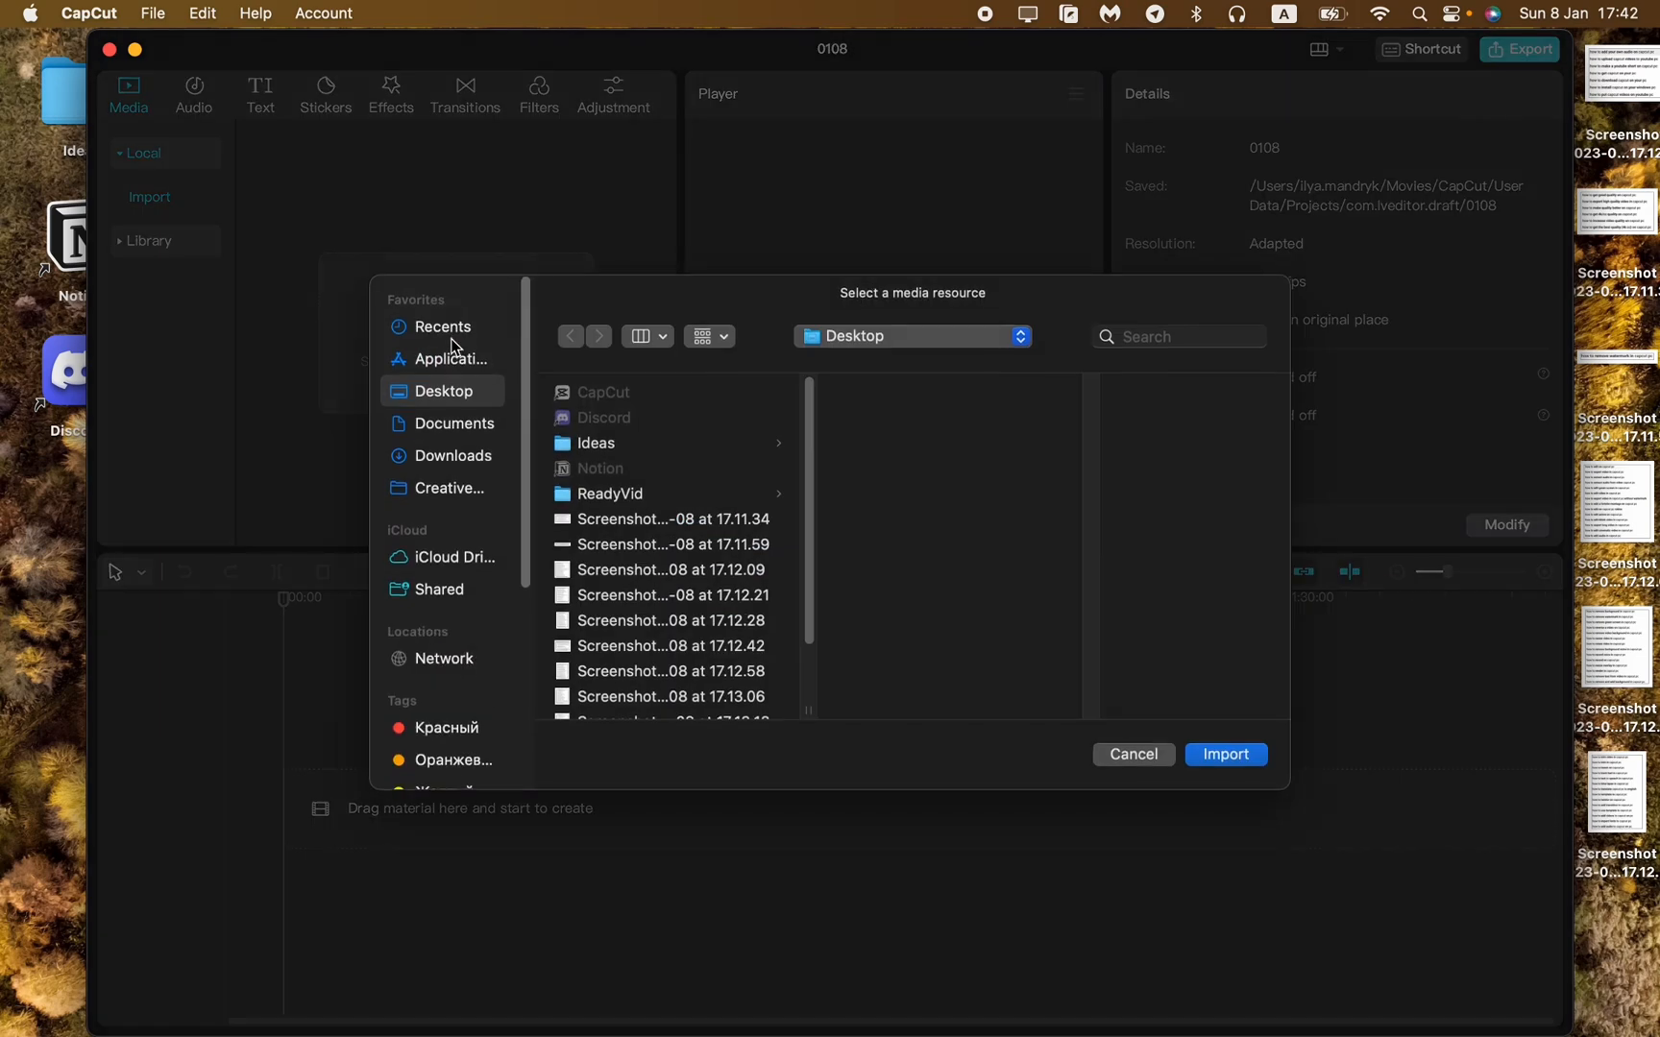
pyautogui.moveTo(453, 461)
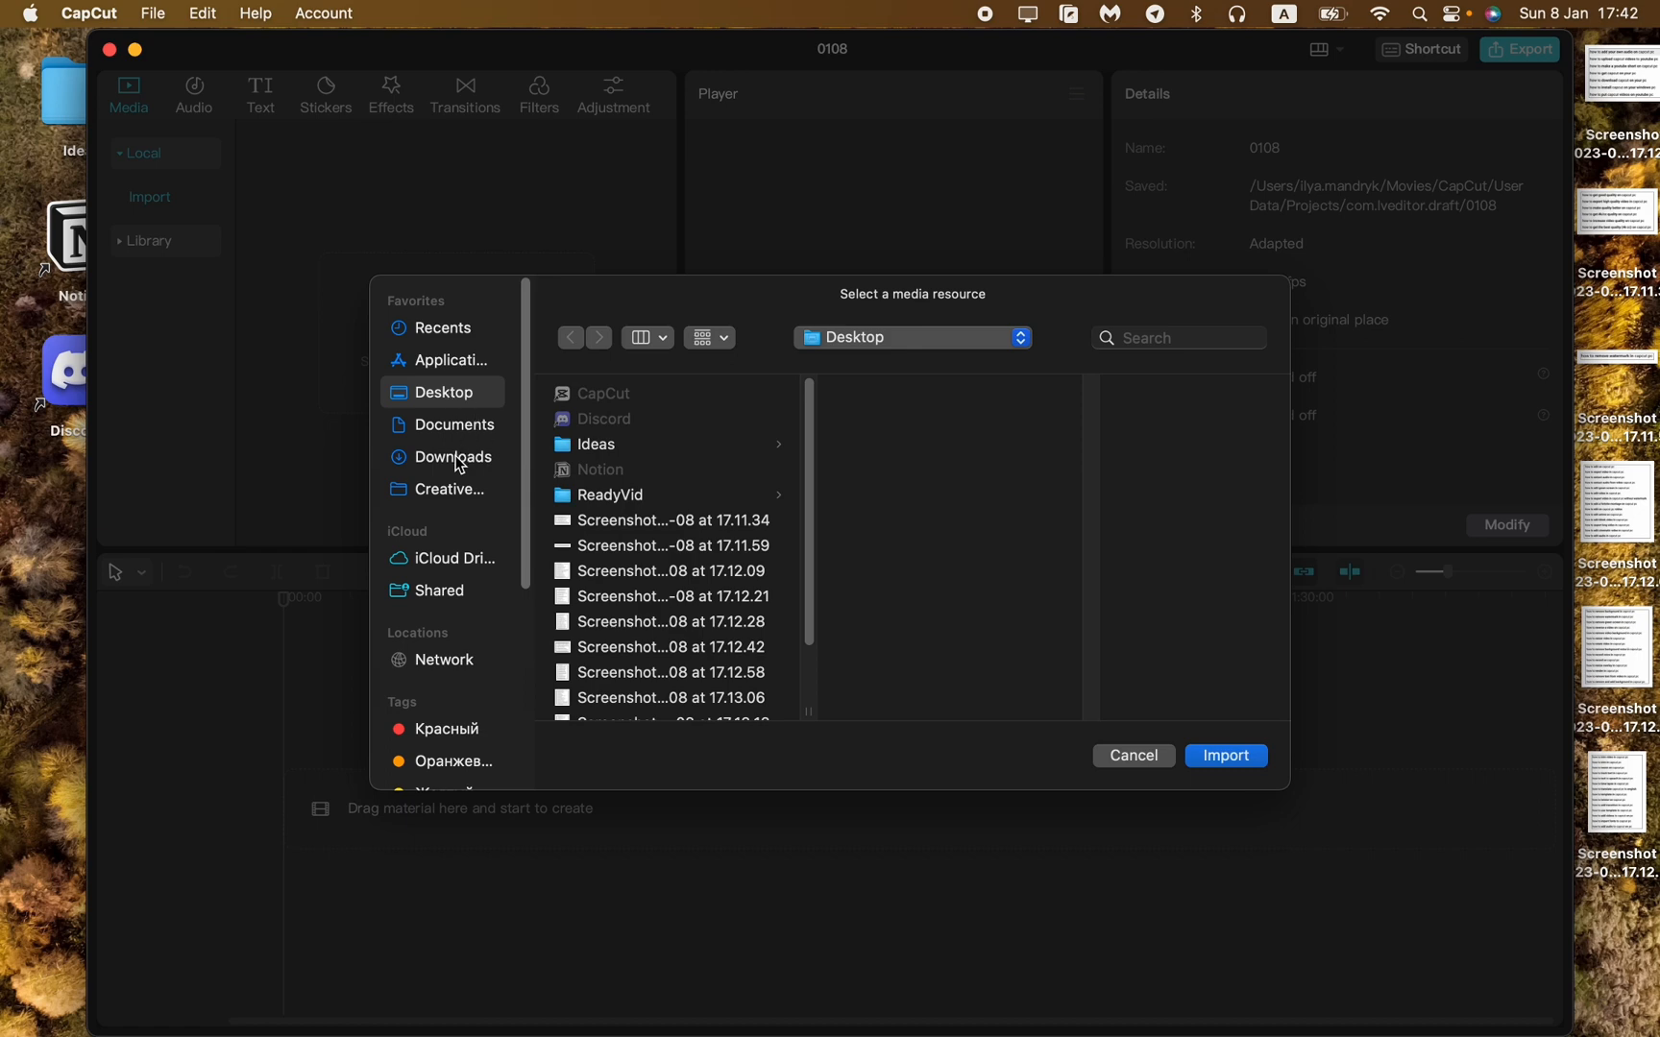
pyautogui.click(452, 455)
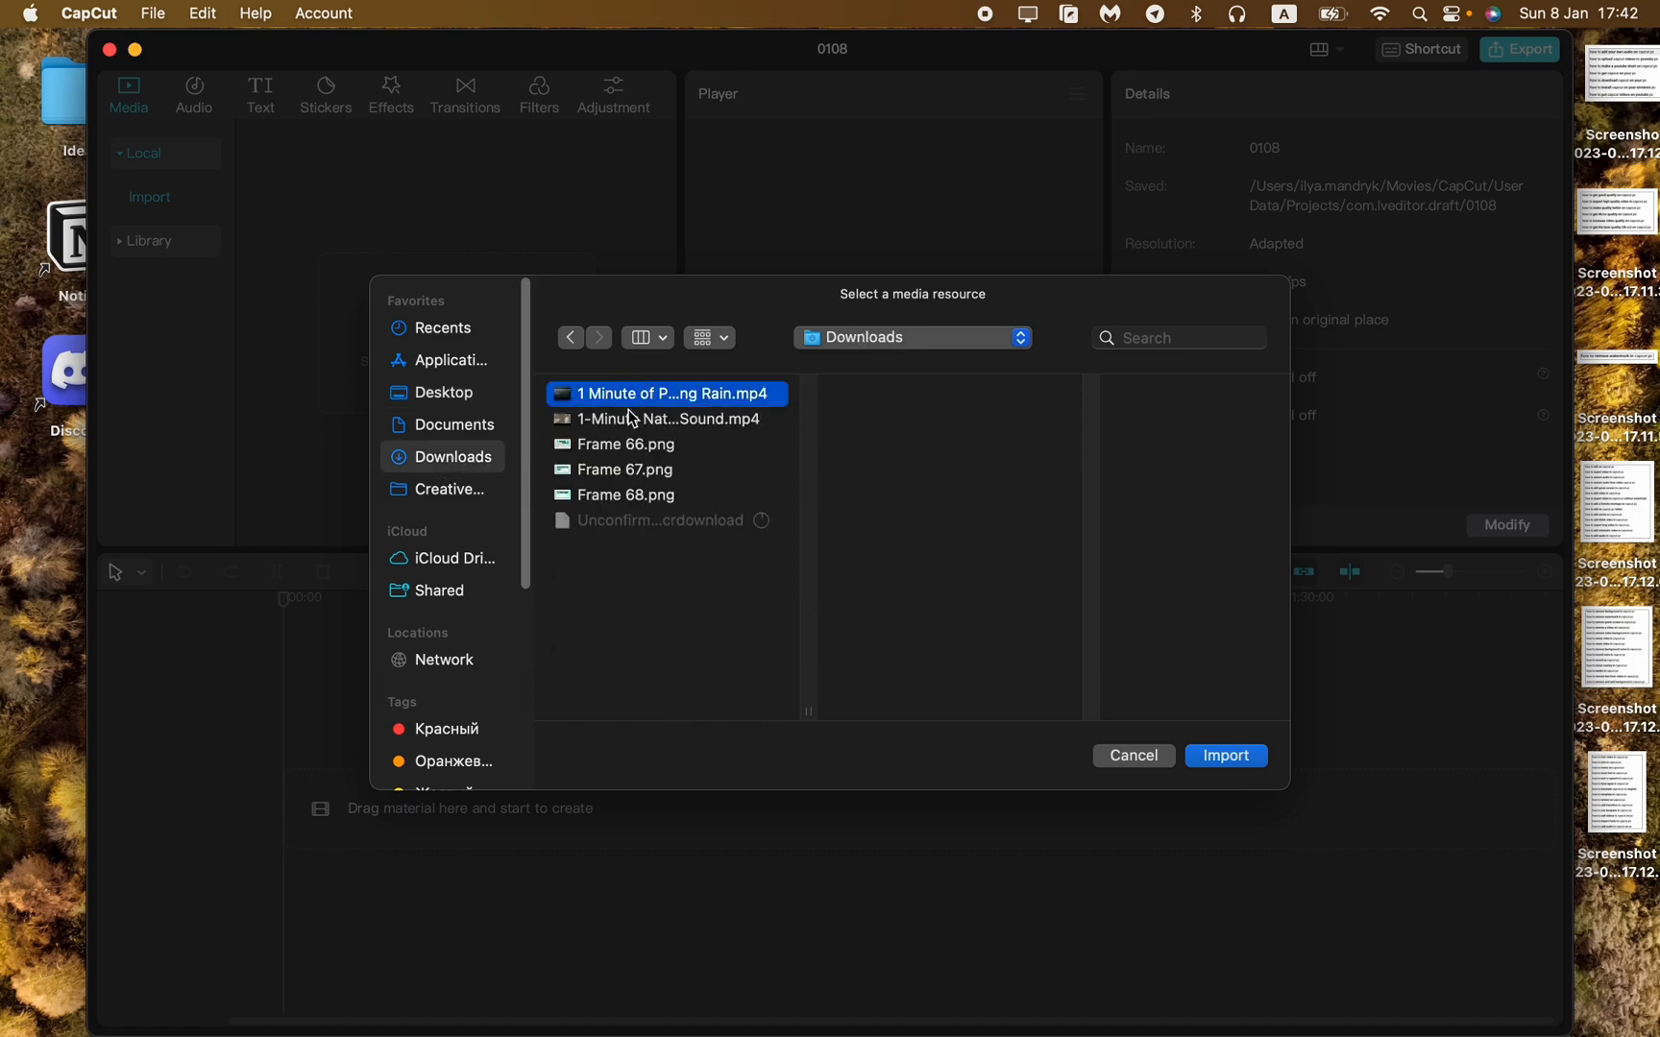
pyautogui.click(1226, 755)
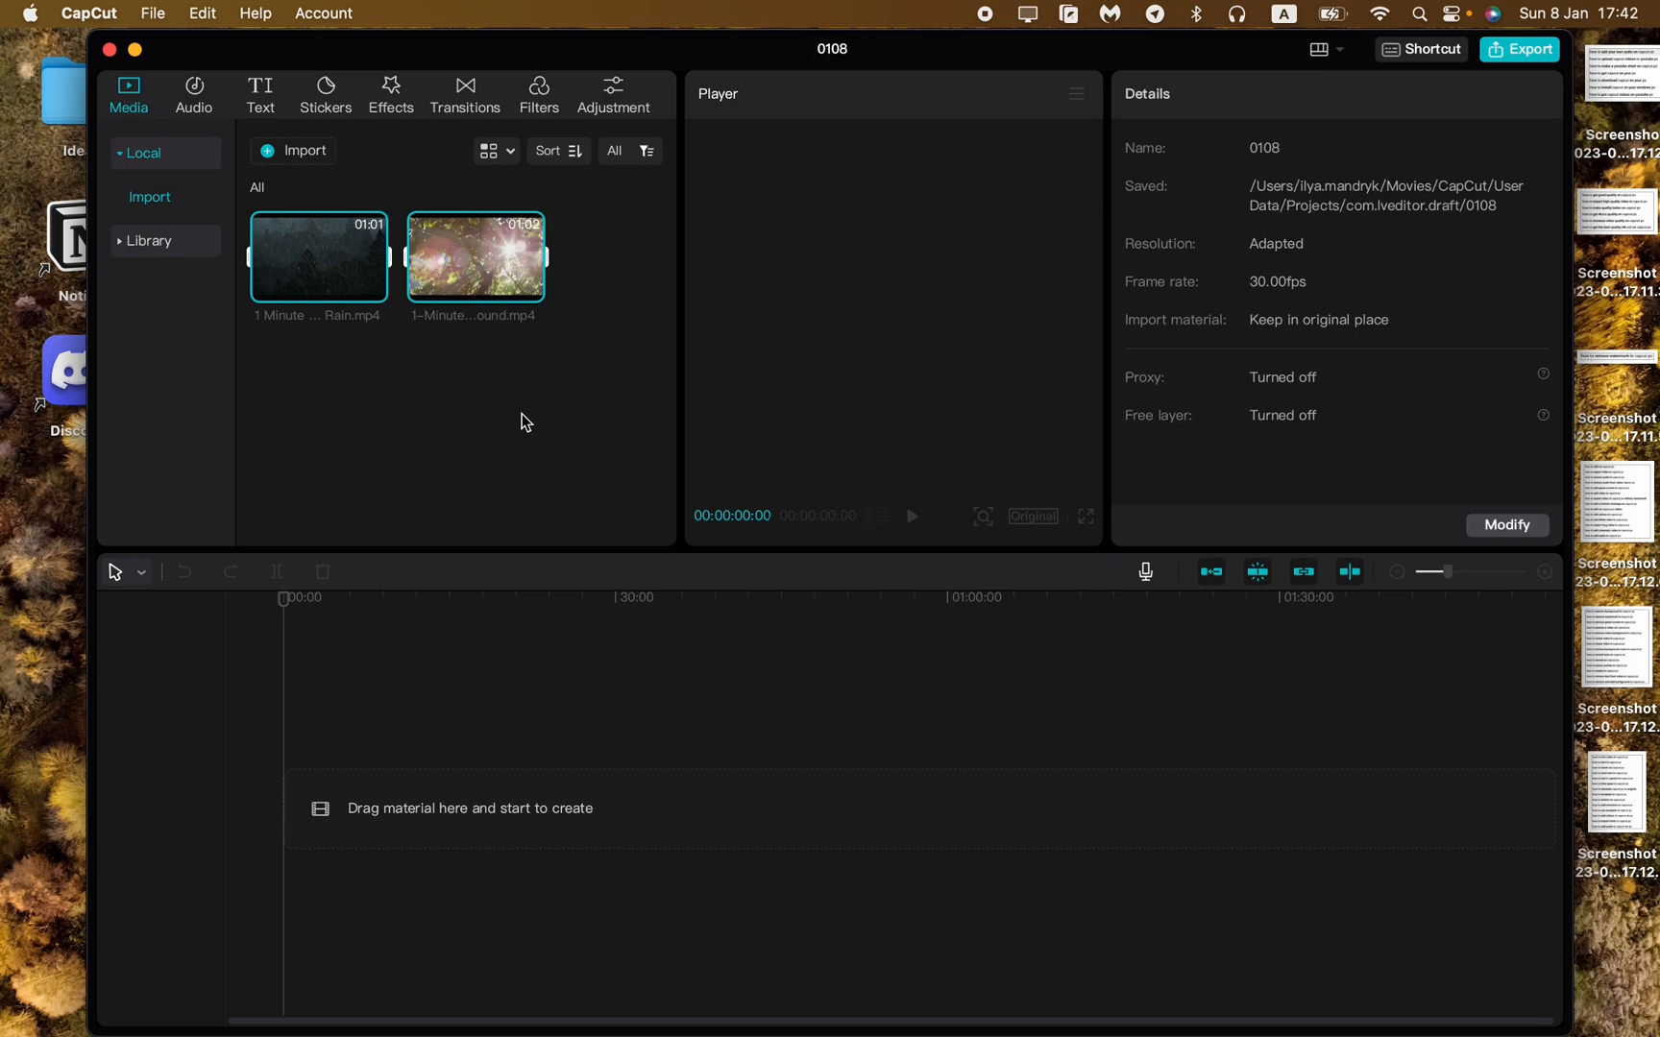
pyautogui.click(513, 409)
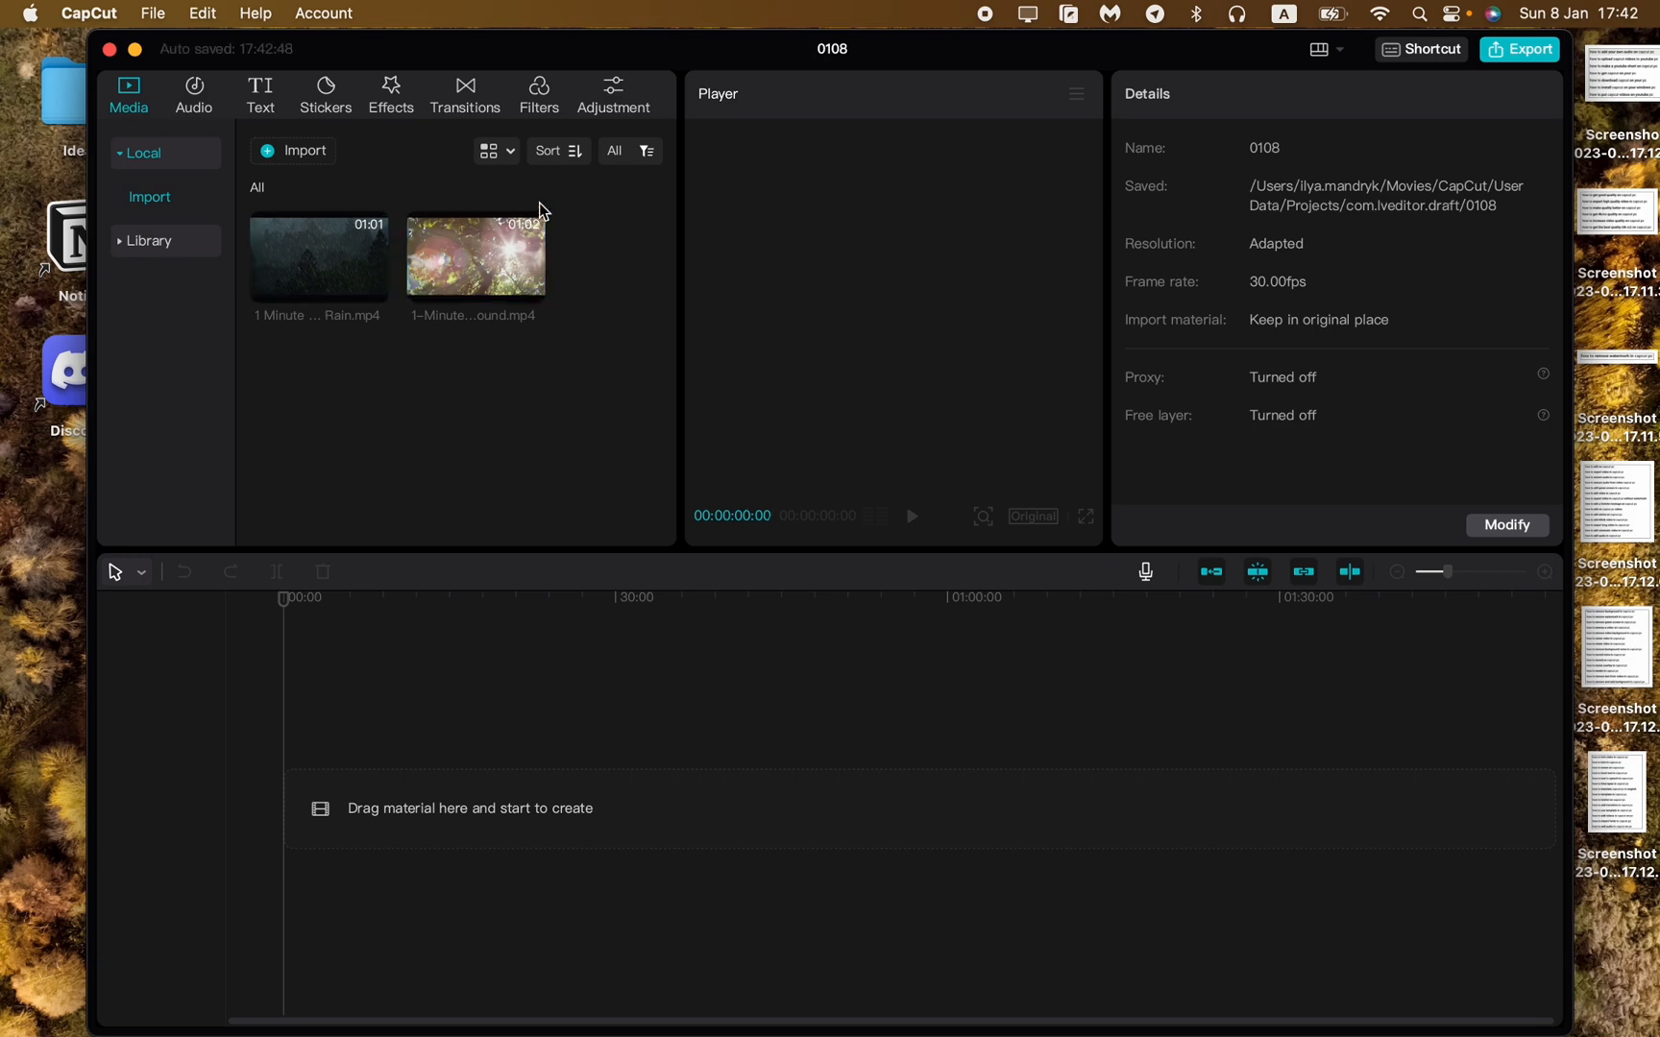
pyautogui.moveTo(647, 275)
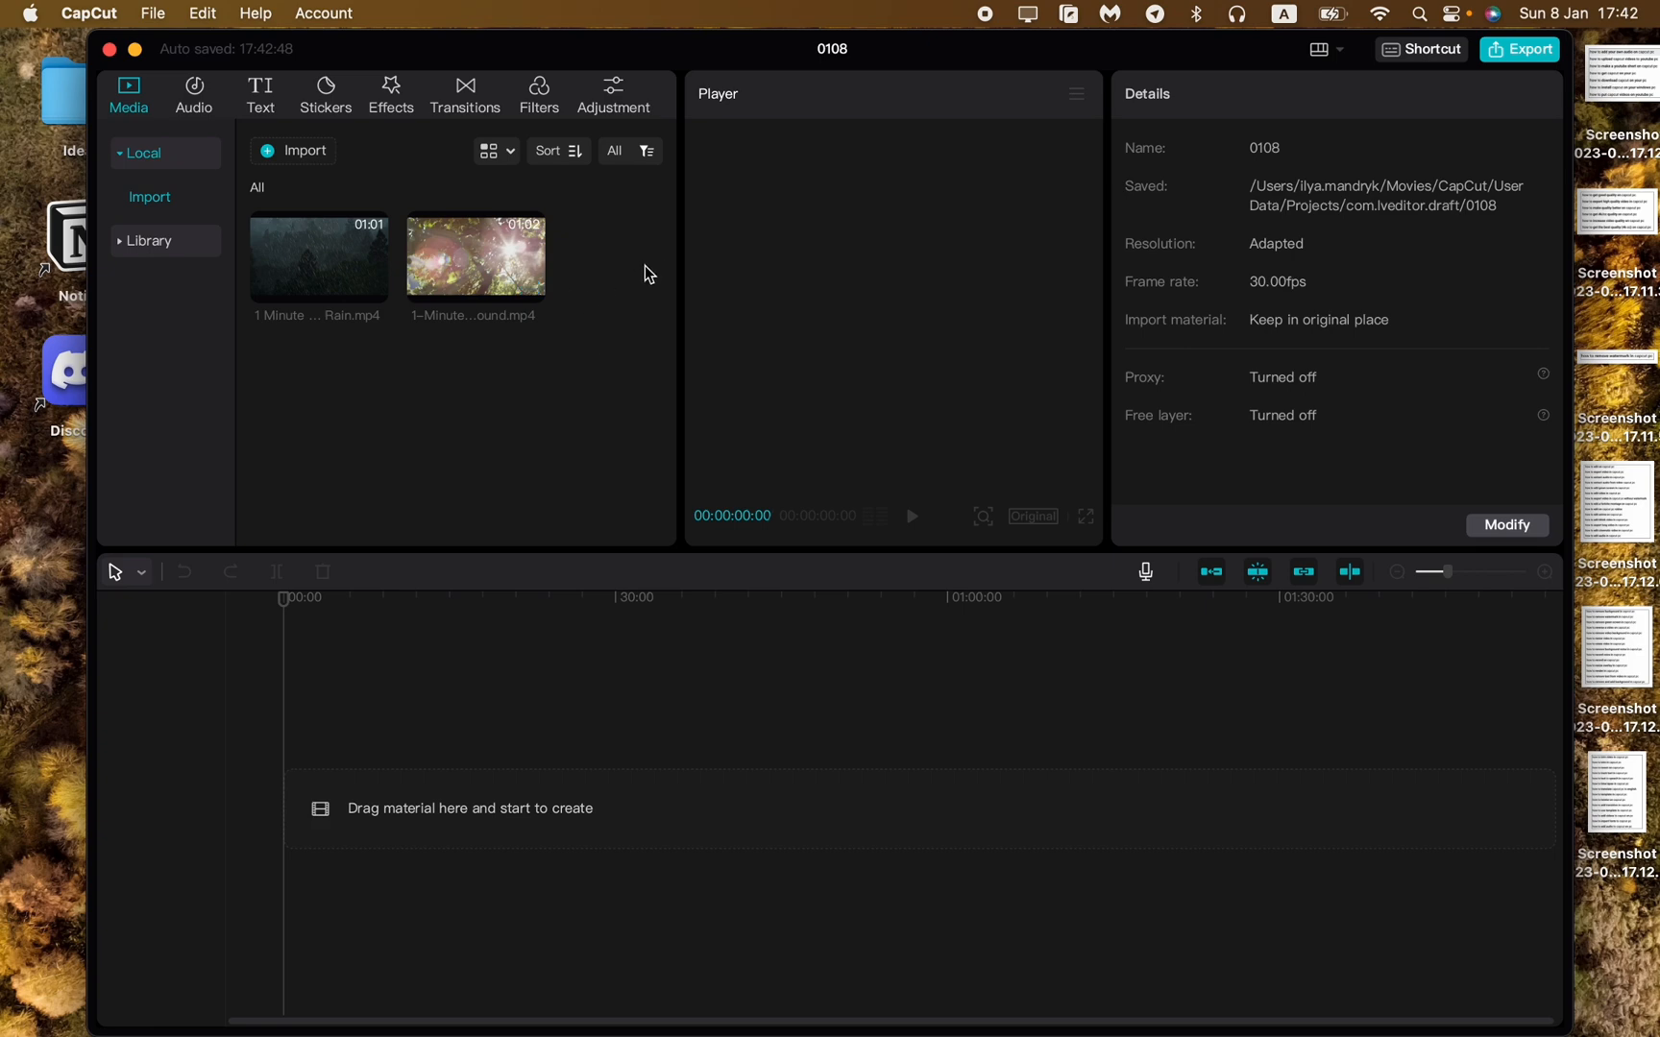
pyautogui.moveTo(583, 403)
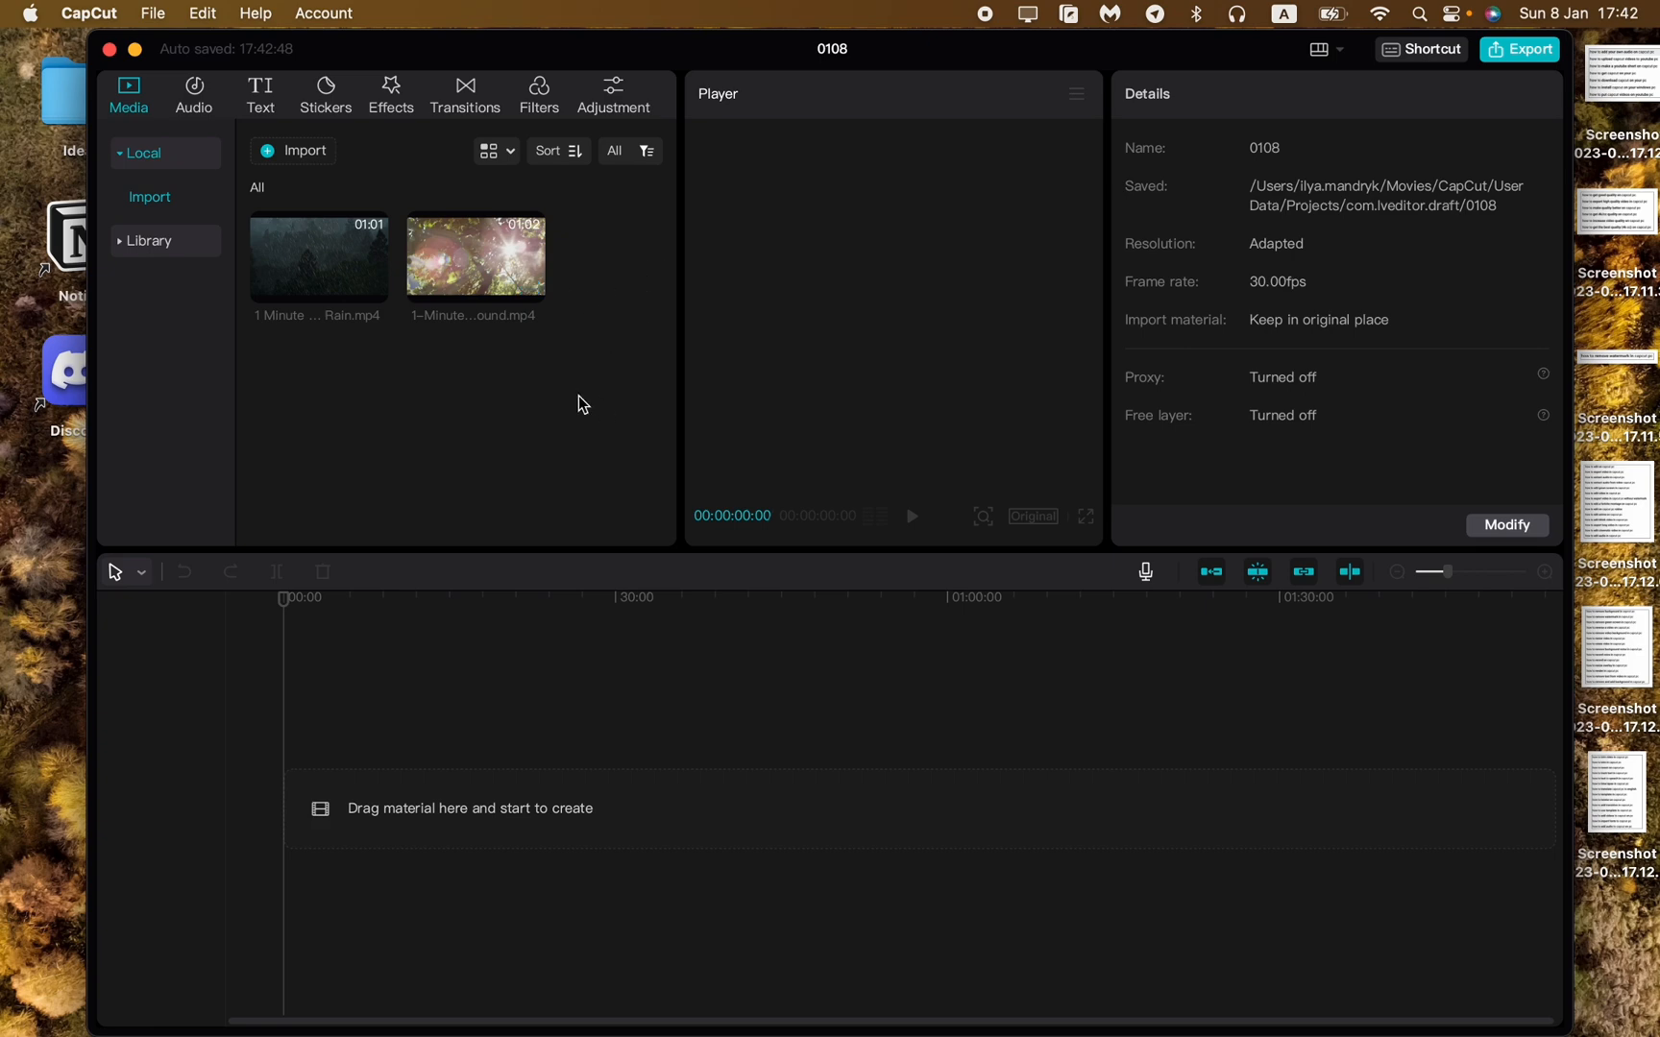
pyautogui.moveTo(588, 396)
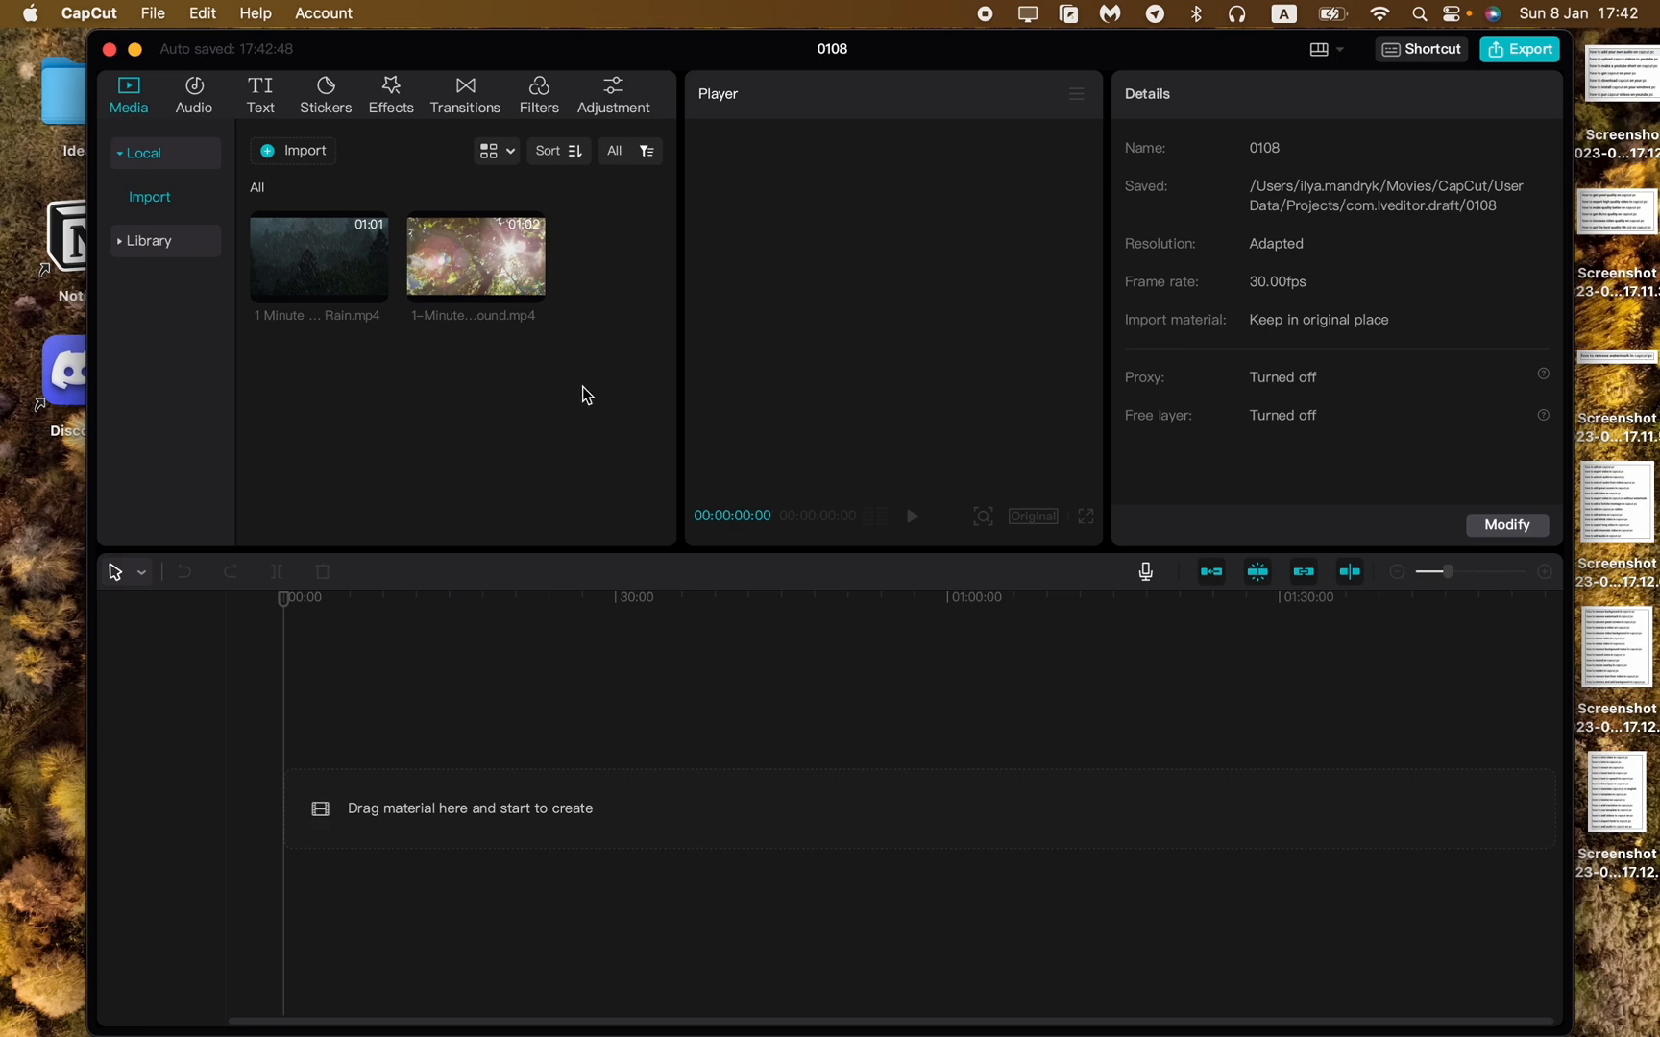
pyautogui.moveTo(669, 69)
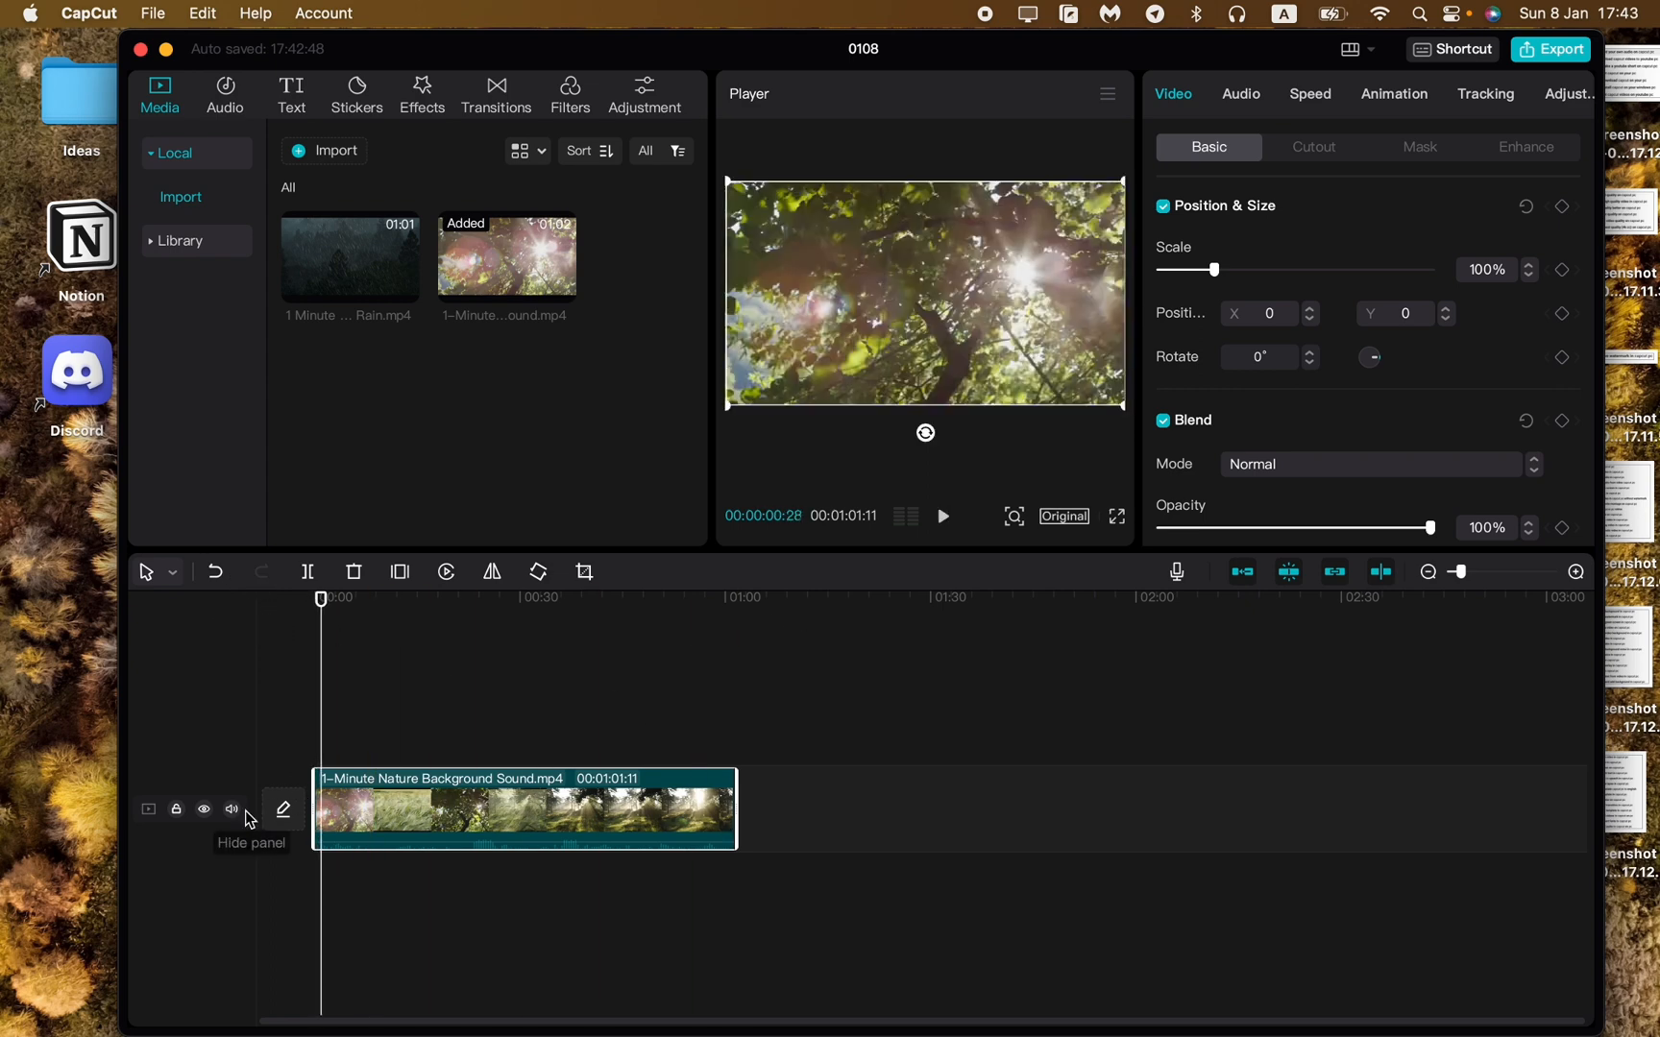
# - Mute the nature clip's track and preview it, scrubbing to about 35 seconds and back
pyautogui.click(230, 809)
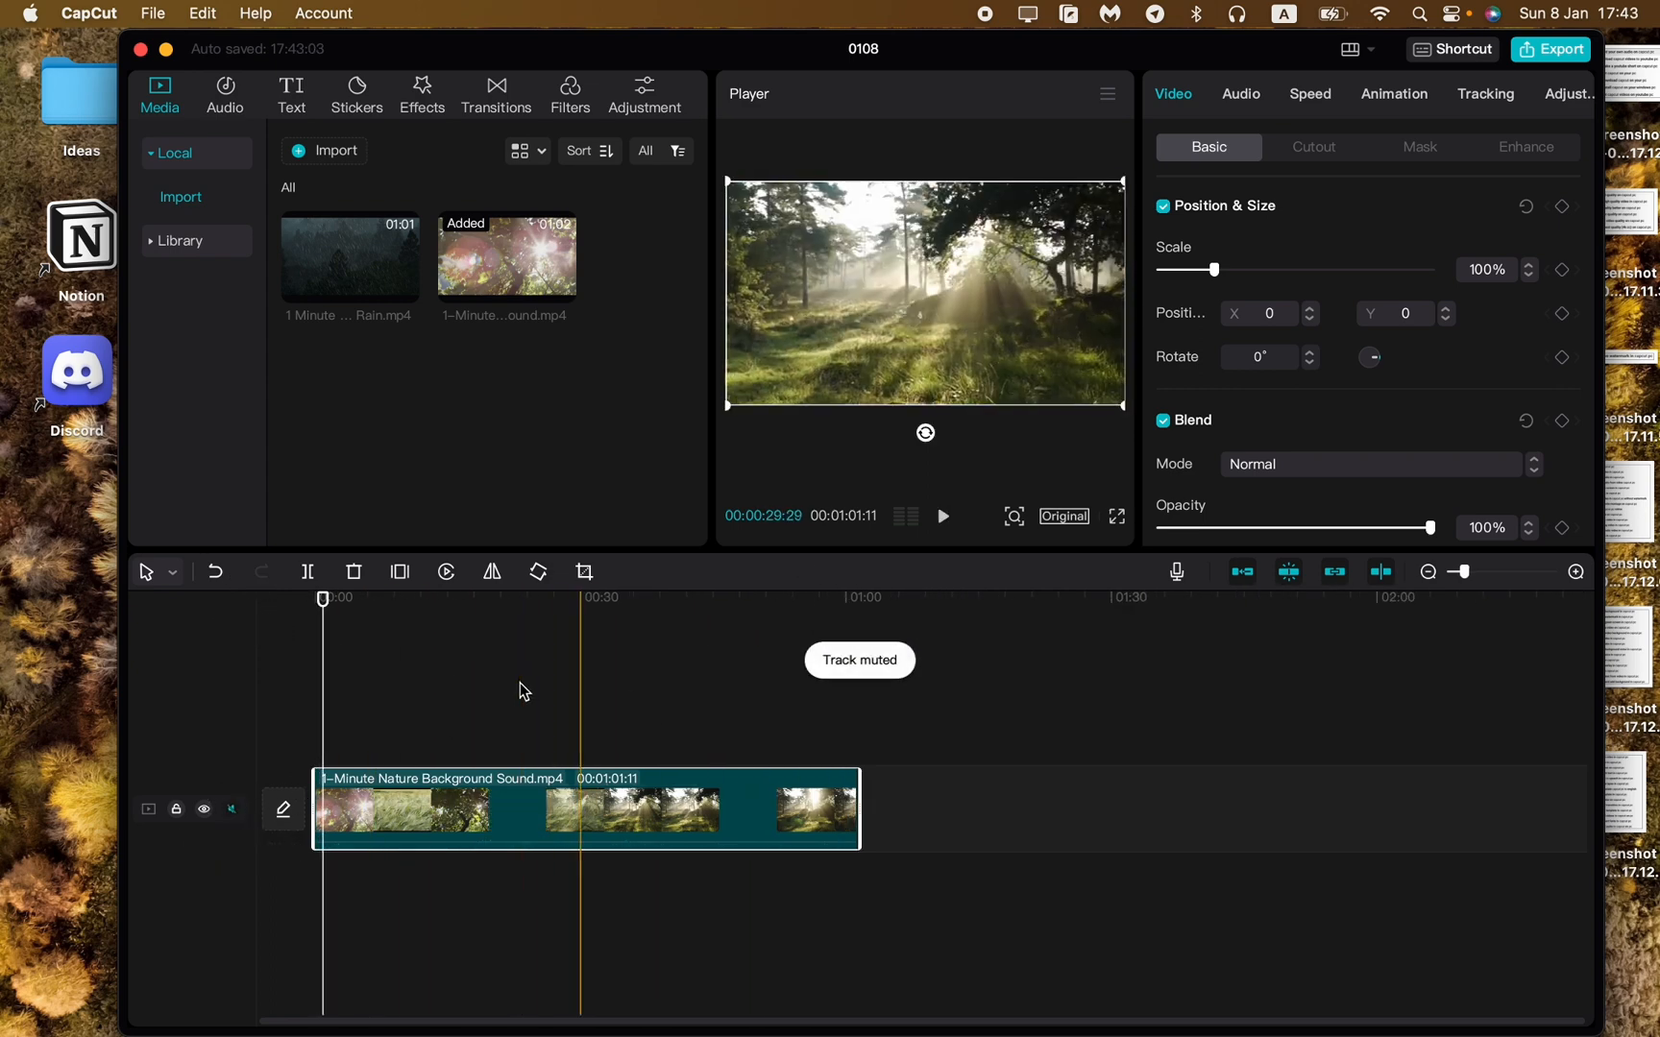
pyautogui.click(940, 516)
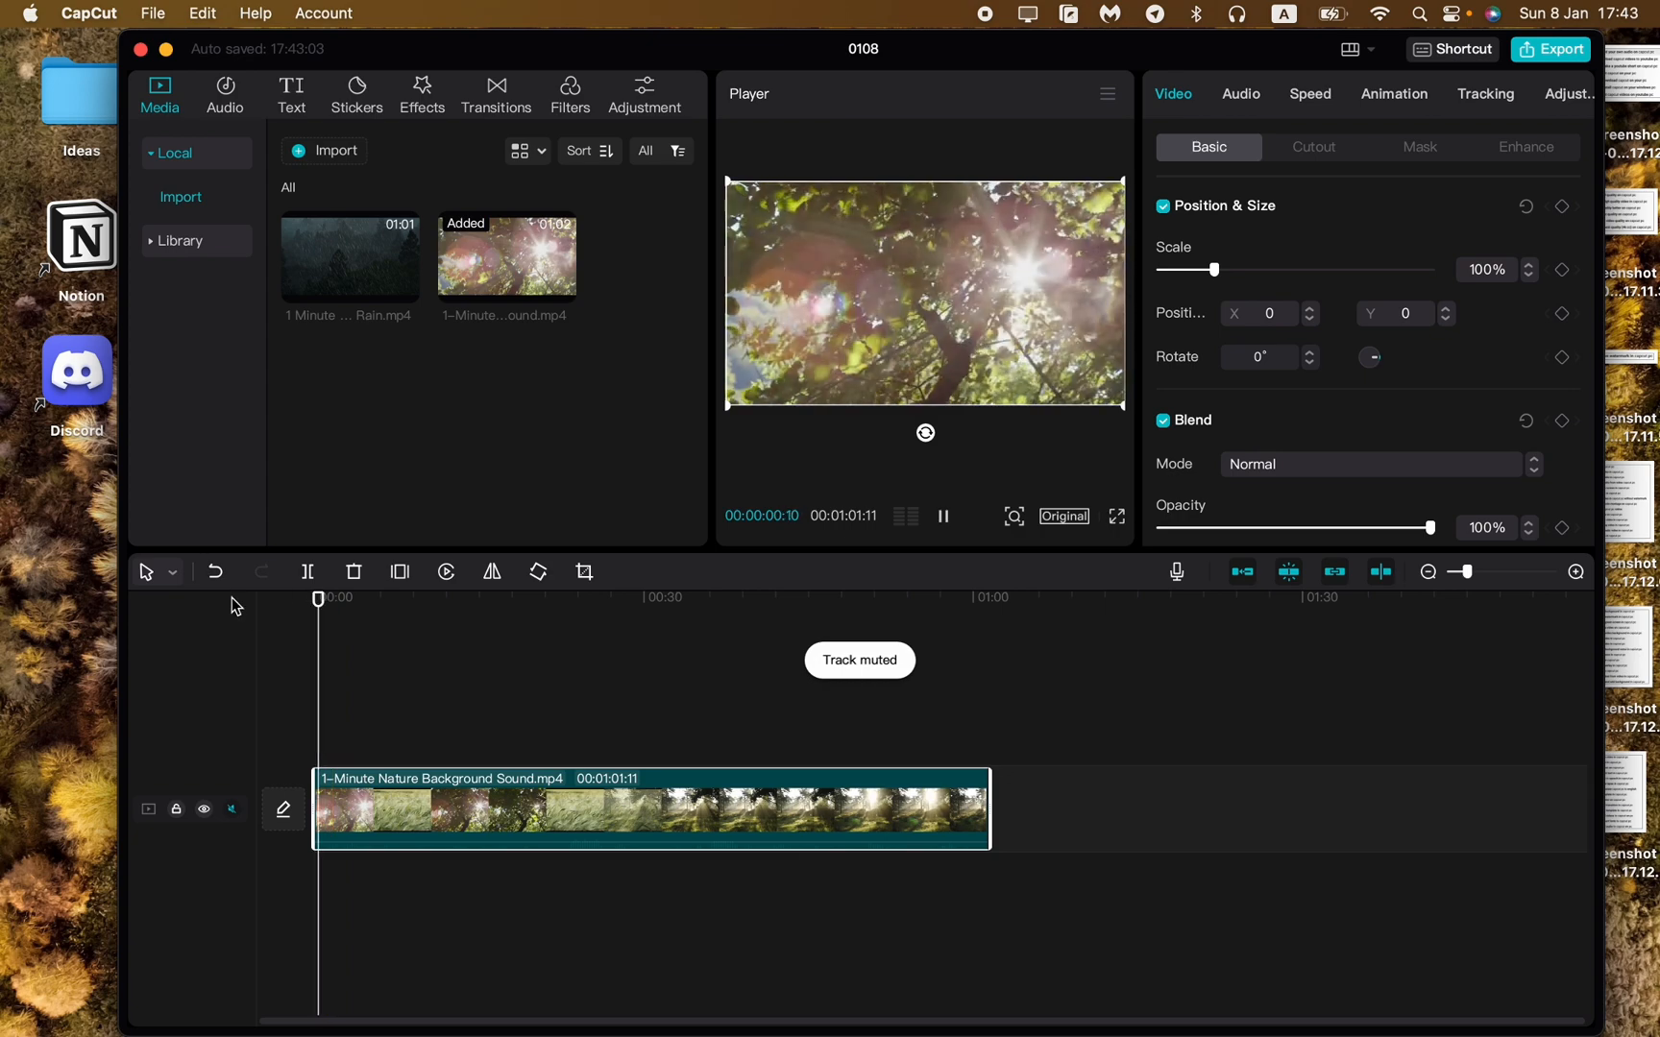
pyautogui.click(712, 607)
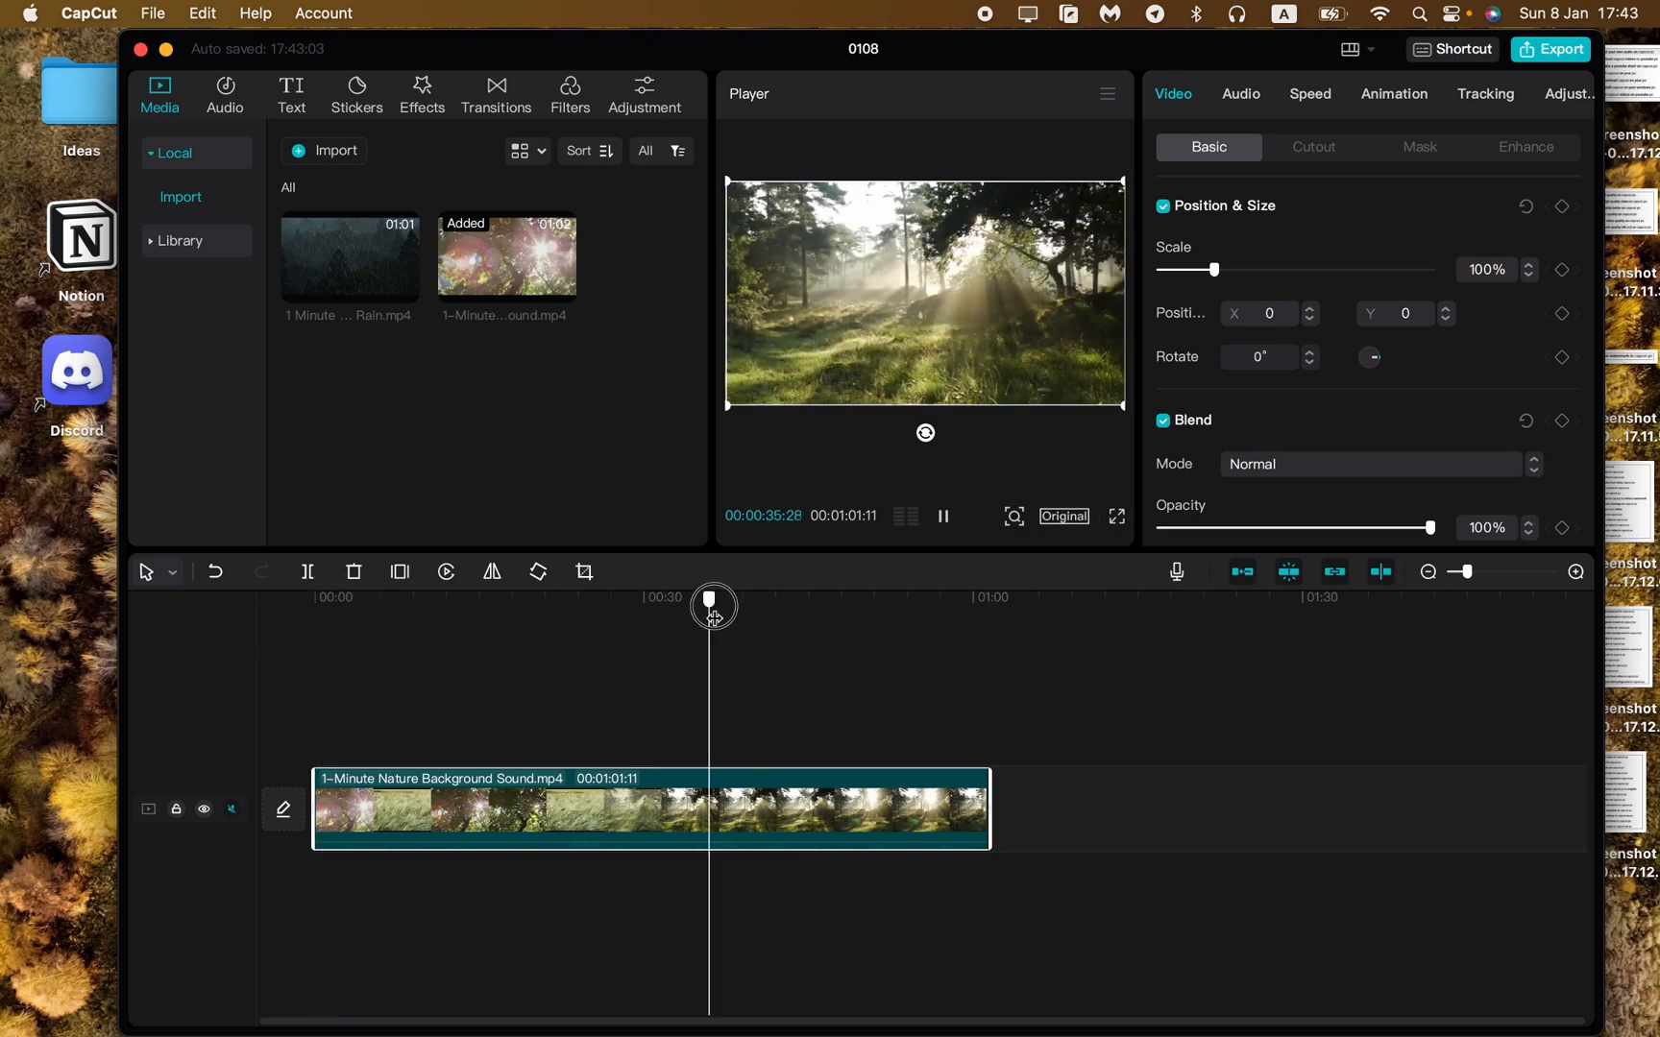
pyautogui.click(482, 597)
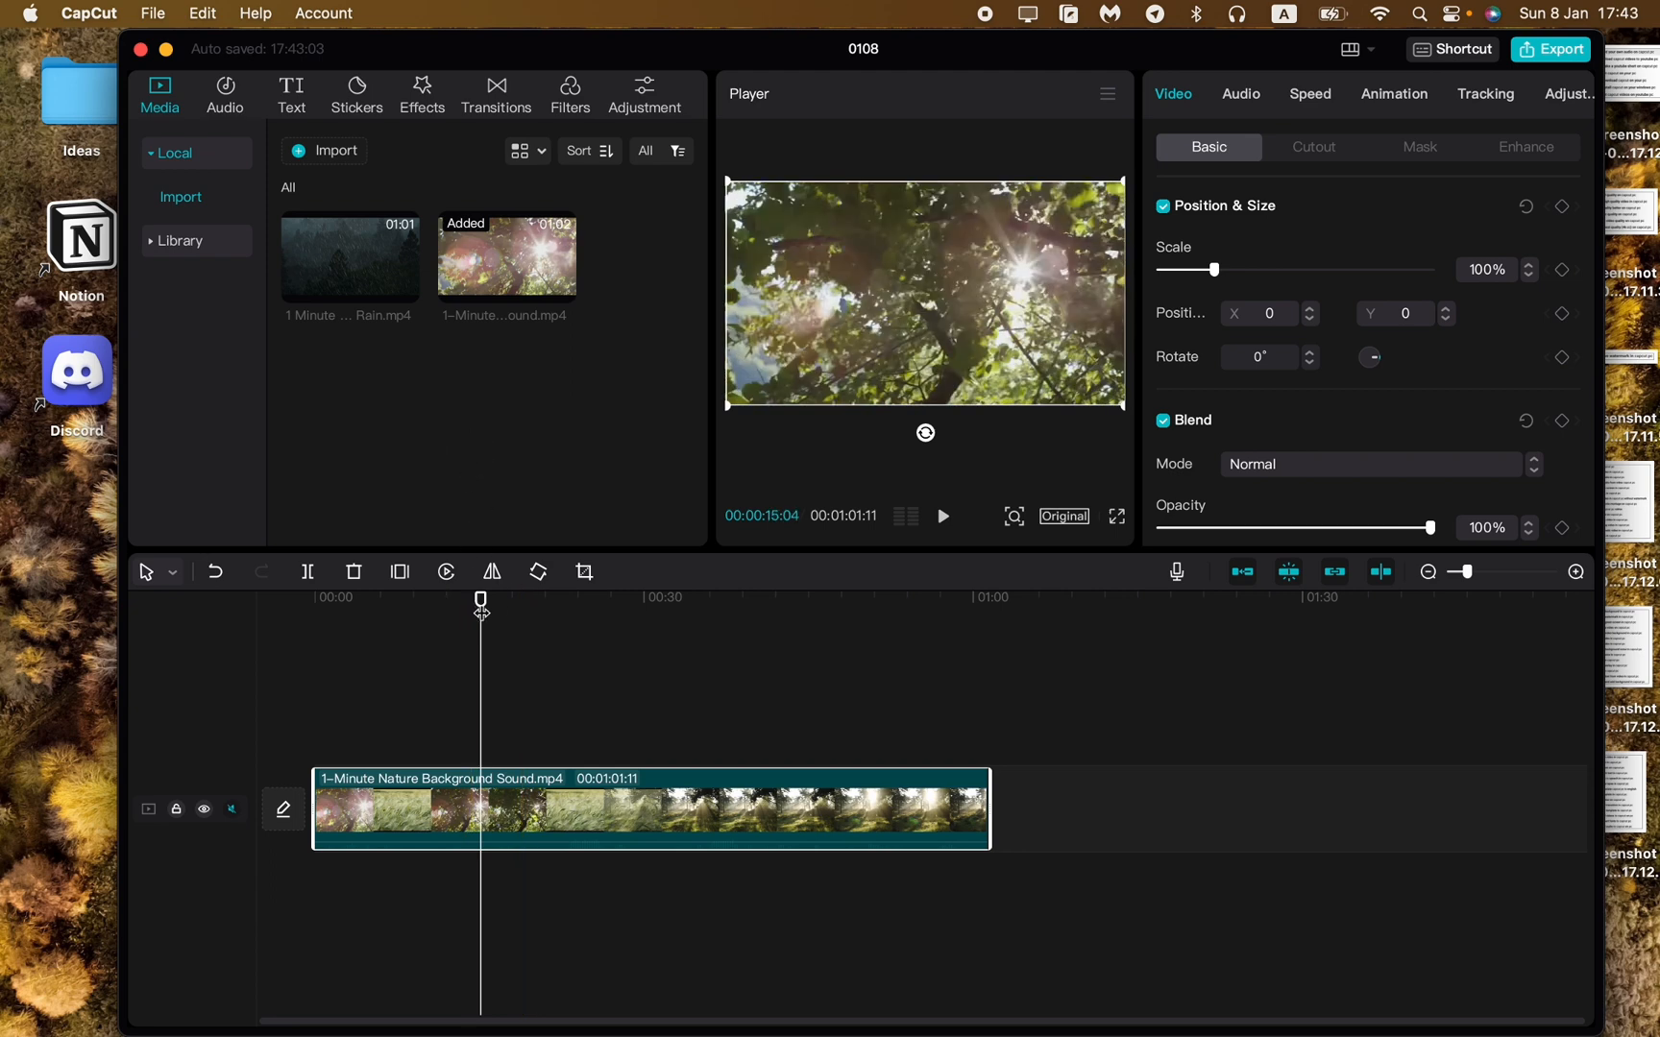
pyautogui.click(359, 598)
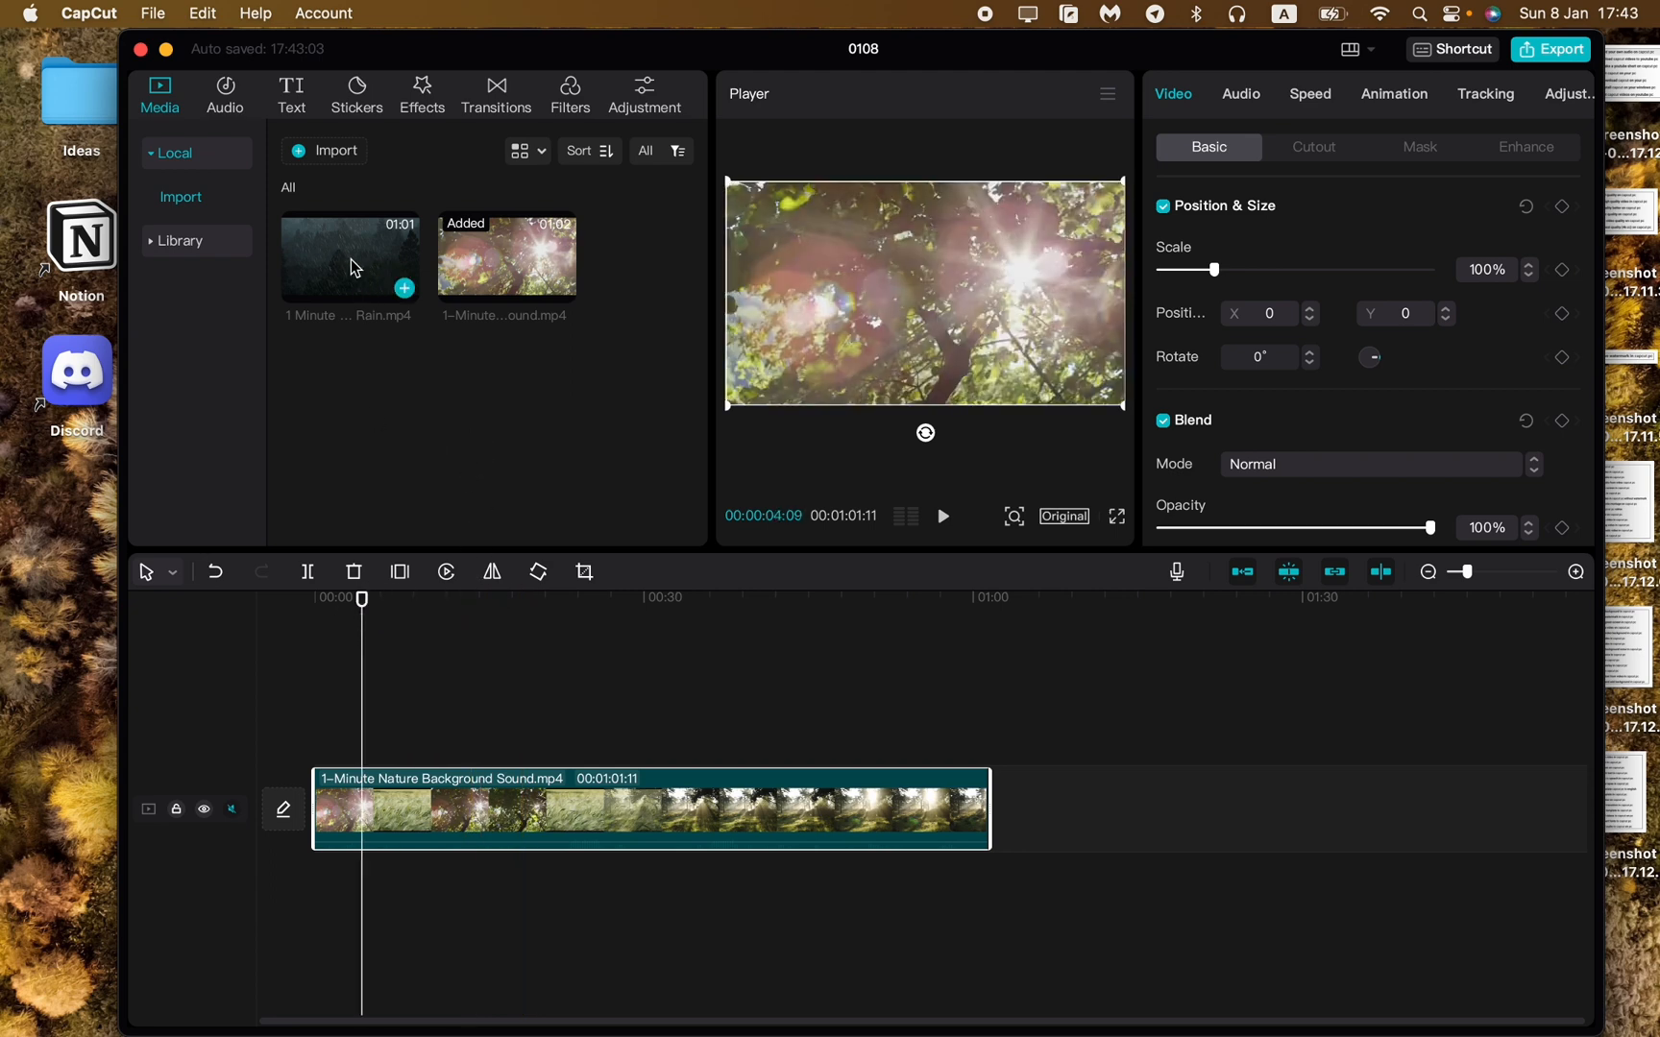
# - Add the rain clip on a track above the nature clip, mute it and preview
pyautogui.click(350, 258)
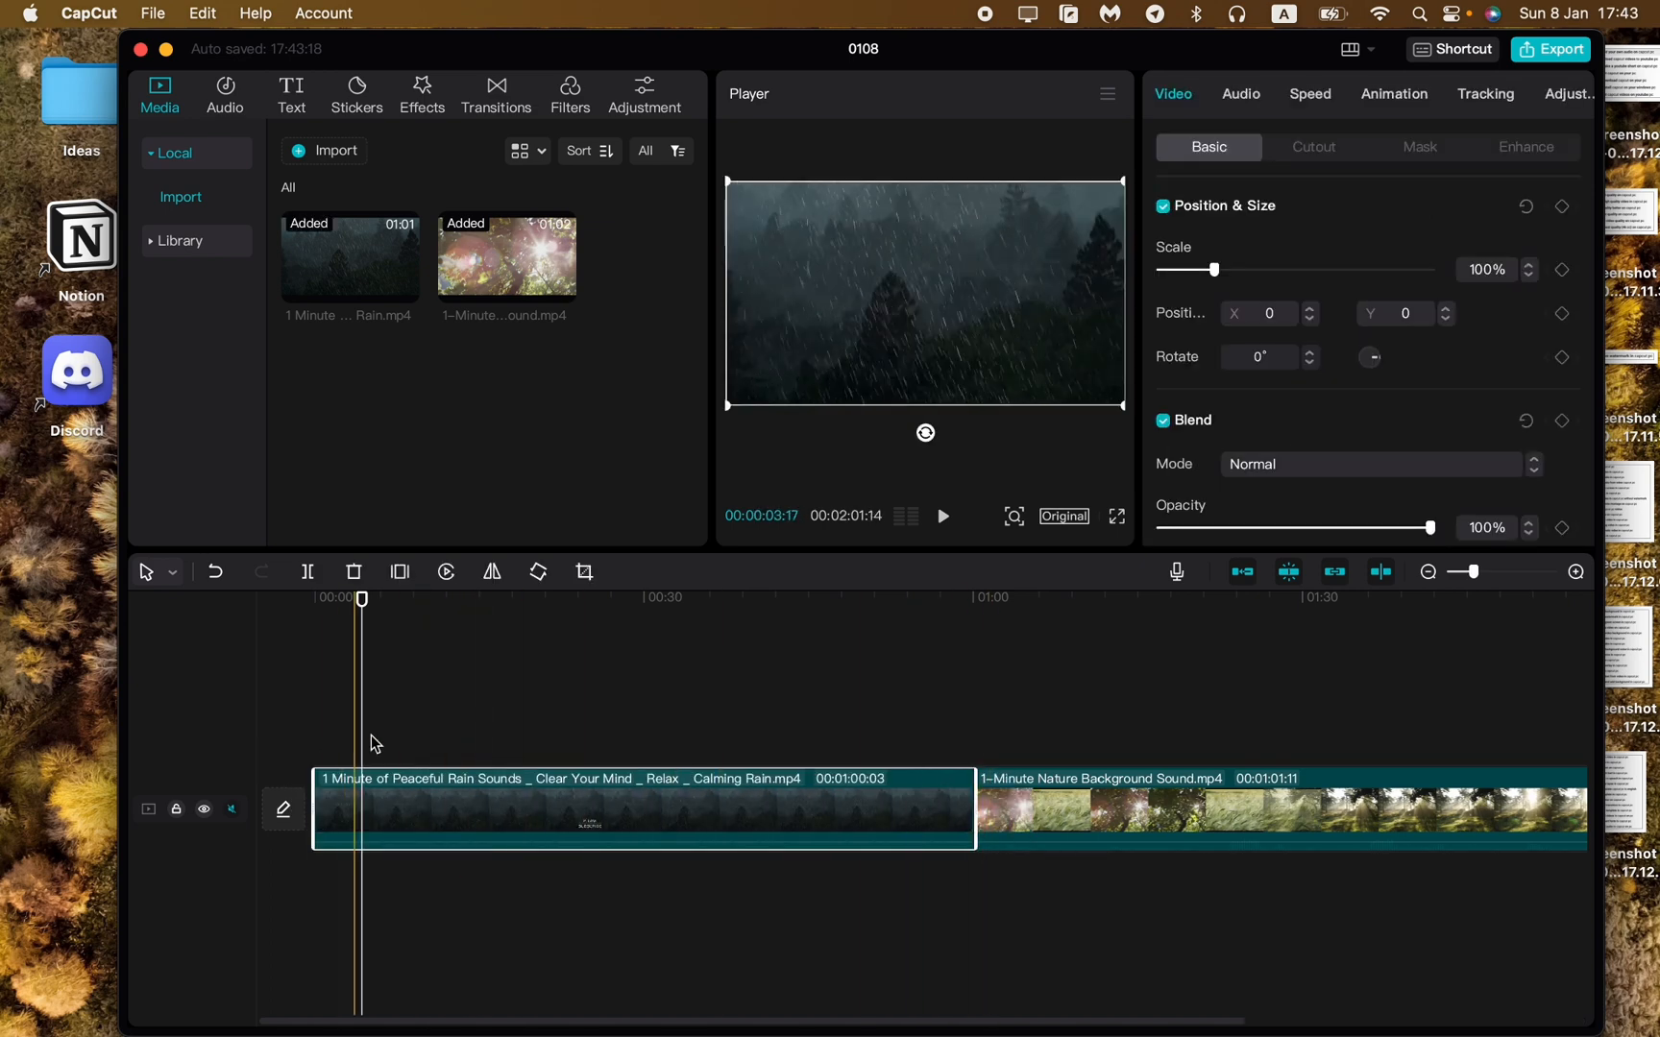
pyautogui.click(577, 778)
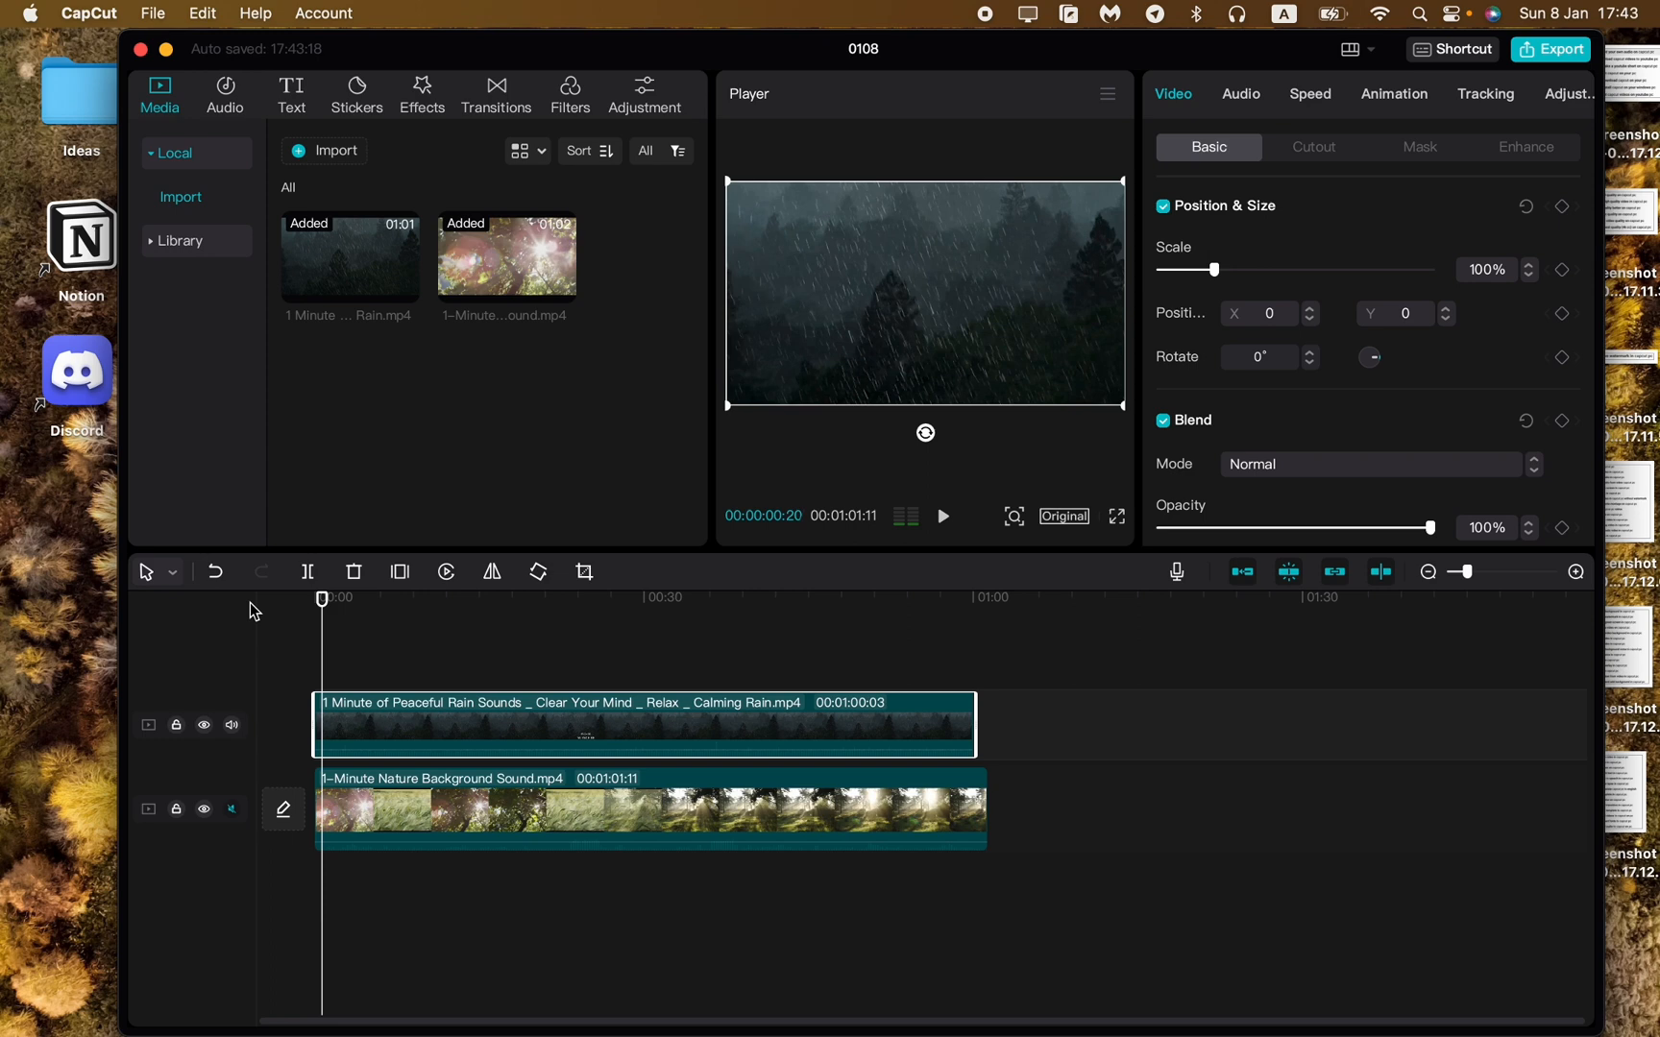
pyautogui.click(230, 724)
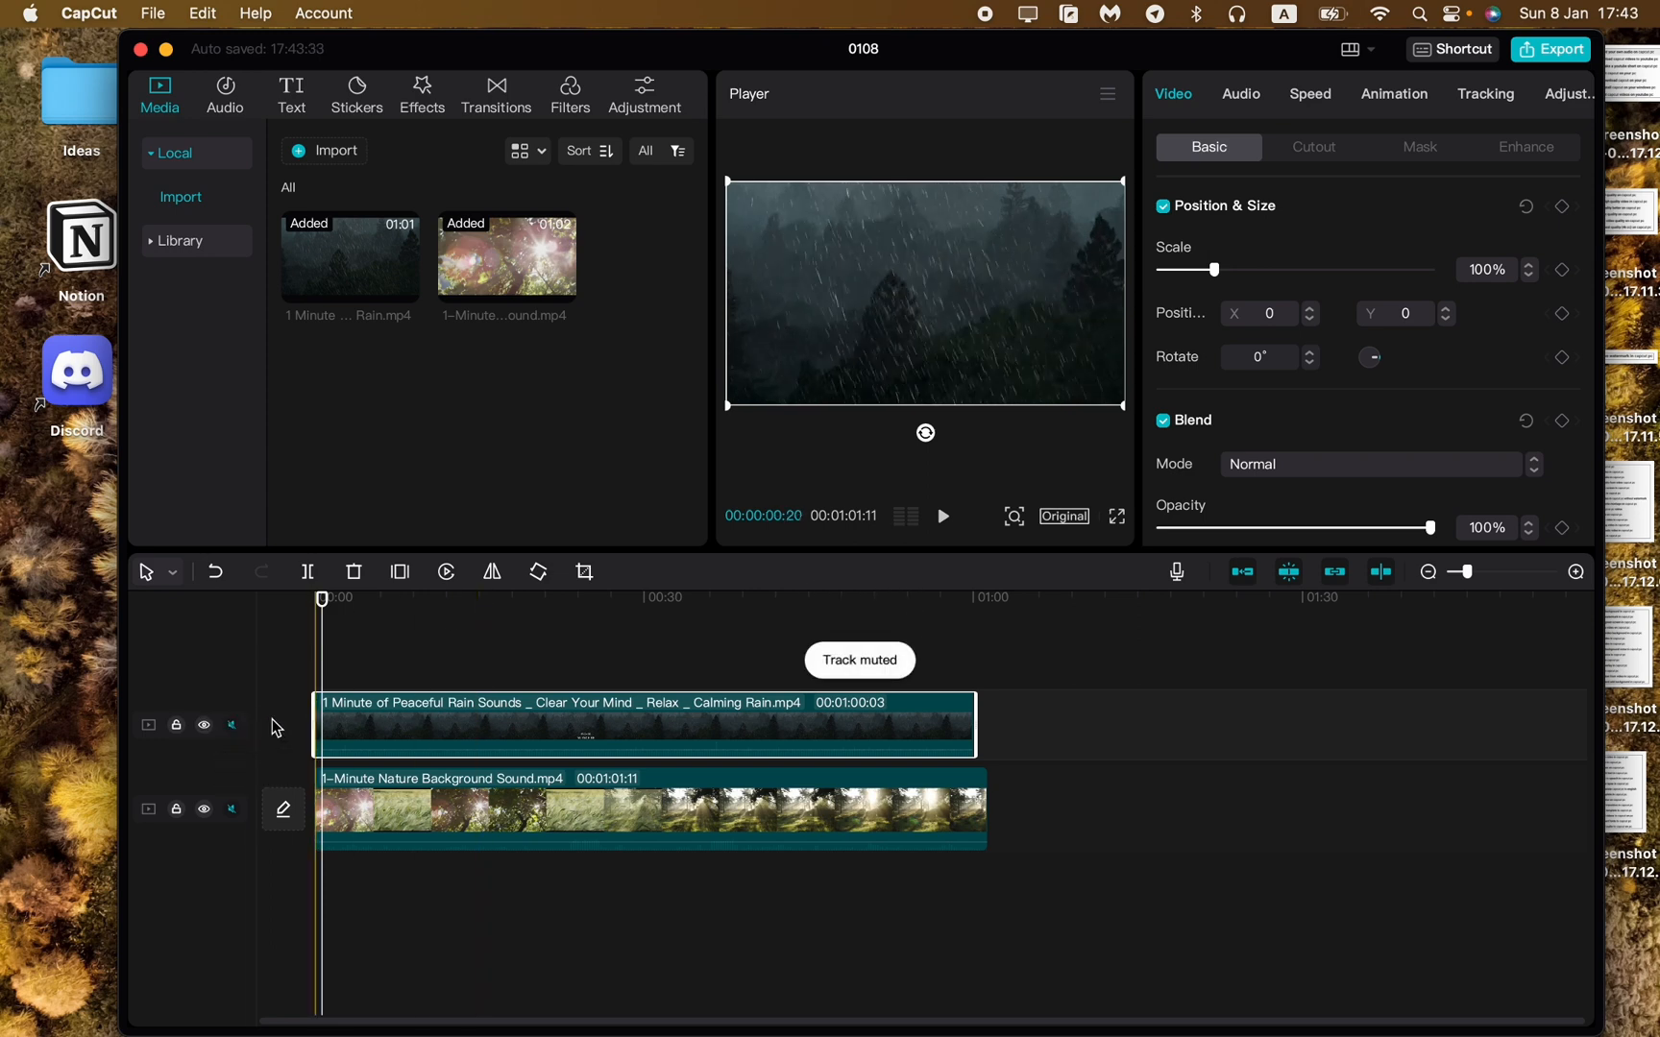
pyautogui.click(941, 517)
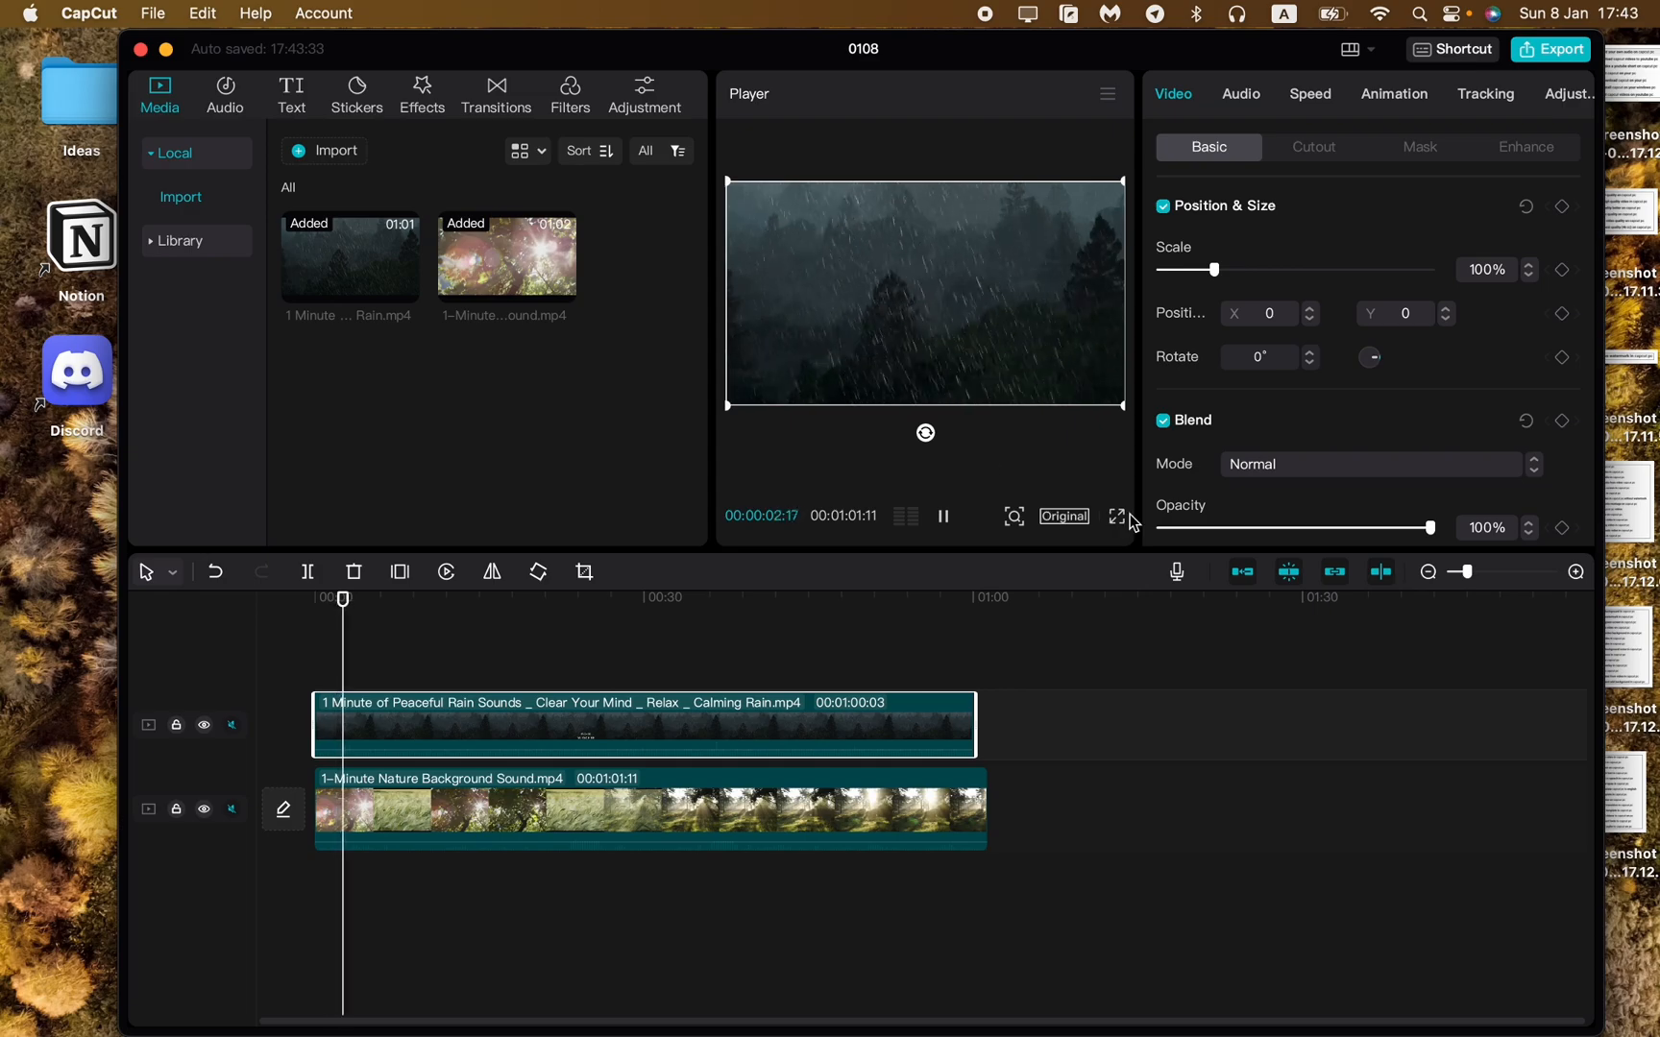
# - Scale the rain overlay to 108% with Position X and Y at 0, then replay from the start
pyautogui.click(1116, 516)
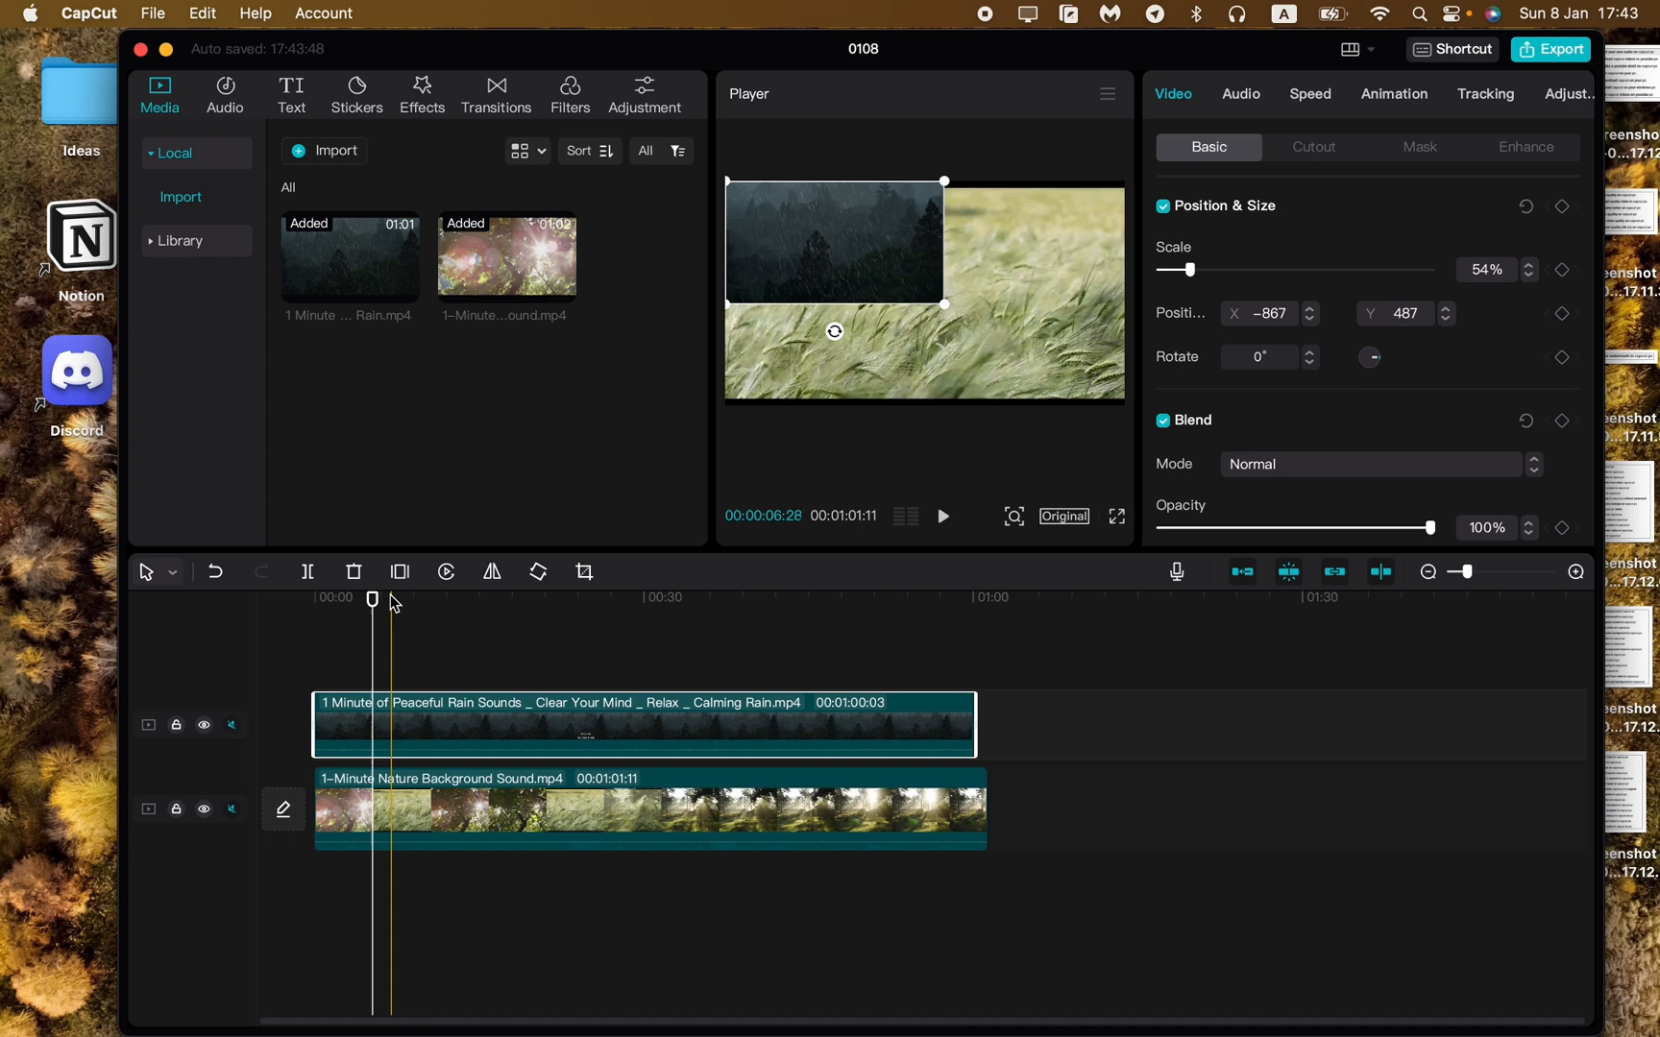
pyautogui.click(941, 517)
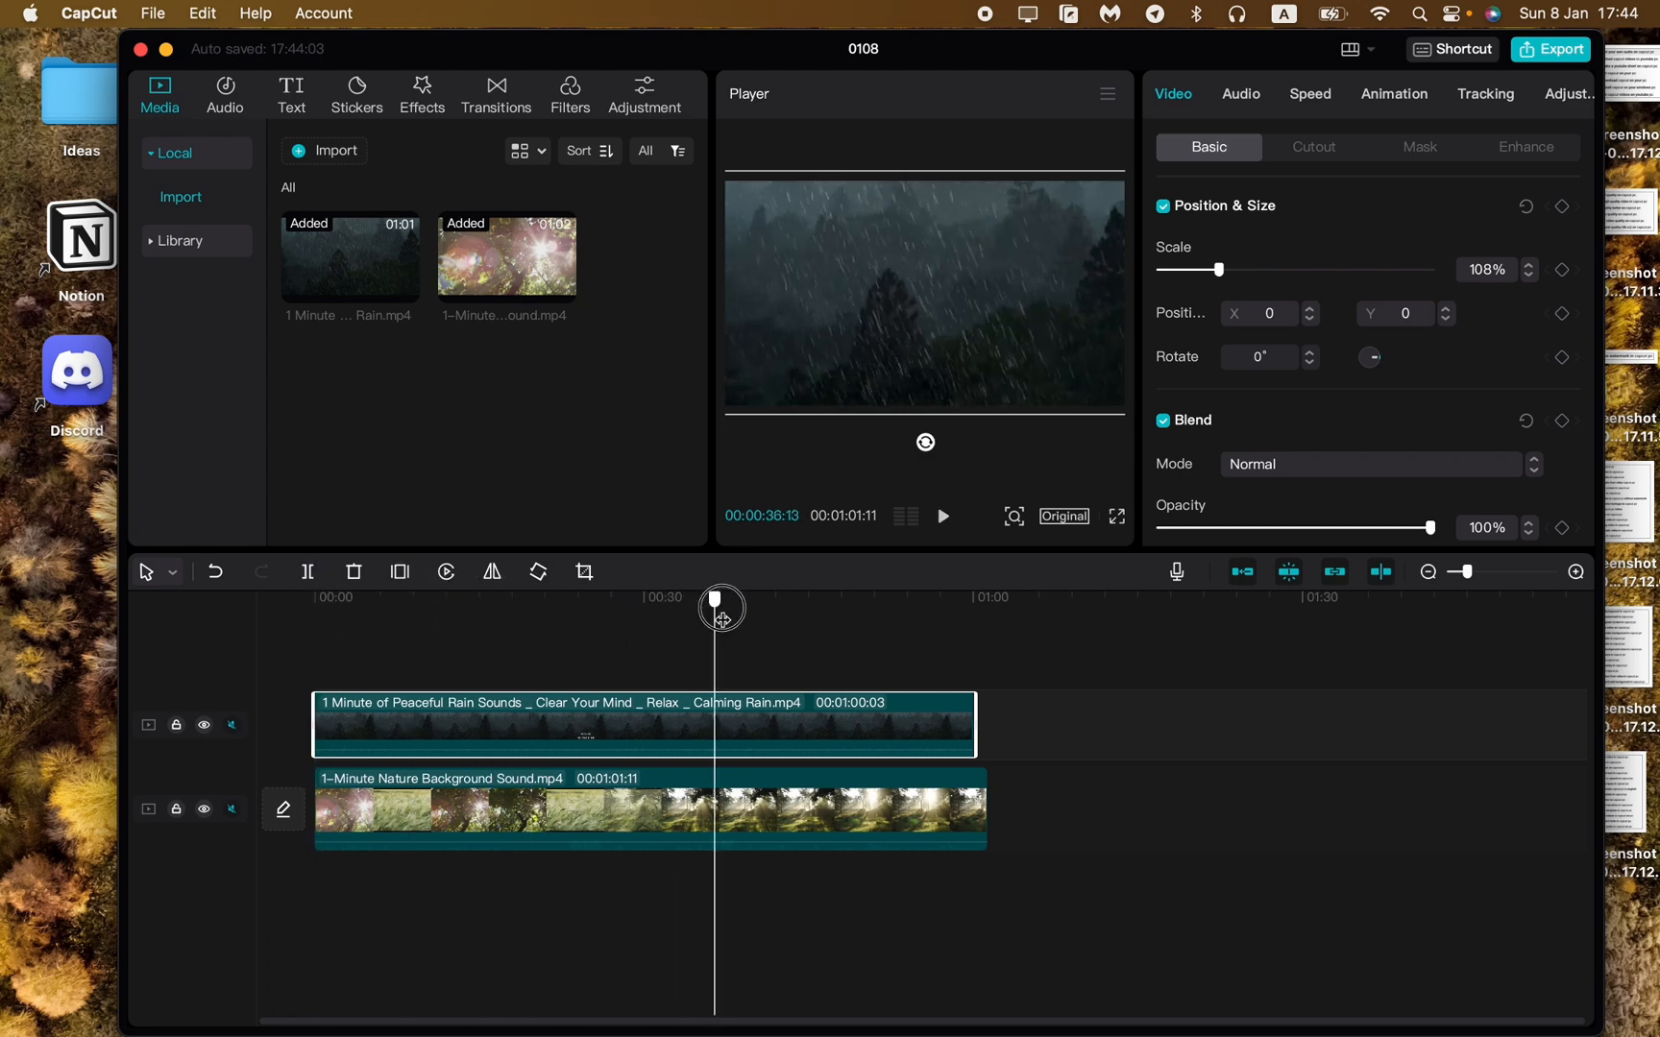
pyautogui.click(939, 516)
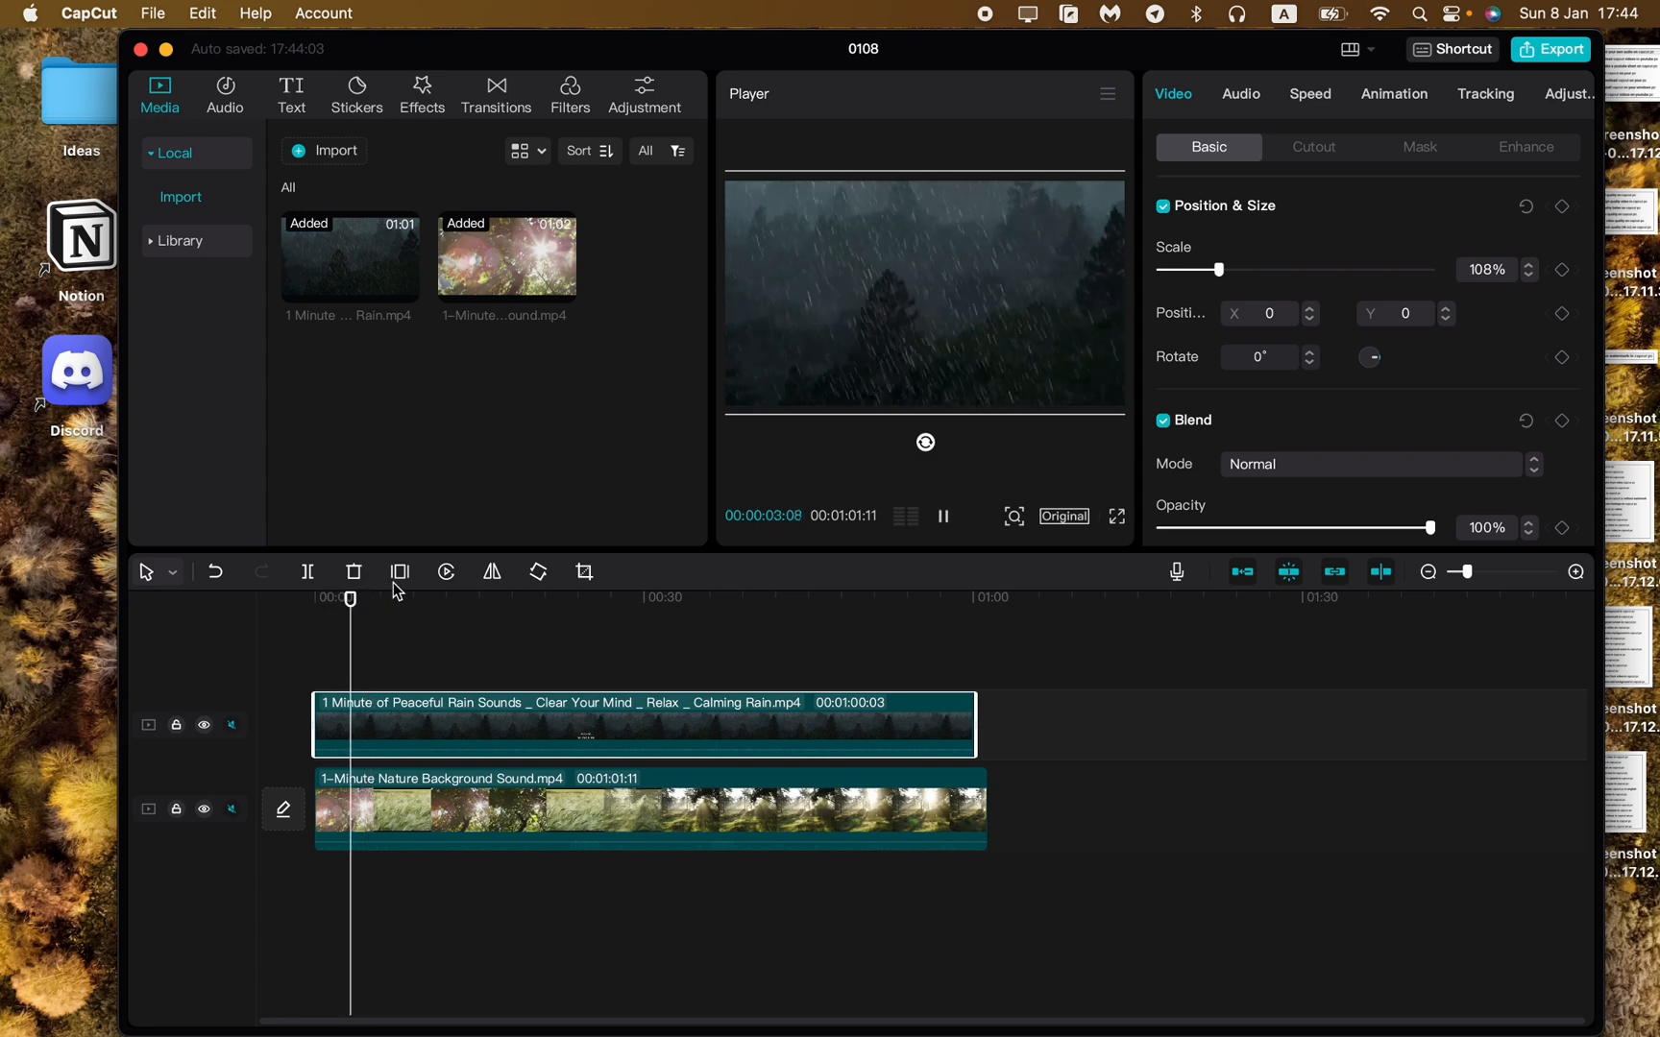
# - Lower the rain overlay's Opacity to 43% in the Blend section and replay from the start
pyautogui.click(941, 517)
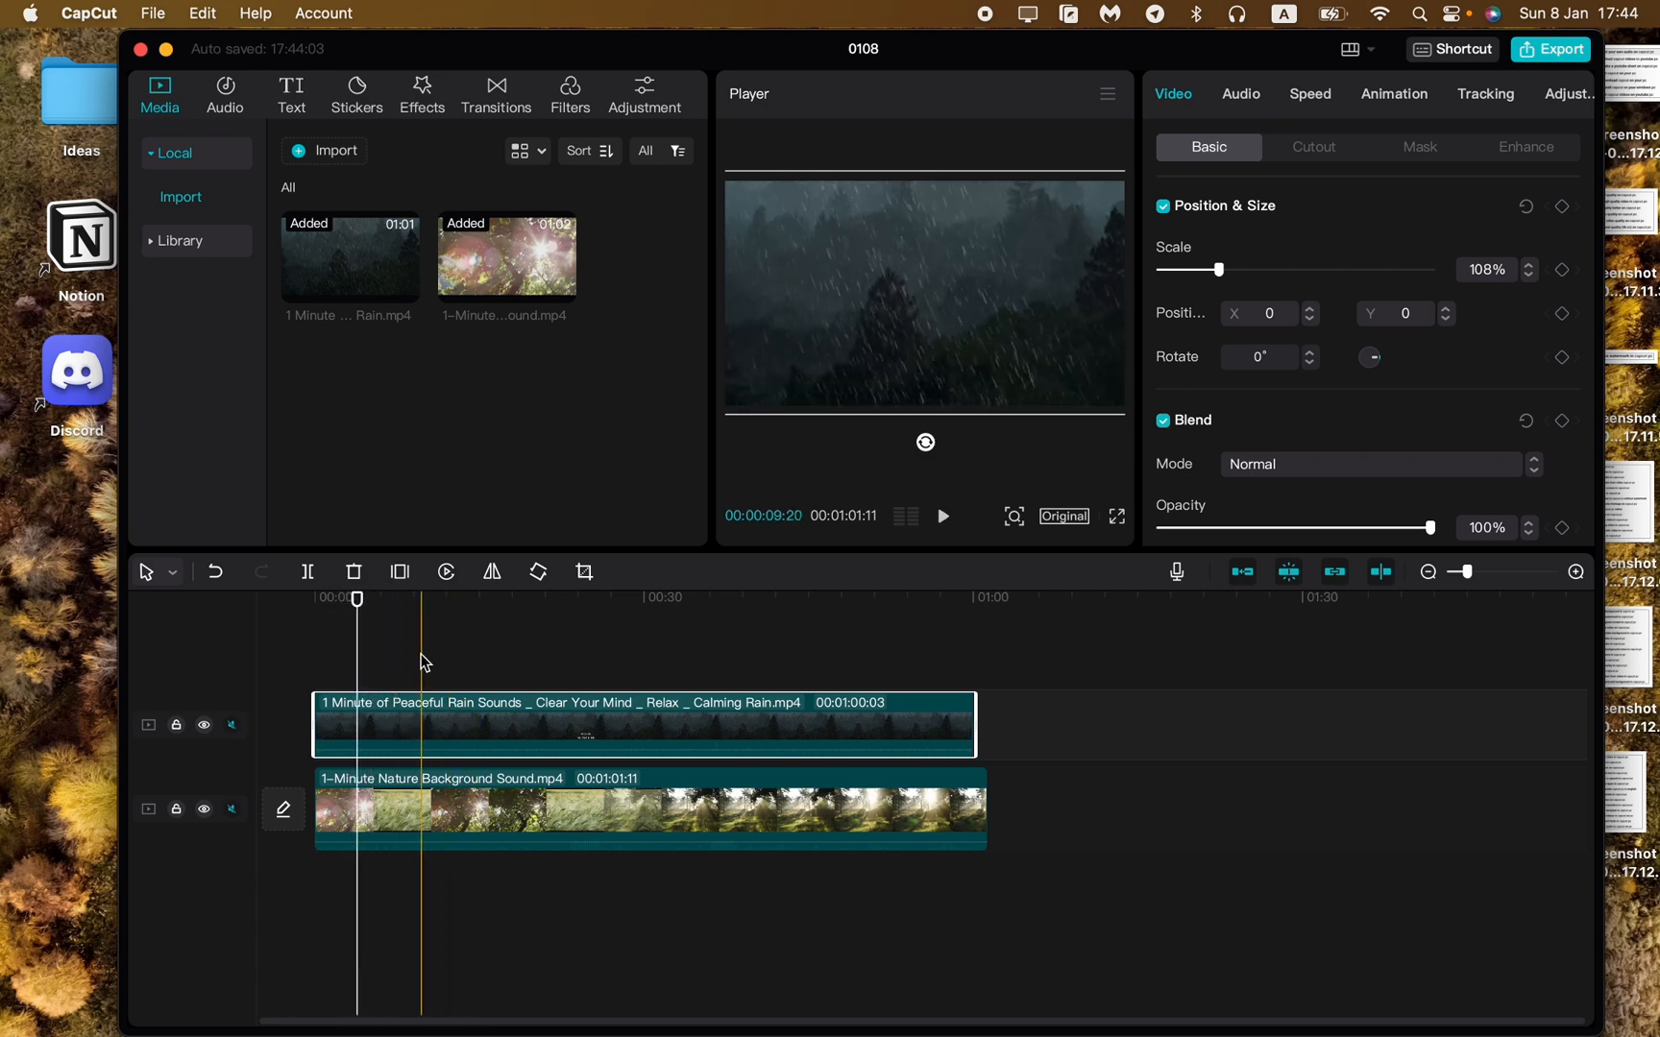
pyautogui.click(455, 725)
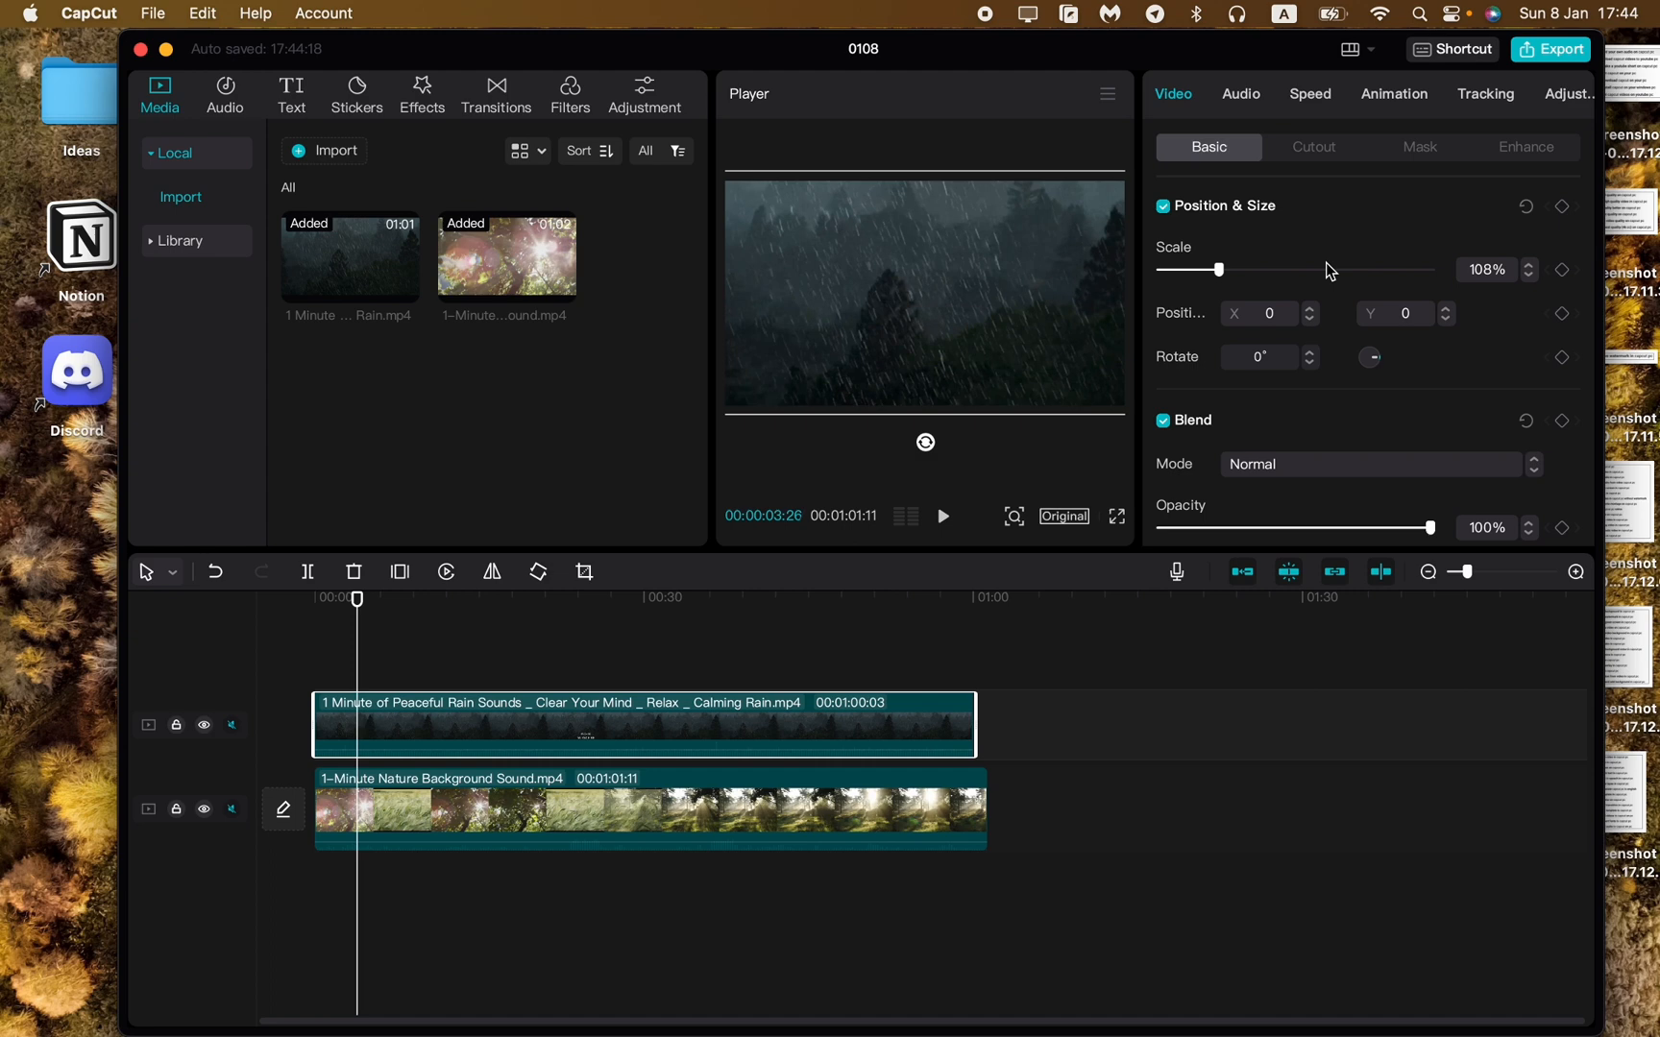
pyautogui.scroll(-3)
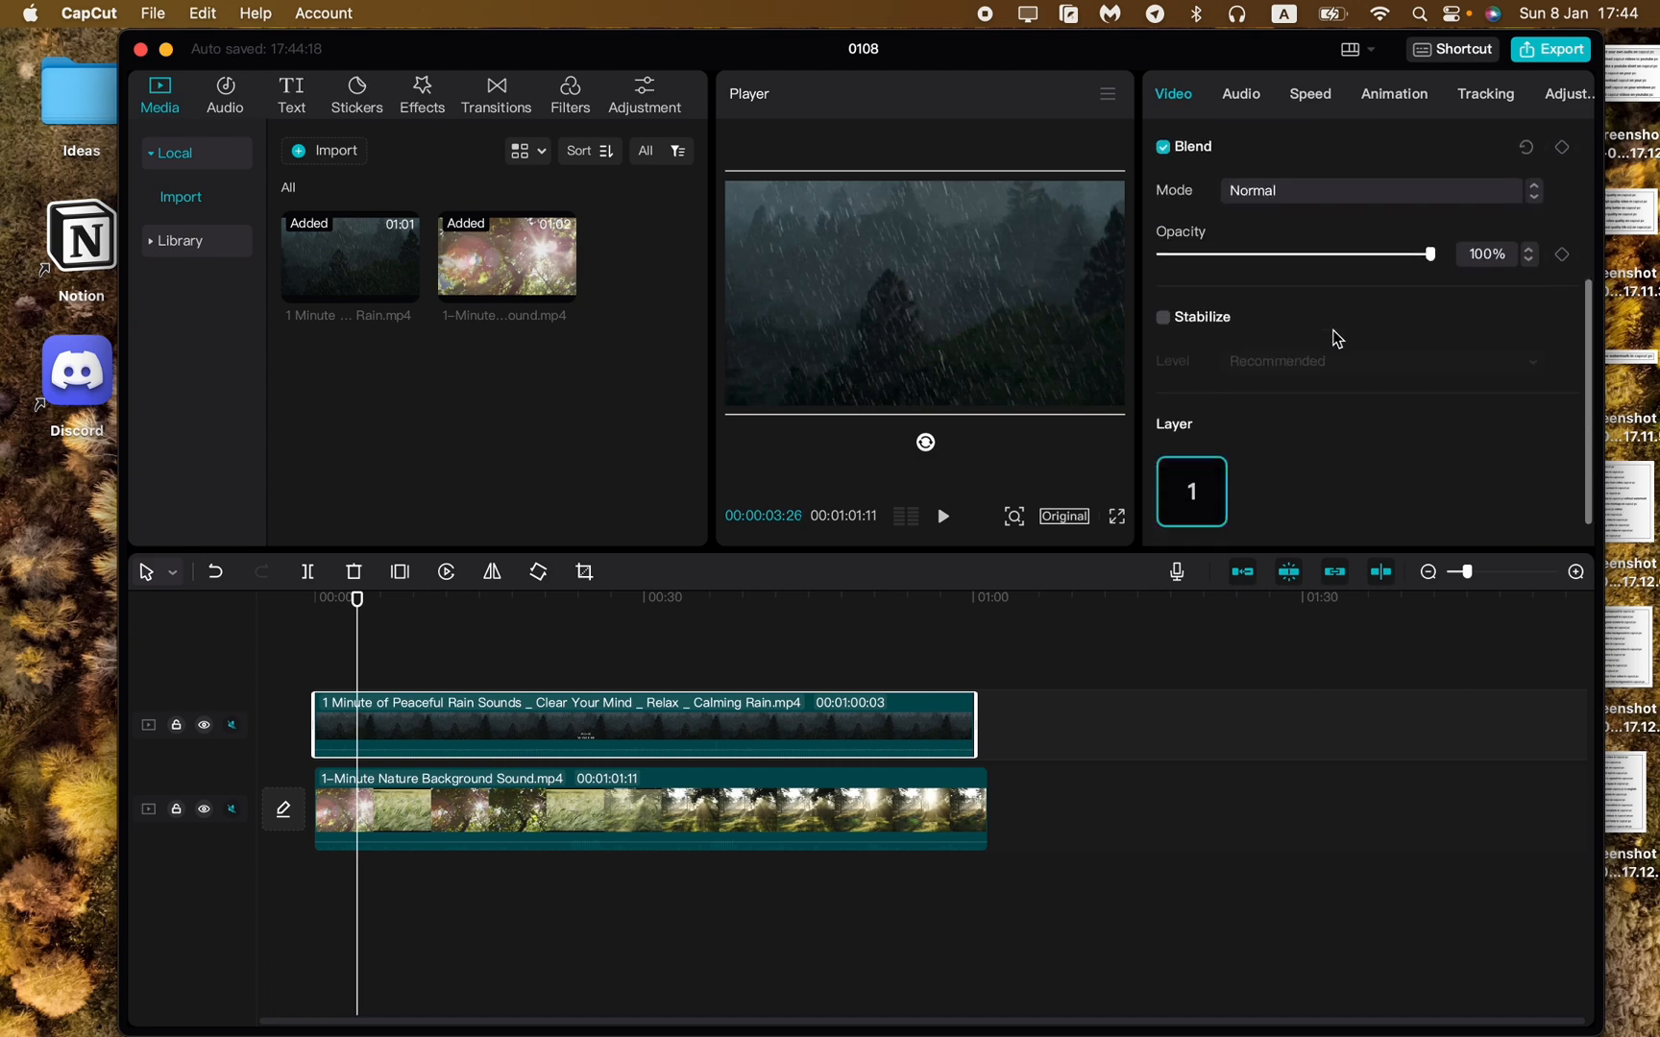
pyautogui.click(1209, 148)
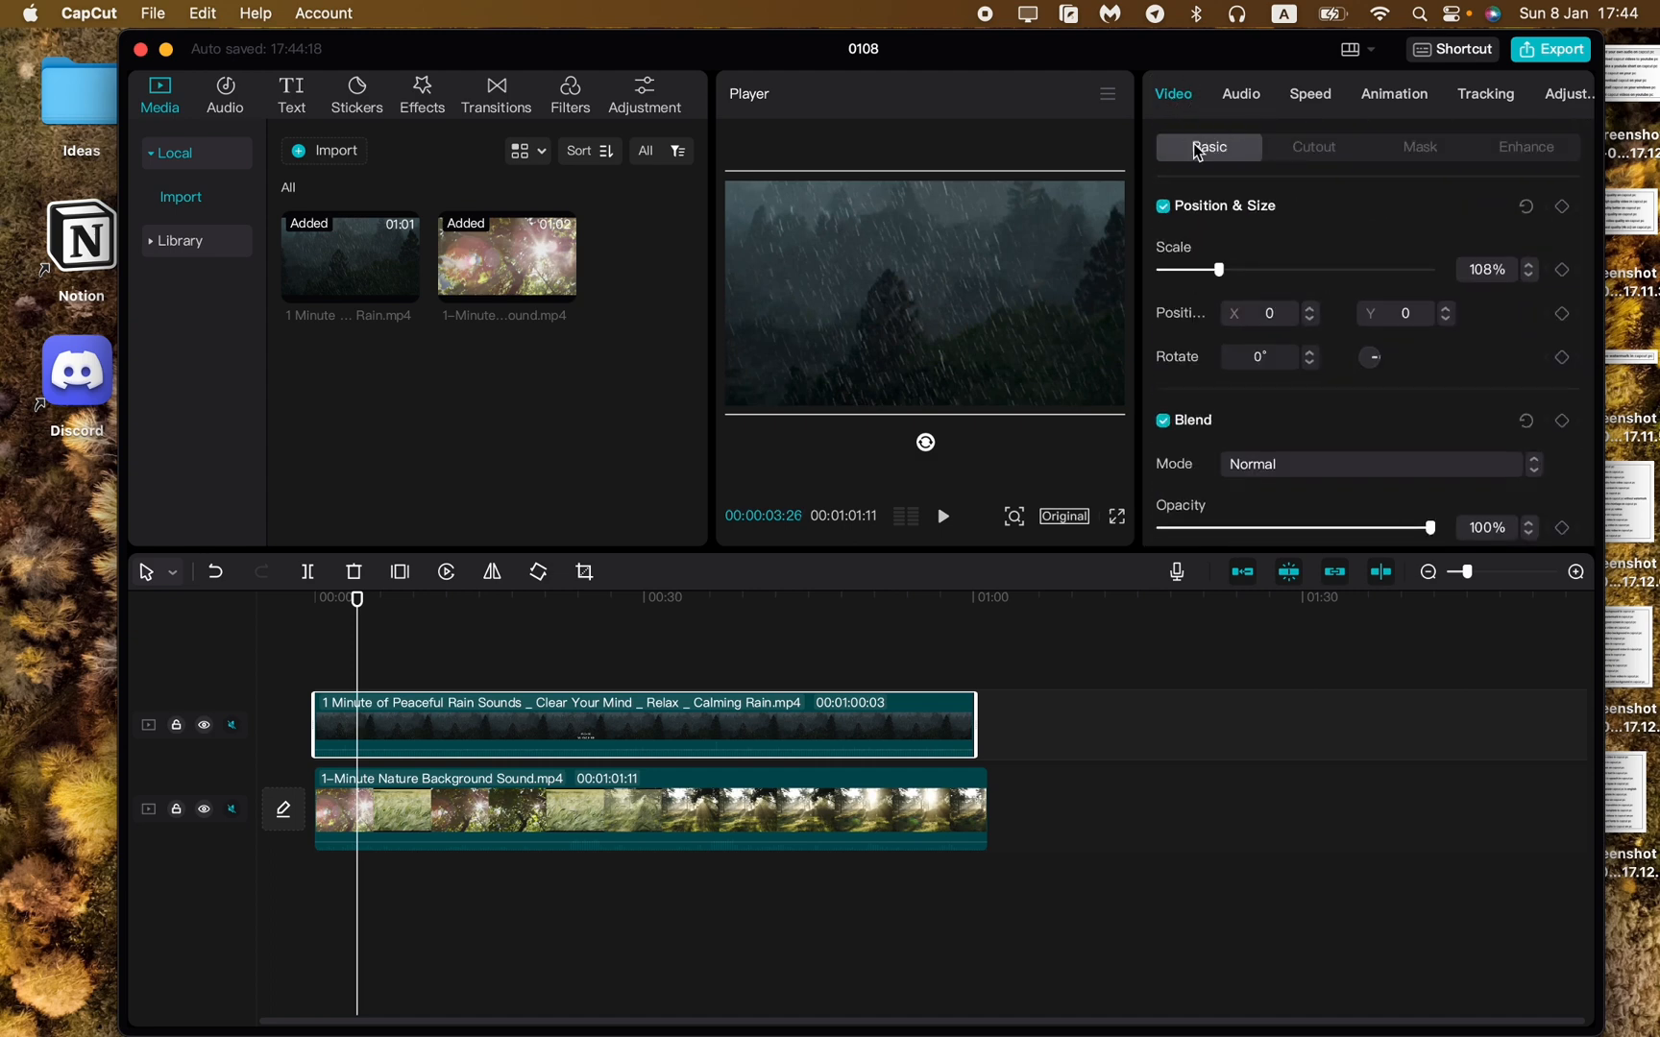
pyautogui.scroll(-3)
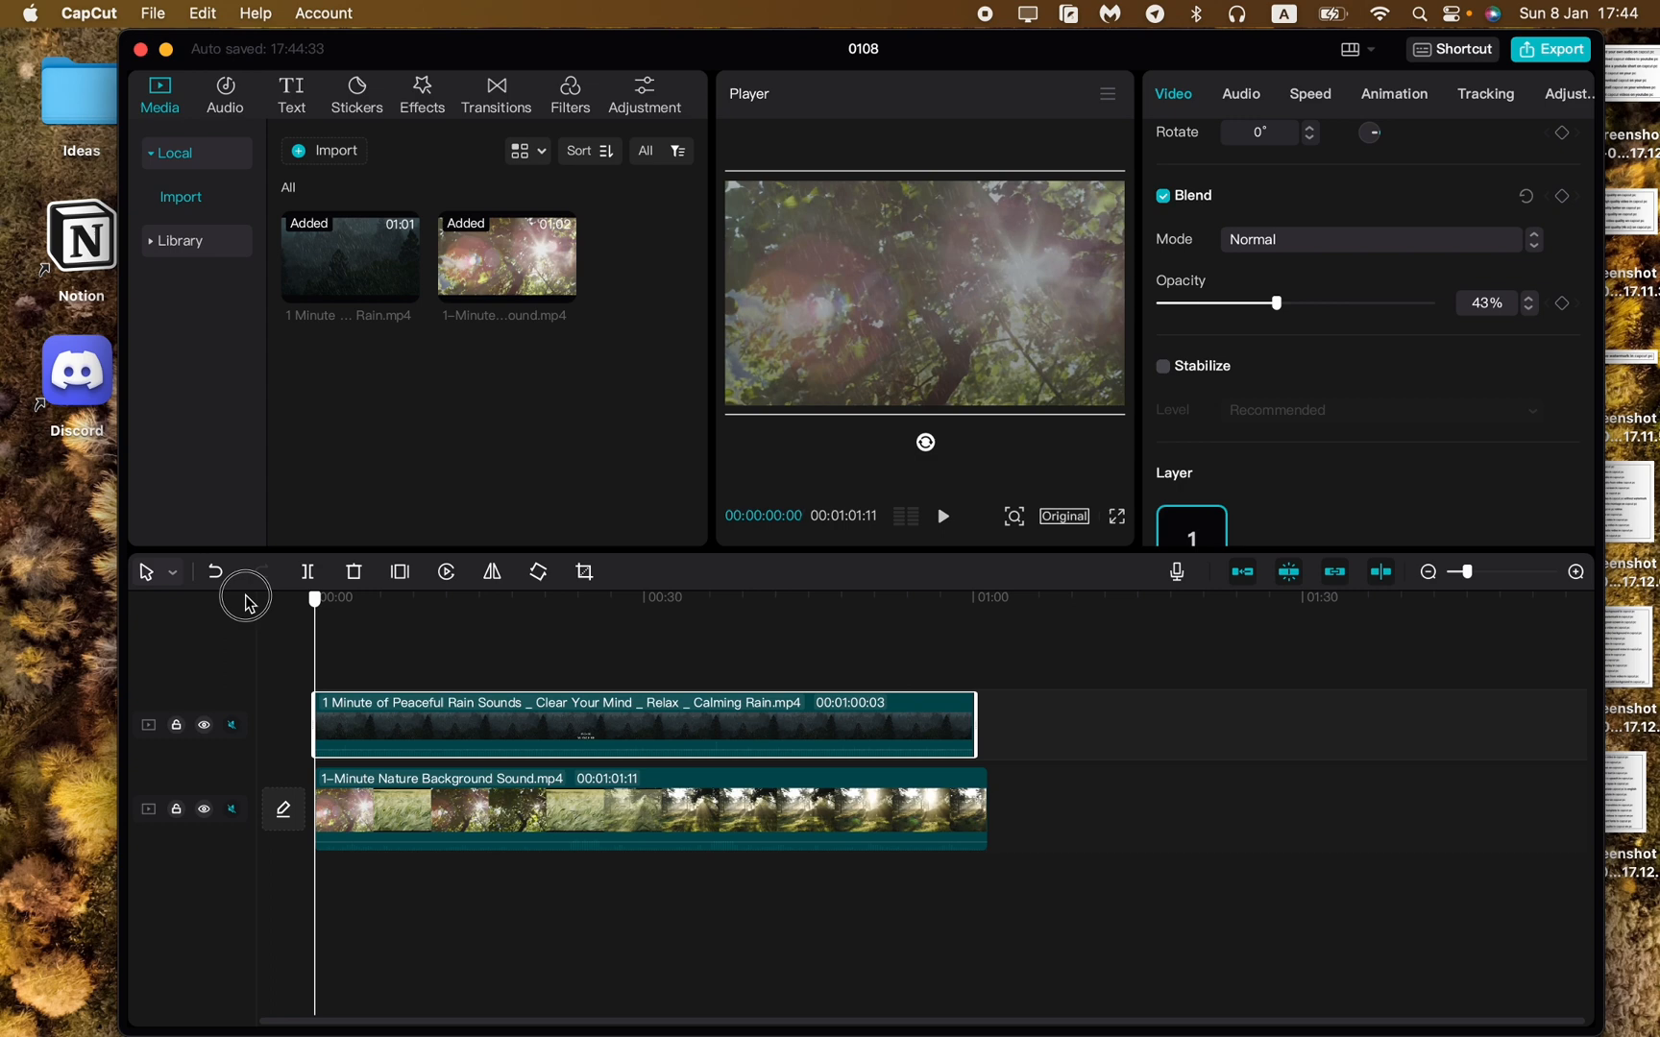
pyautogui.click(940, 516)
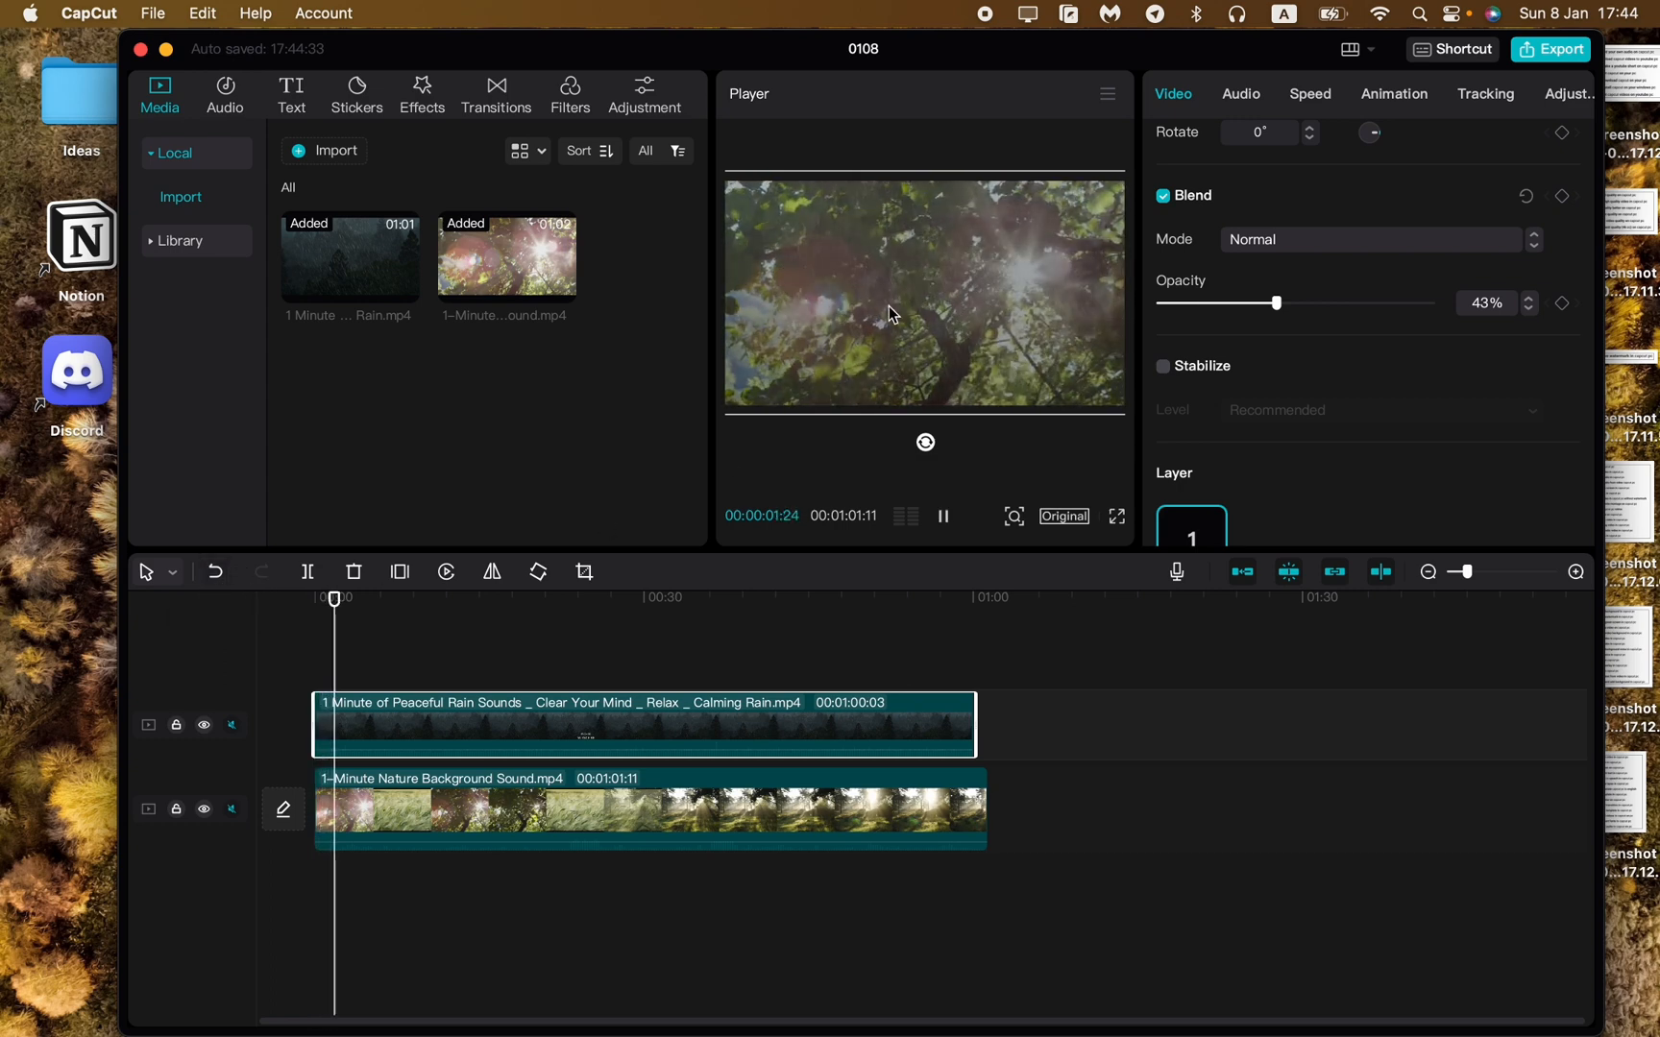
pyautogui.click(940, 517)
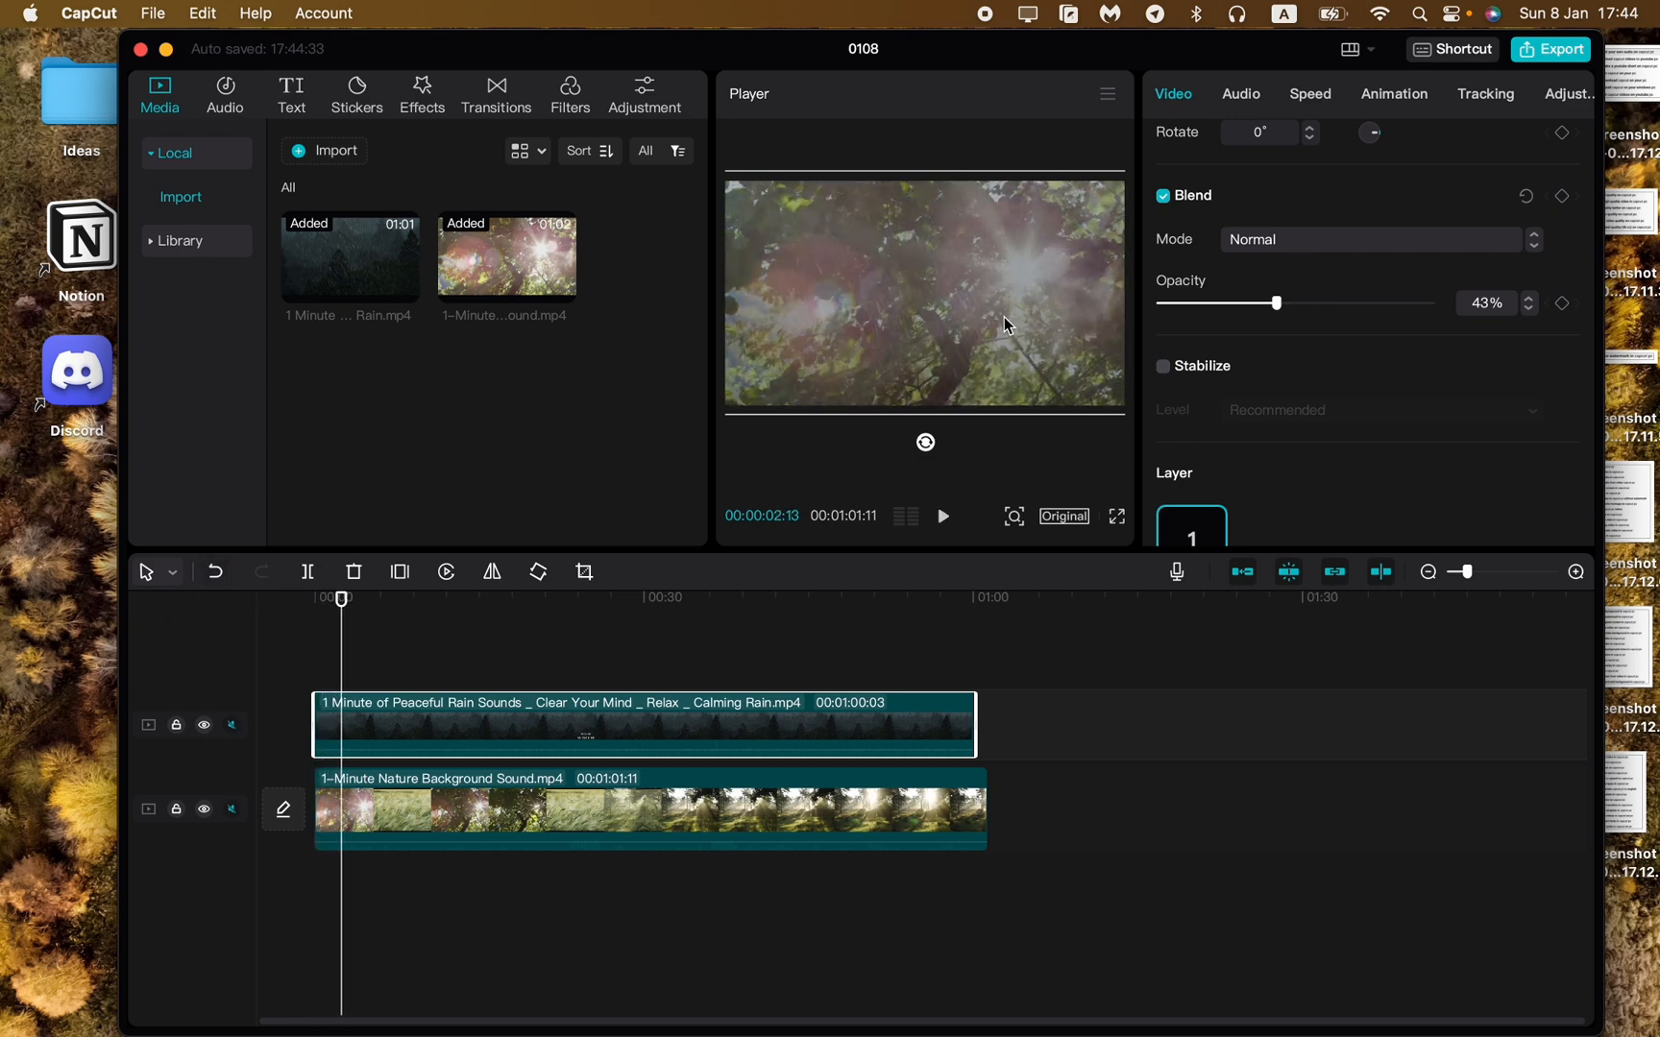
pyautogui.moveTo(964, 248)
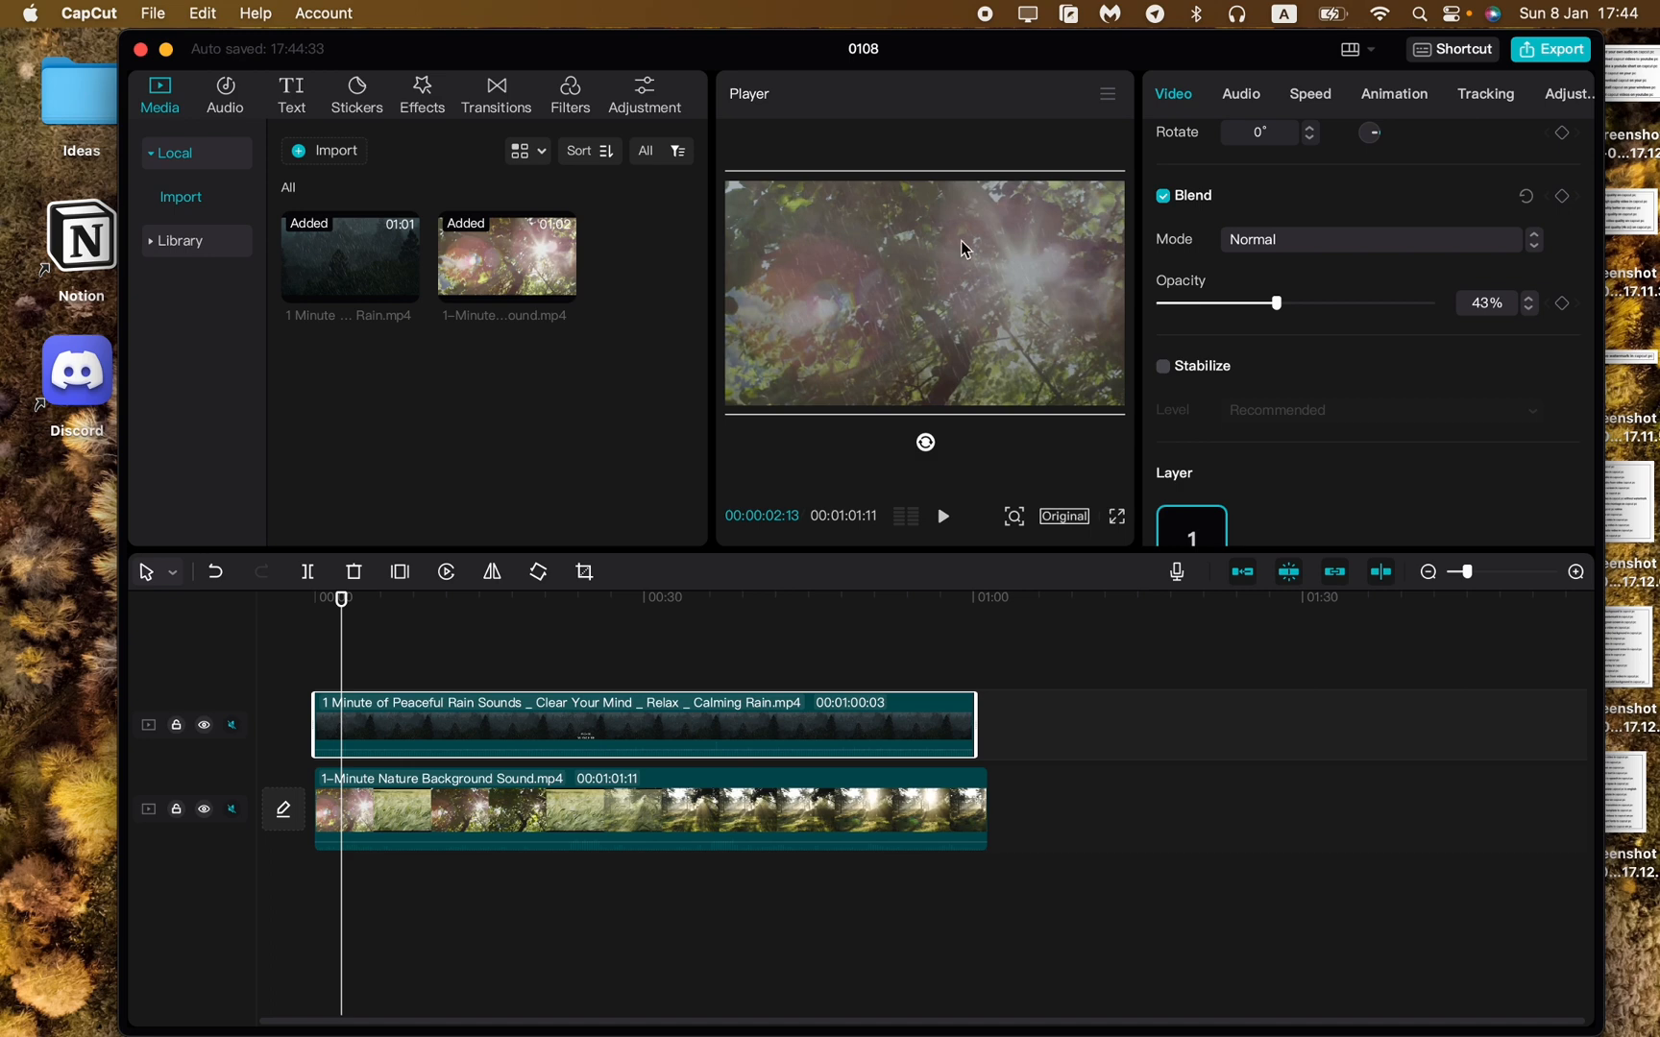
# - Try Linear burn and Multiply blend modes, then settle on Darken for the rain overlay
pyautogui.click(1371, 240)
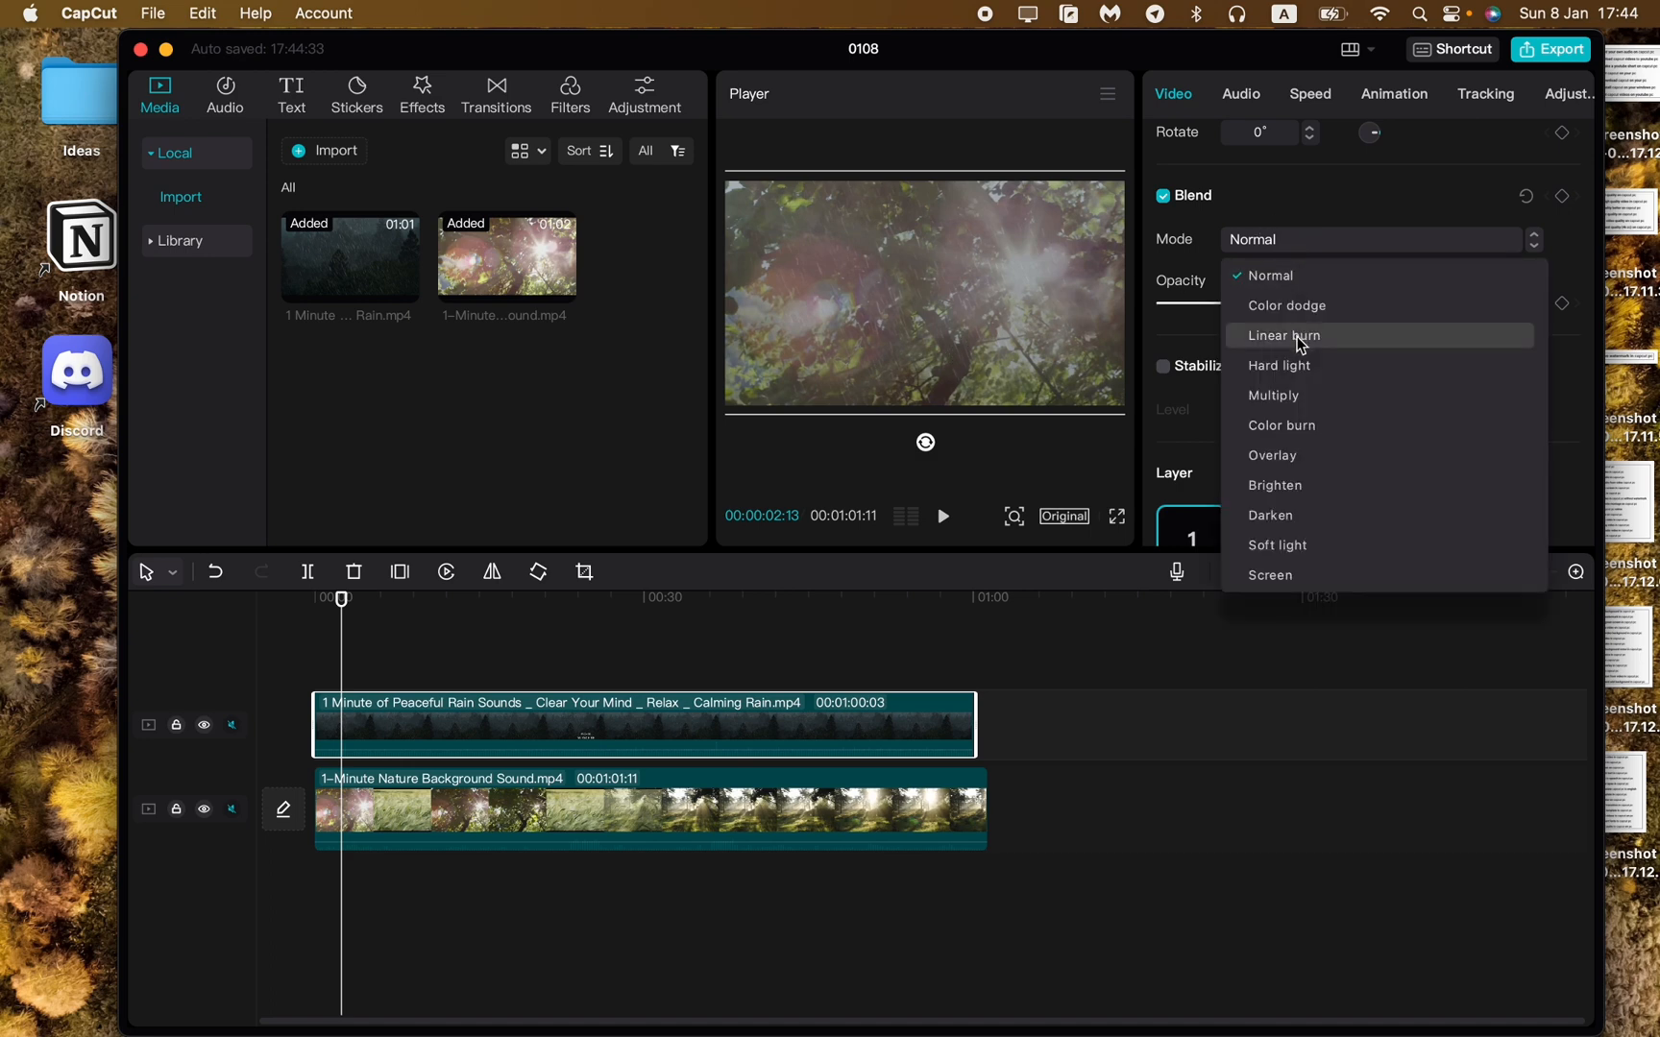
pyautogui.click(1281, 336)
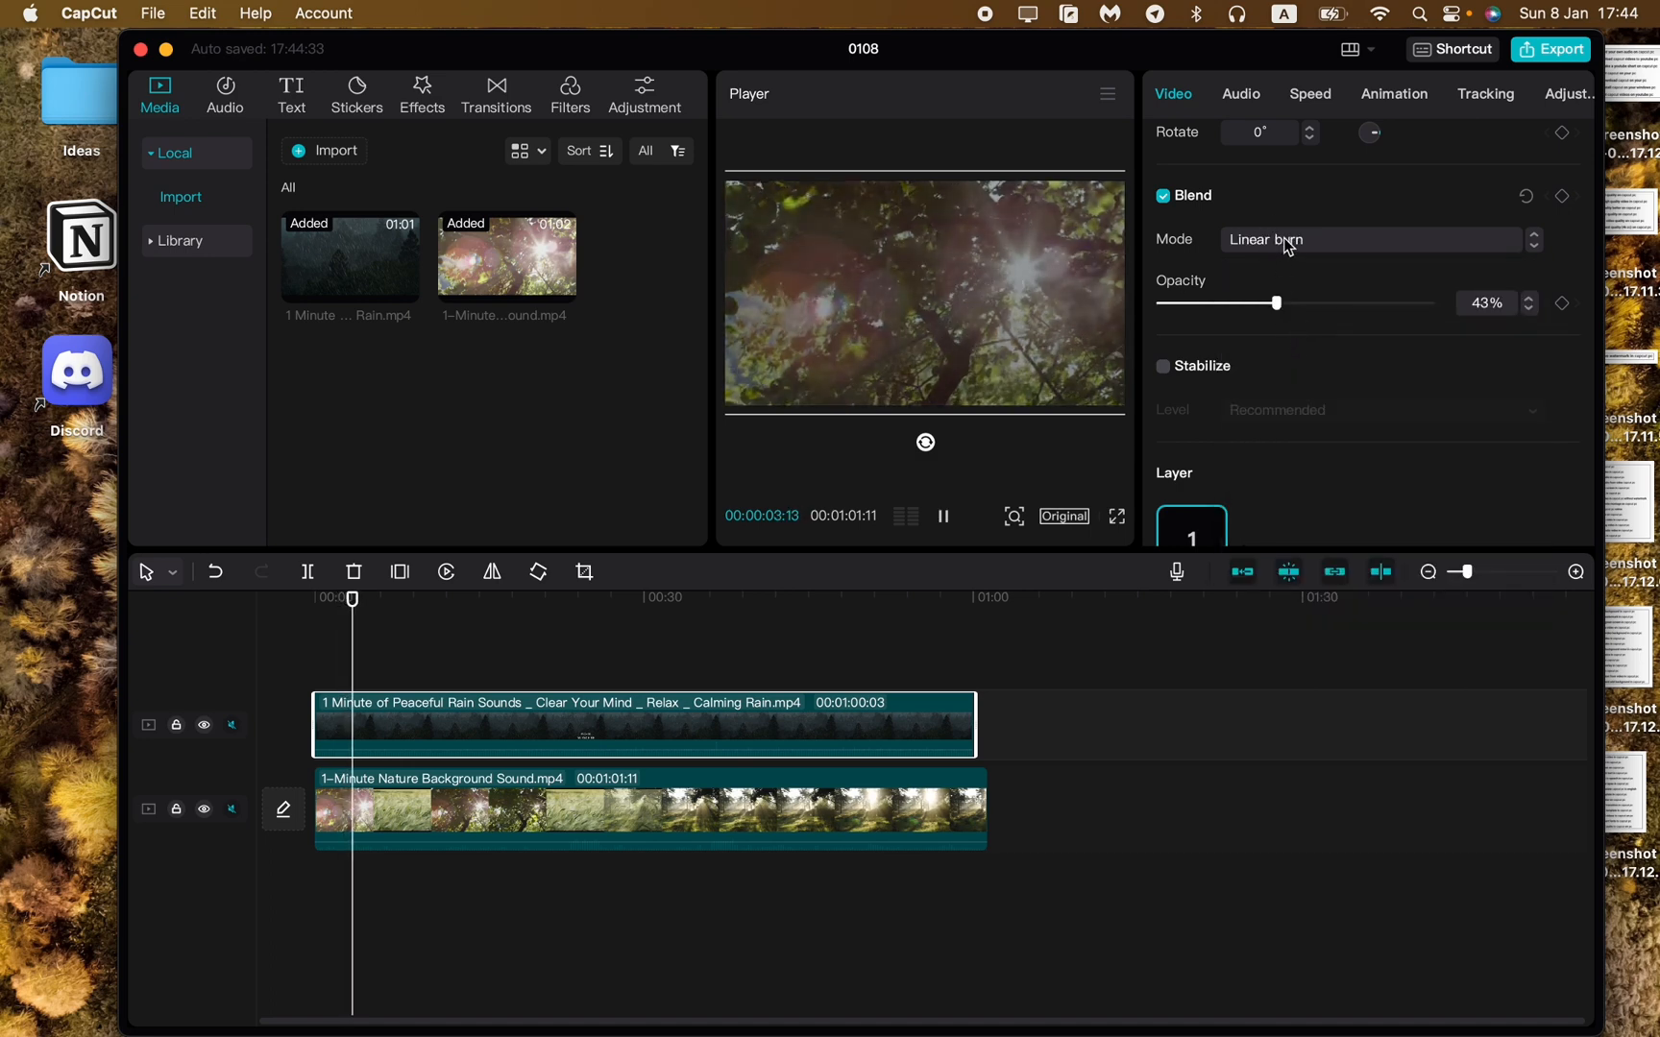
pyautogui.click(1376, 240)
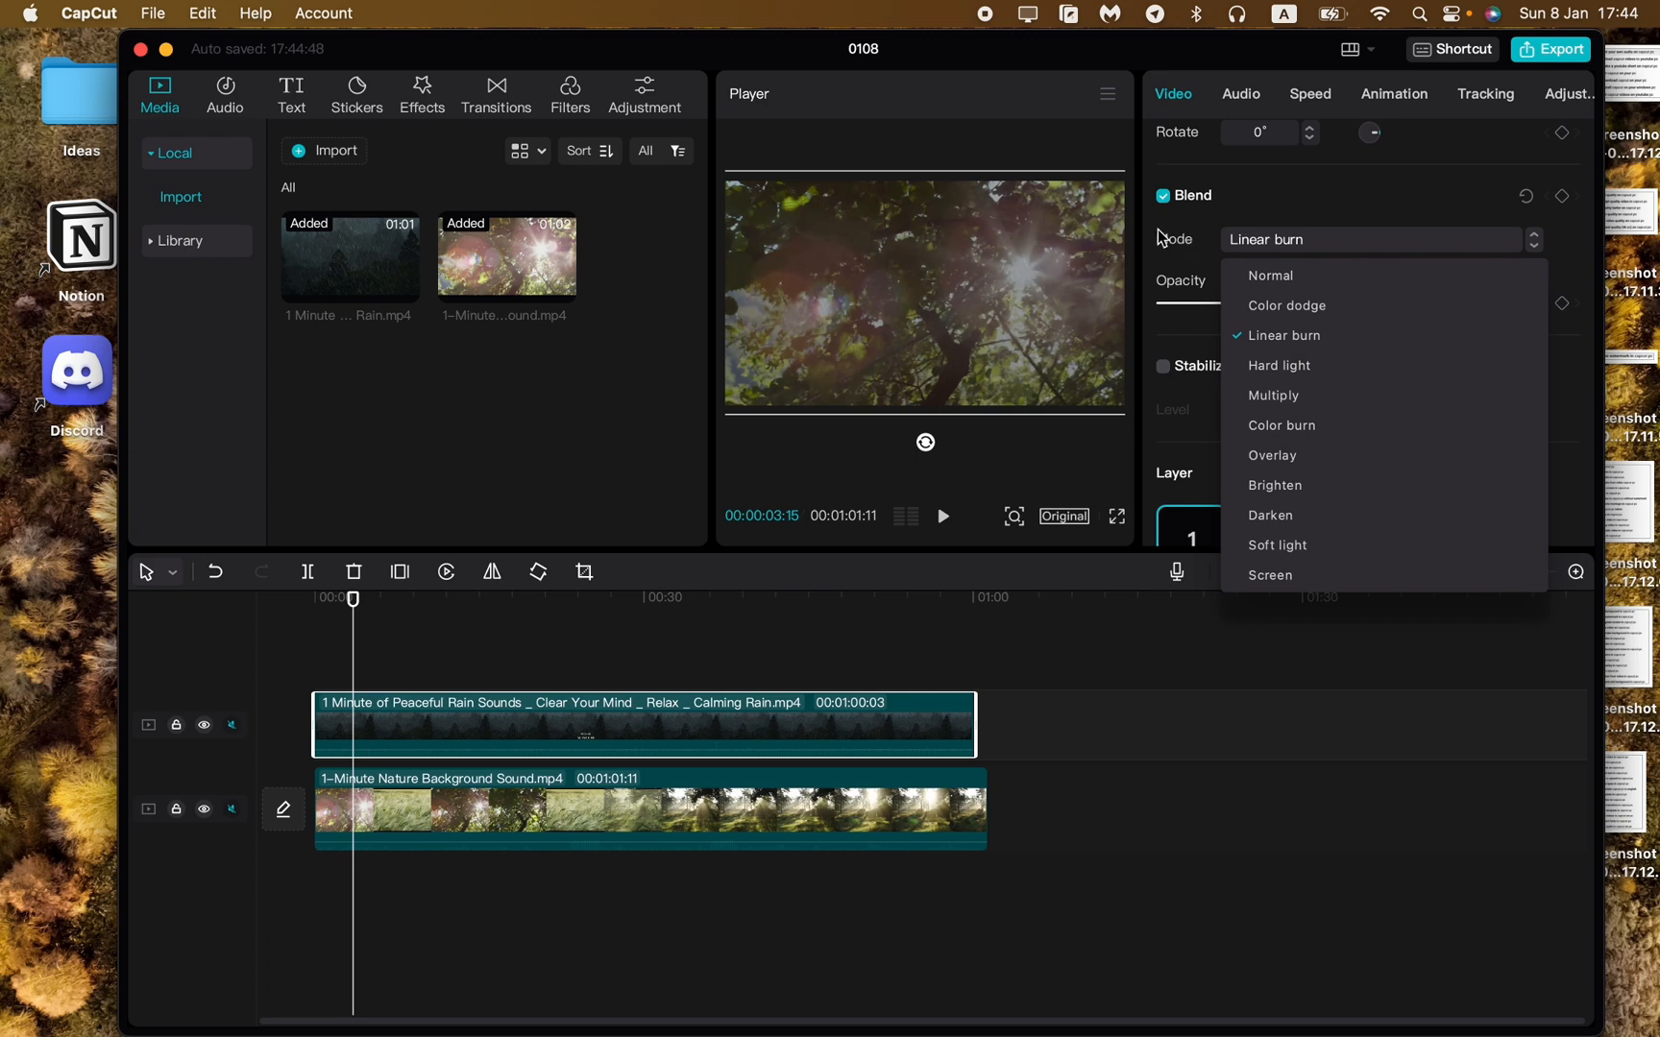
pyautogui.click(1274, 395)
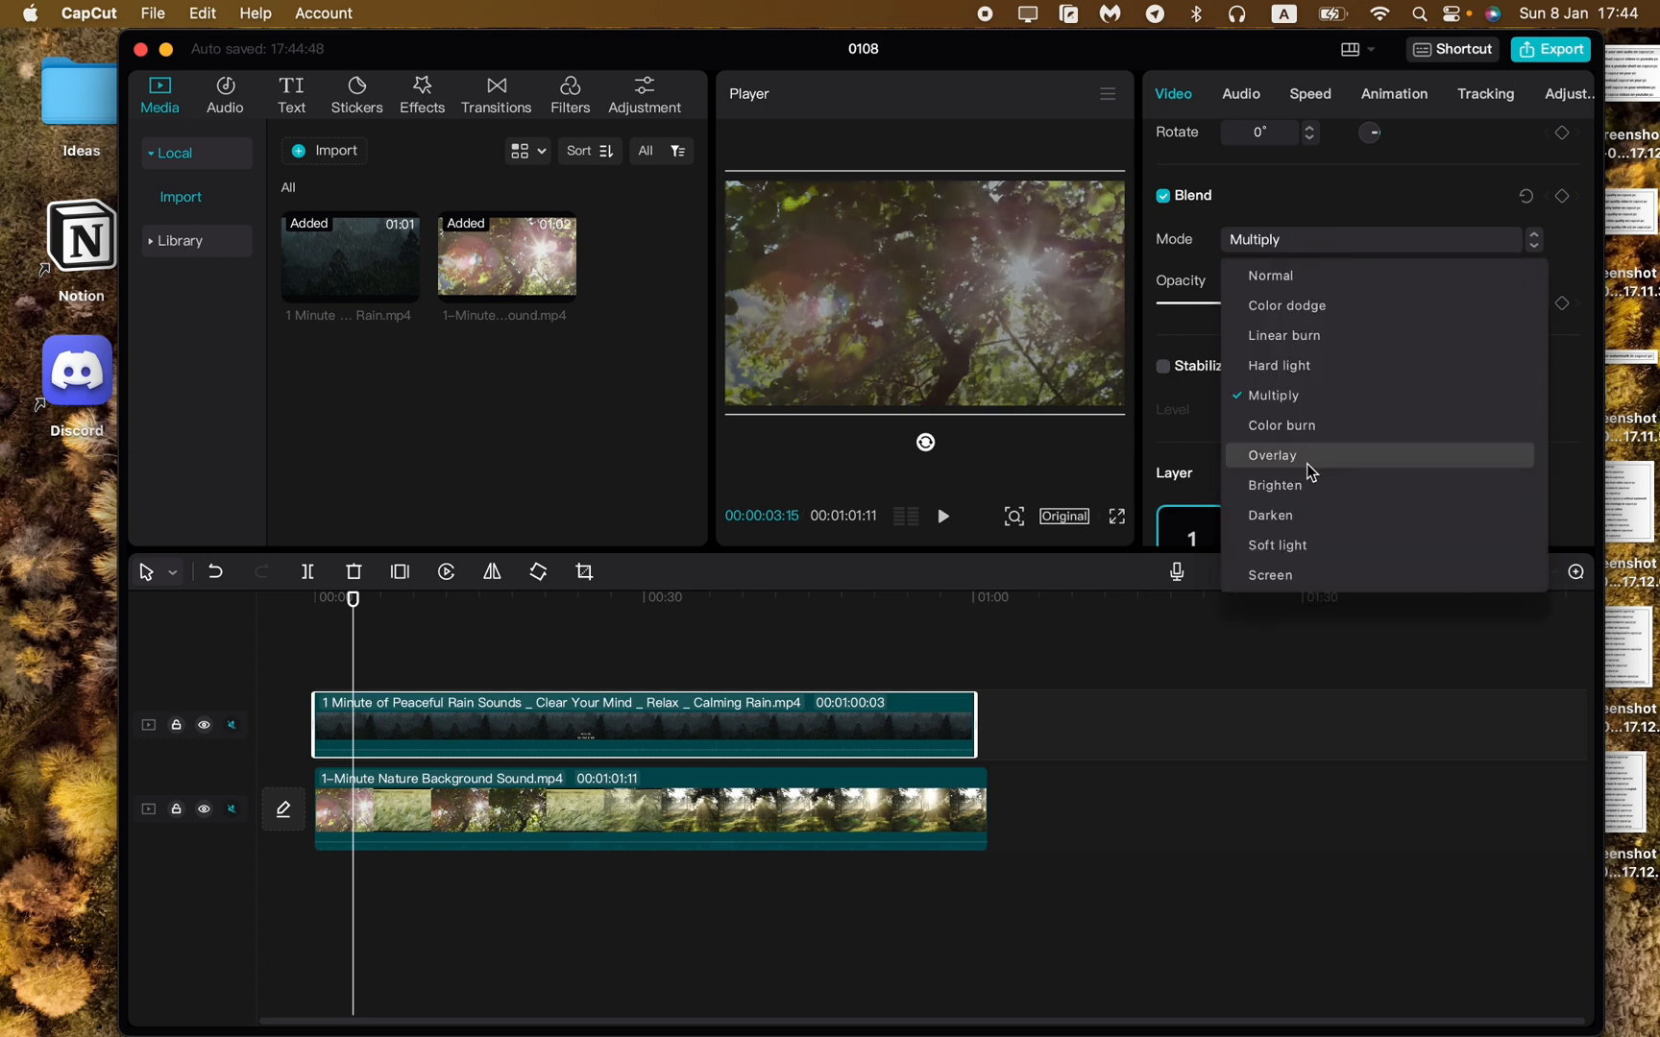
pyautogui.click(1270, 515)
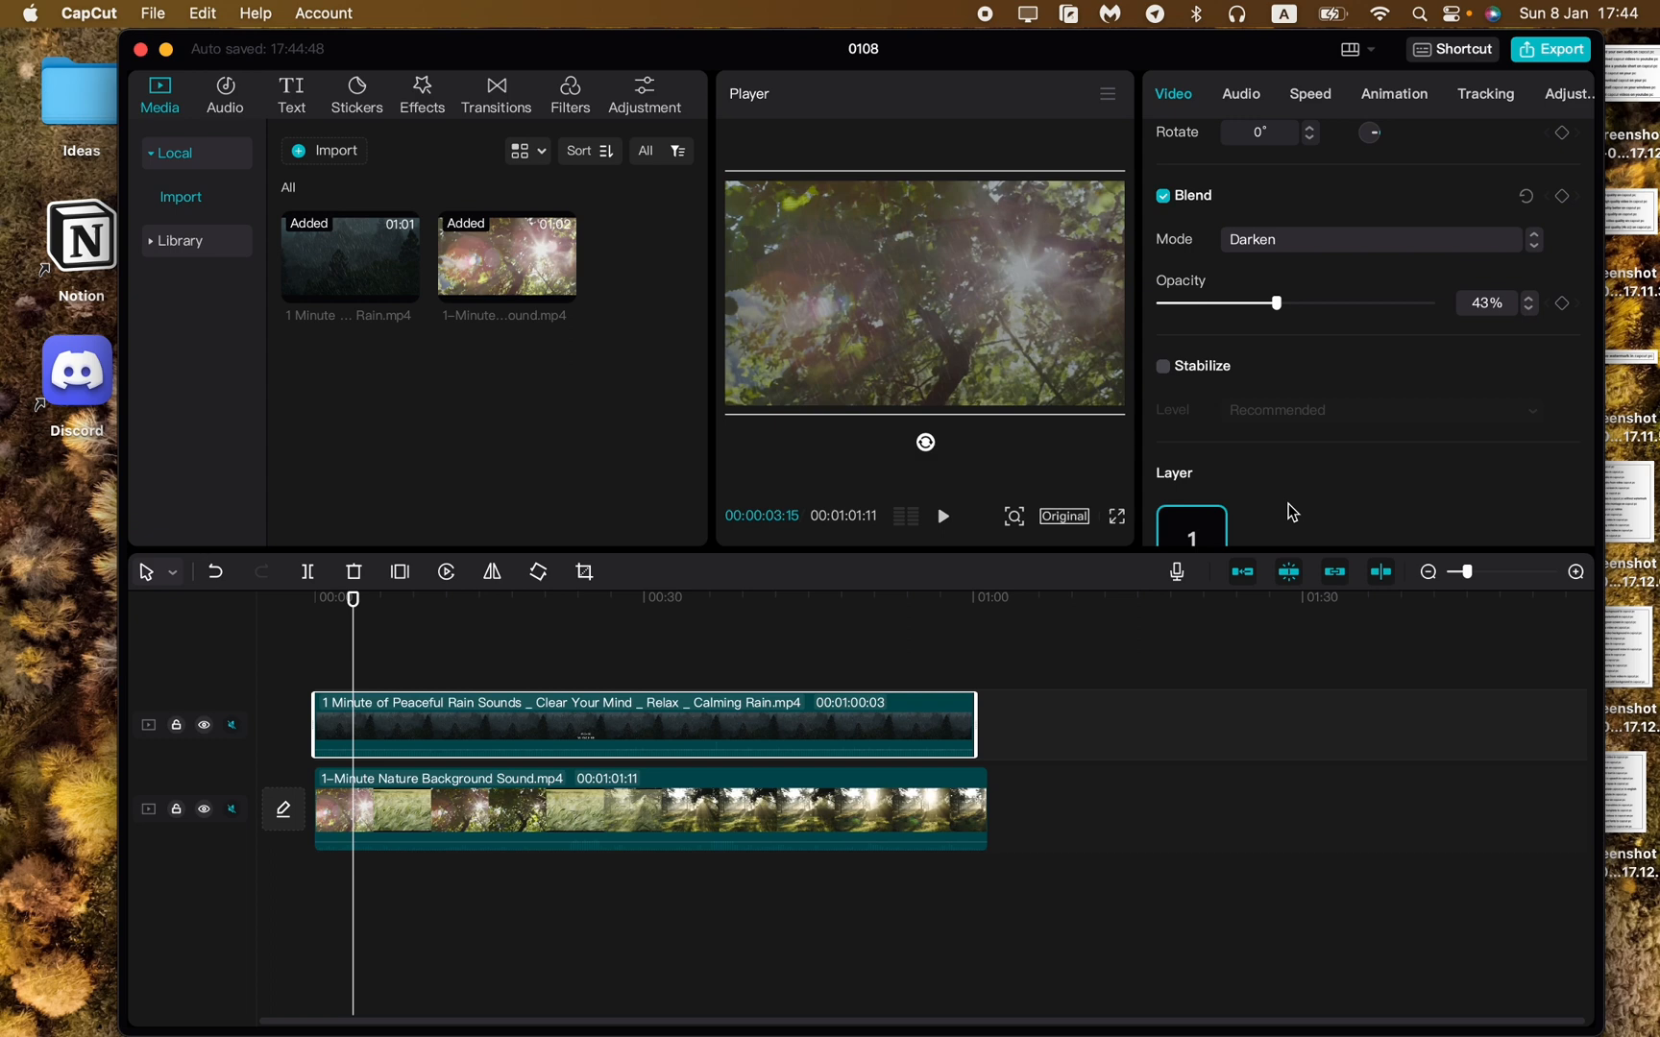
pyautogui.click(940, 517)
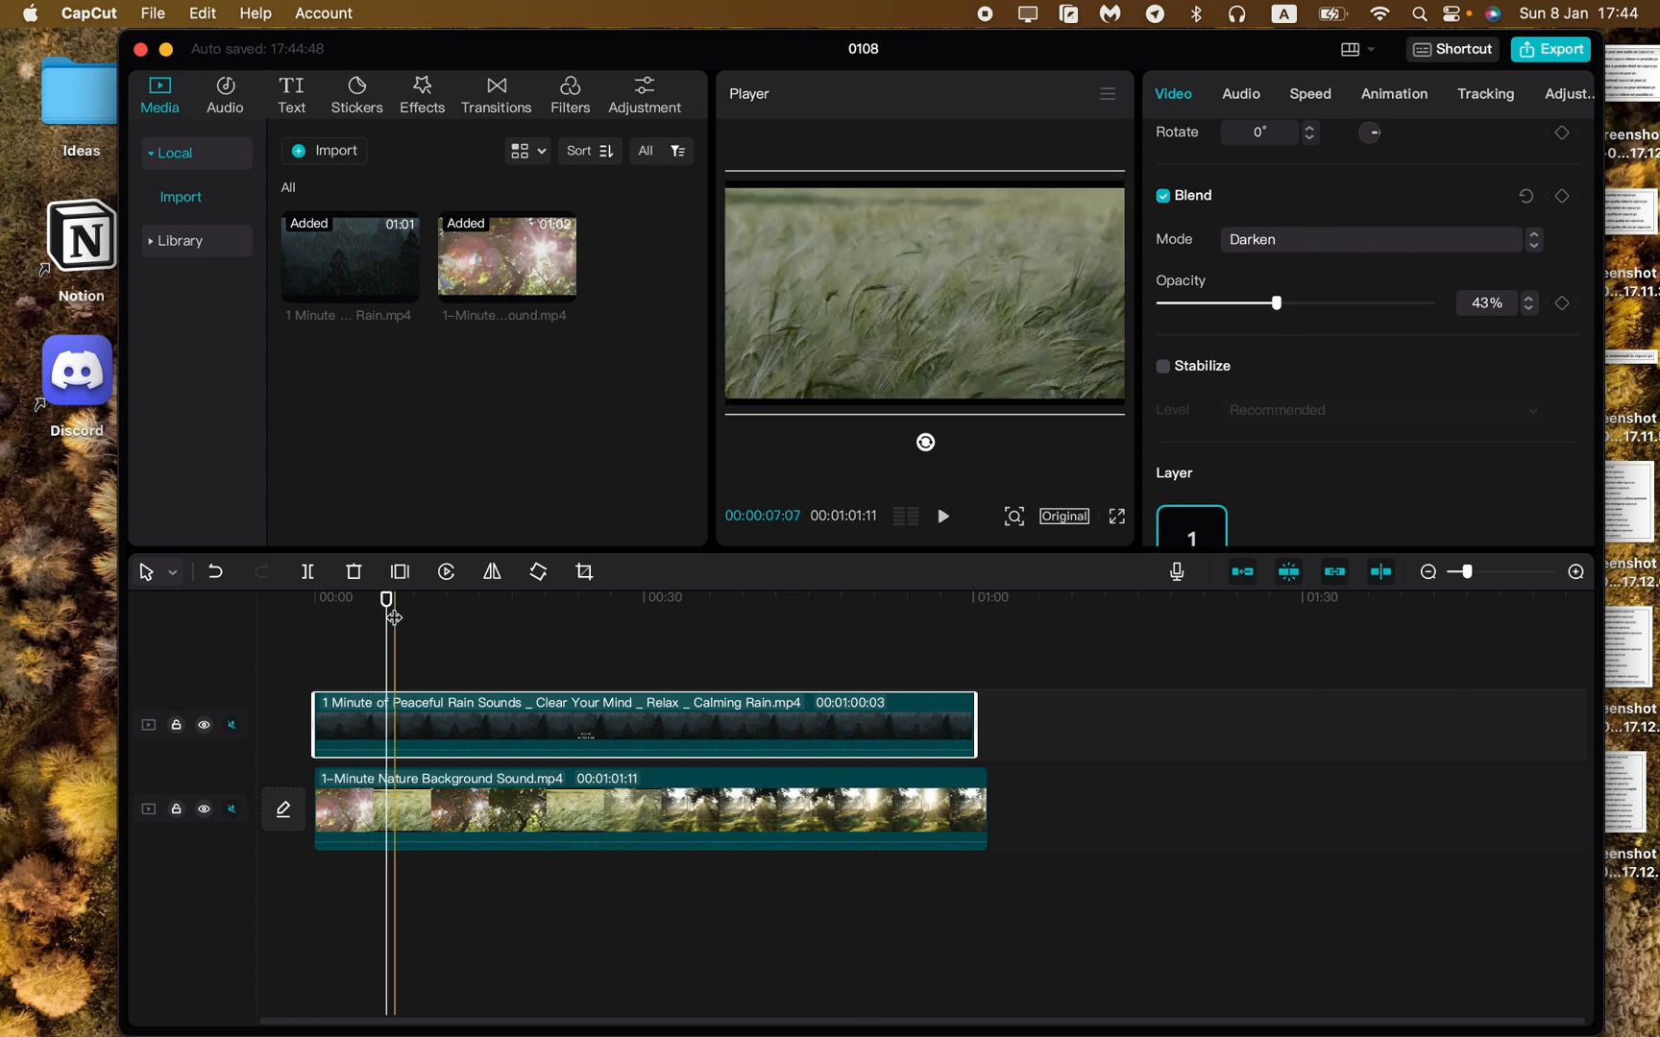
pyautogui.click(636, 811)
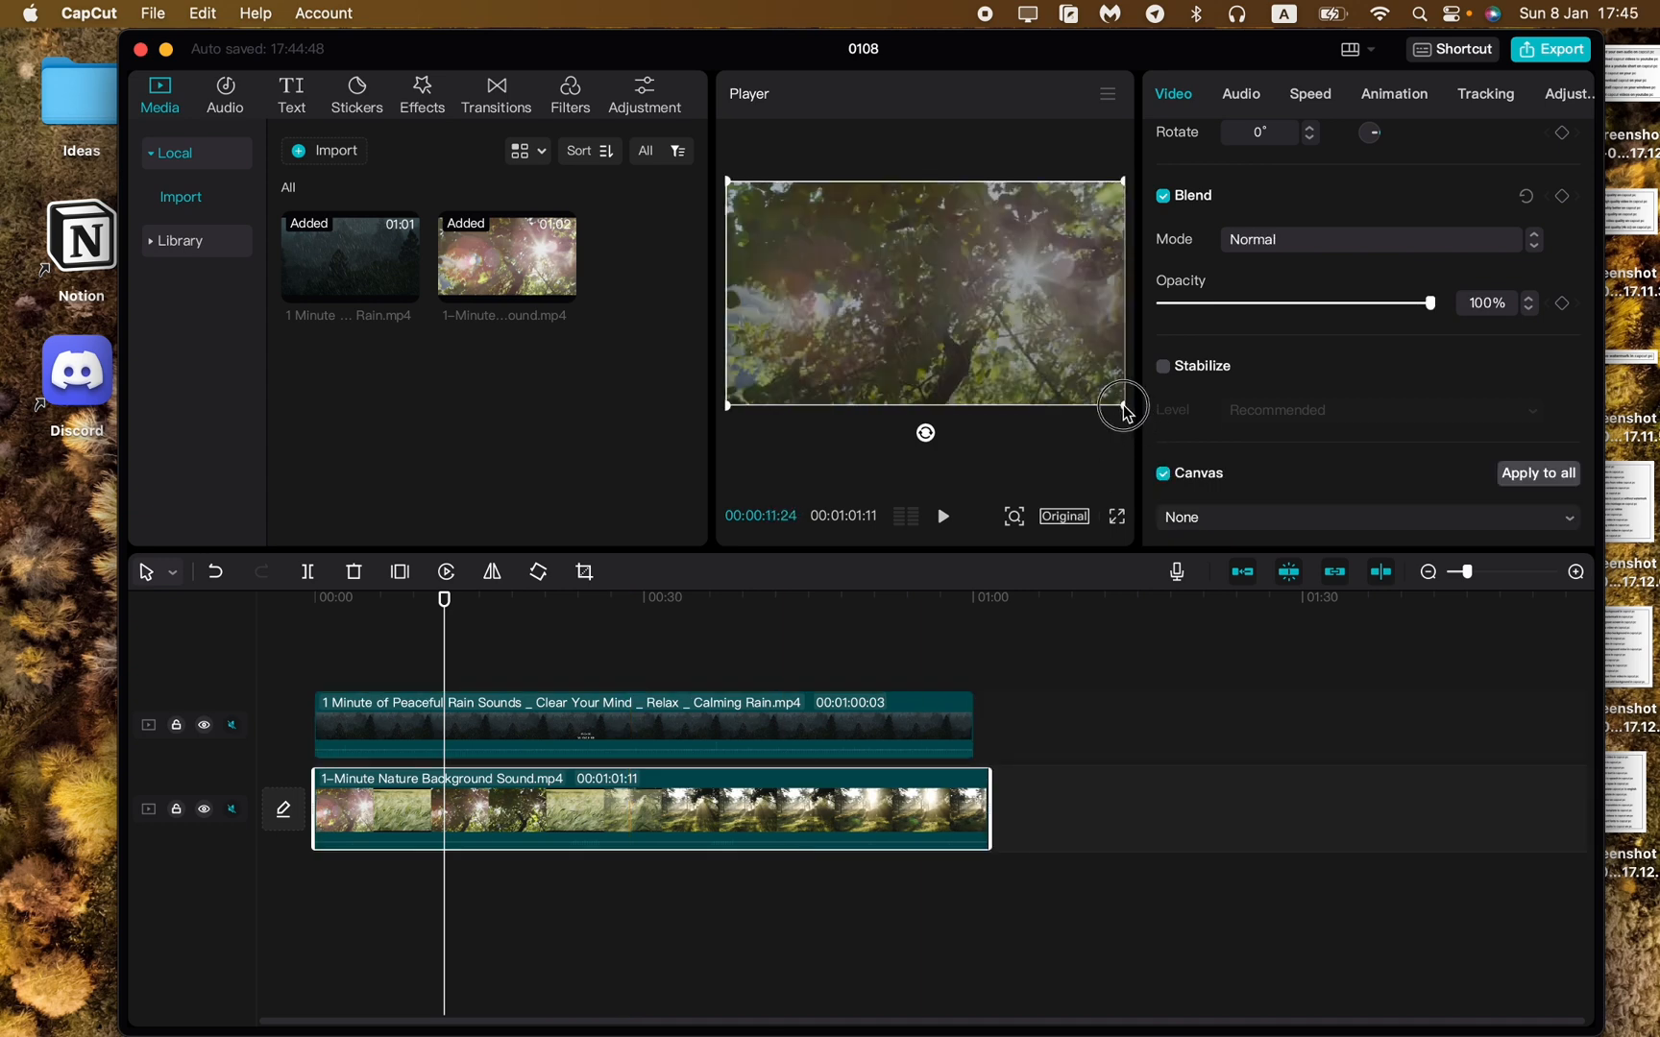
pyautogui.click(939, 517)
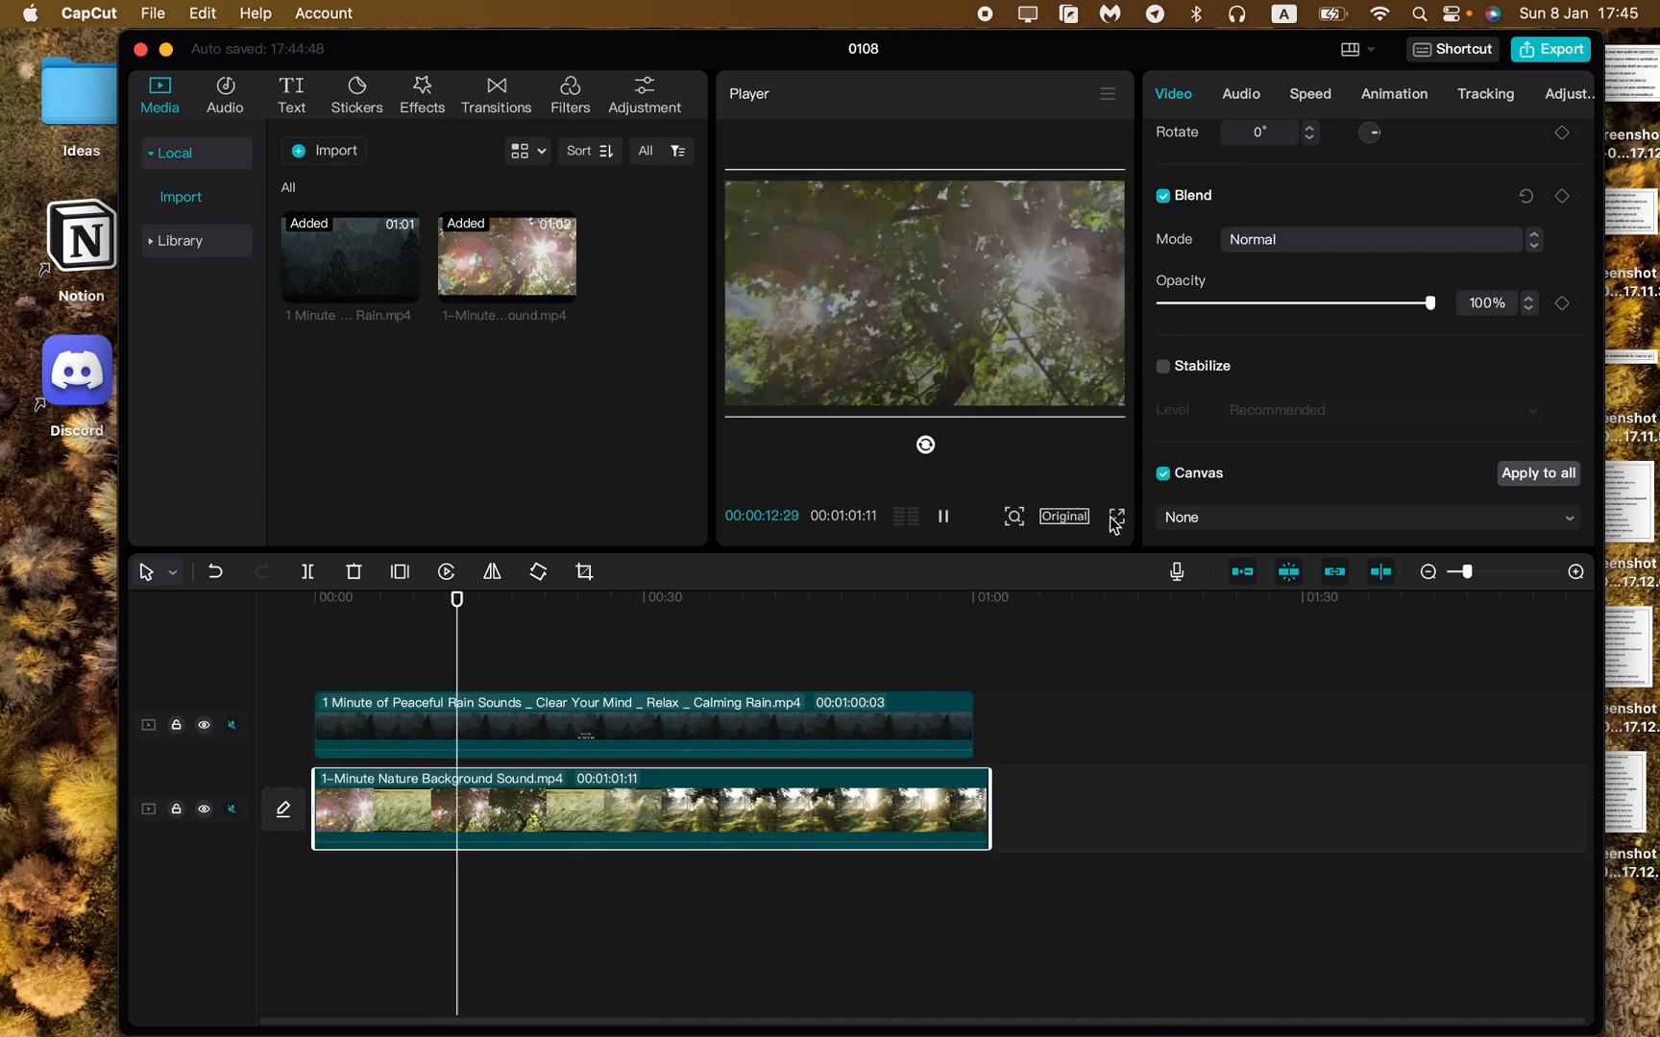
pyautogui.click(1118, 517)
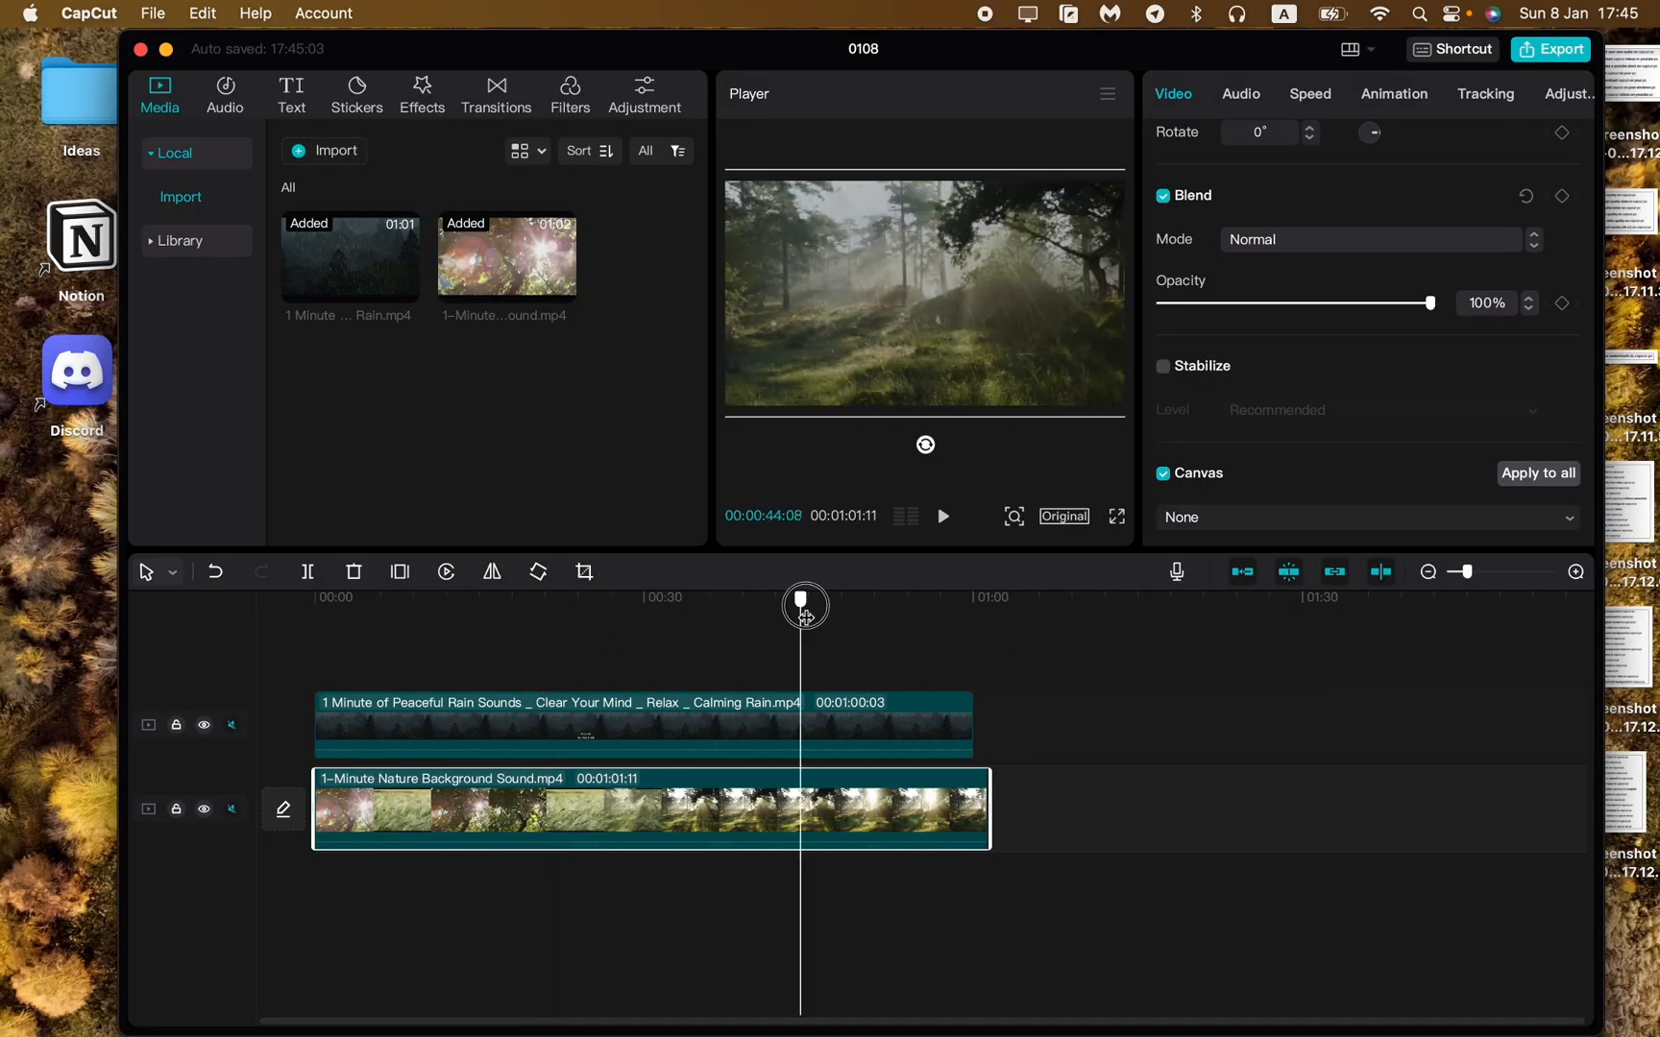
pyautogui.click(941, 516)
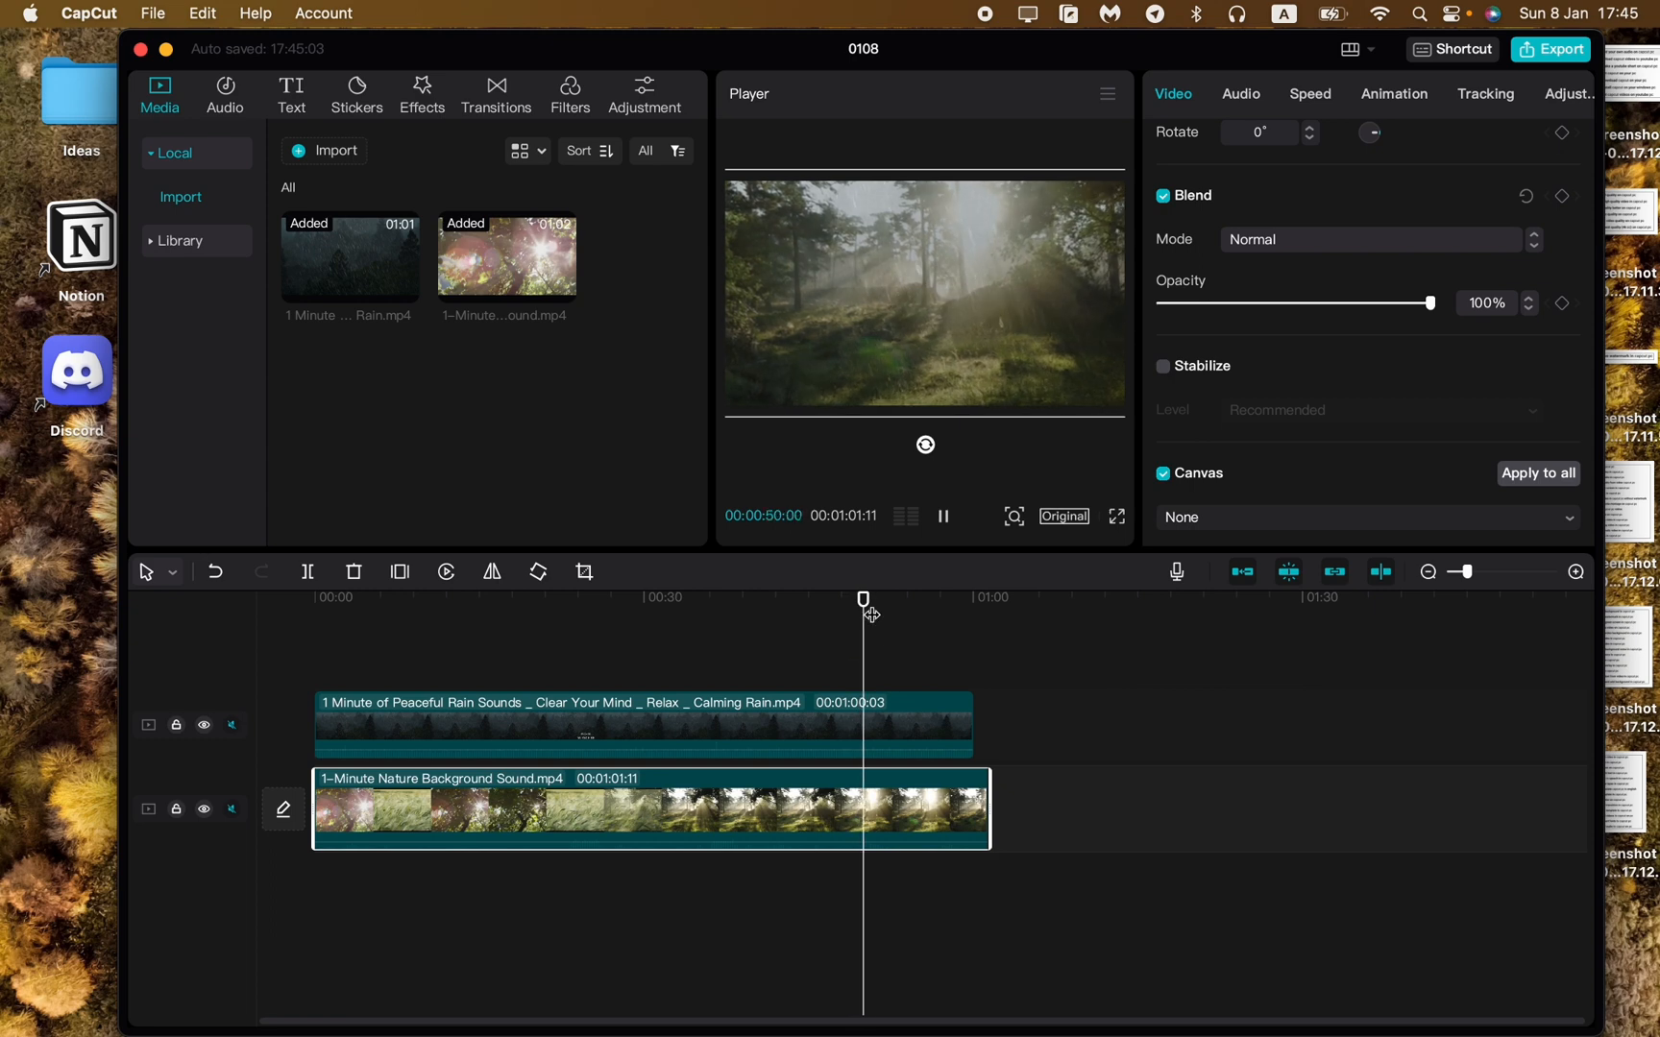